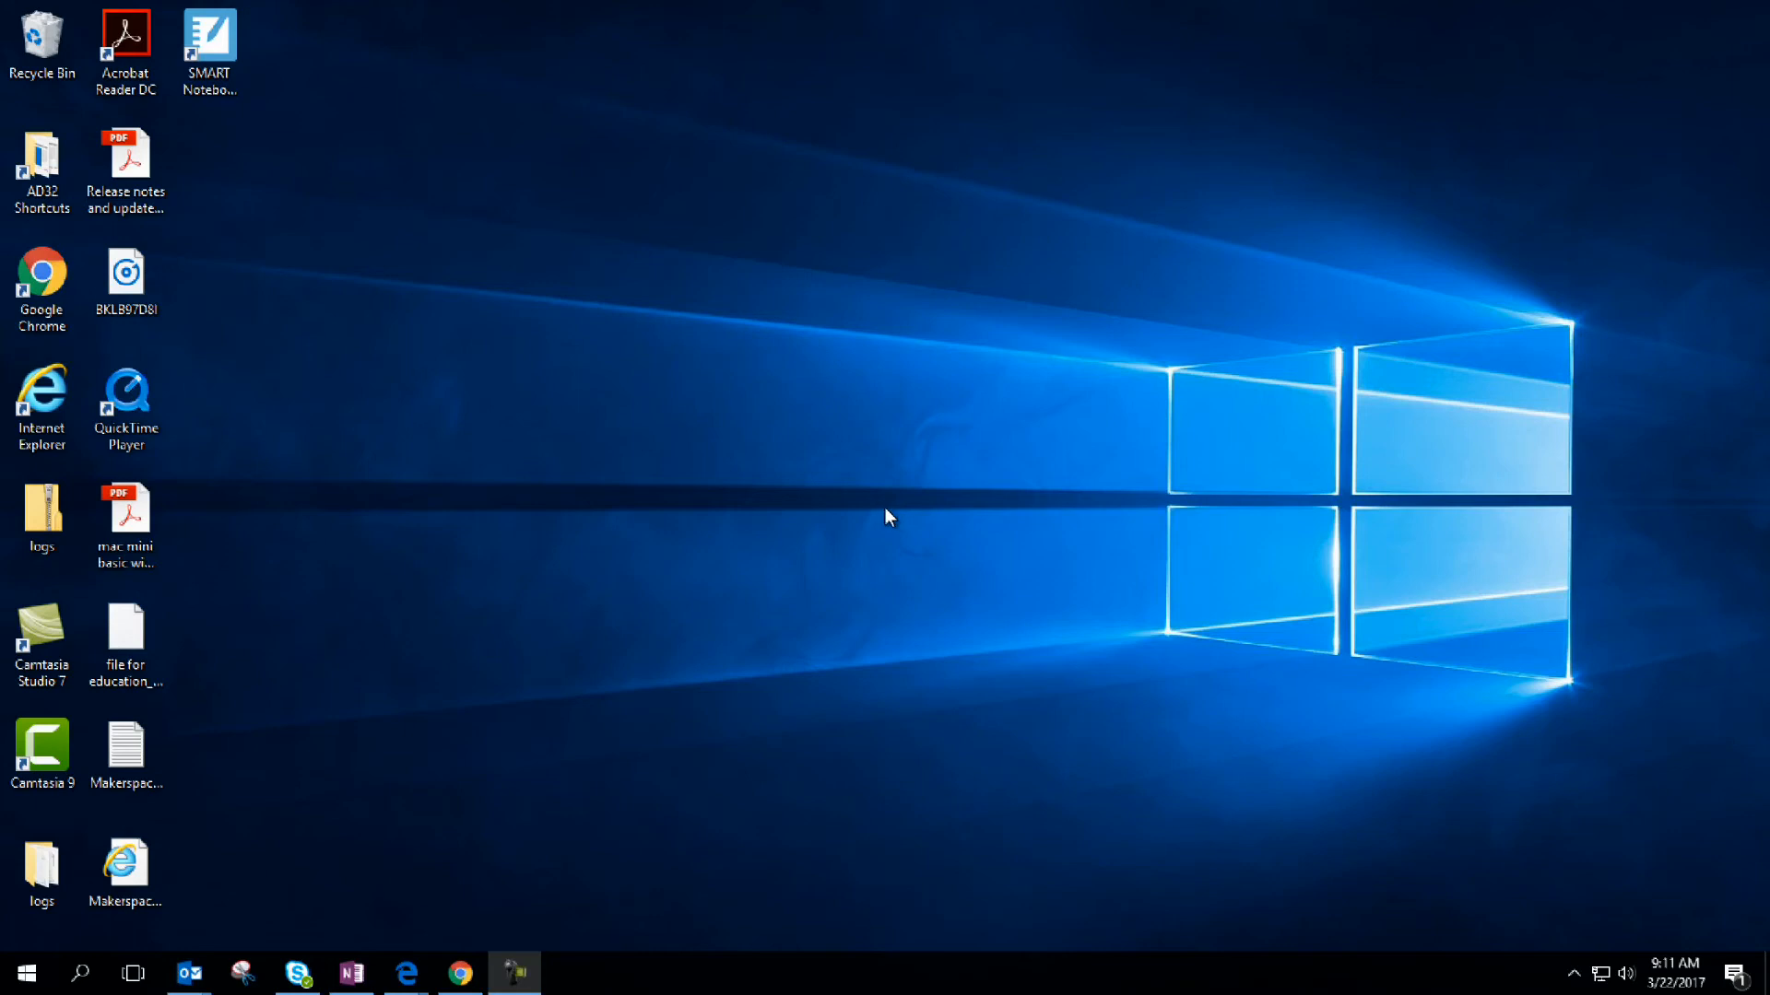
{"action": "mouse_move", "coordinate": [96, 953]}
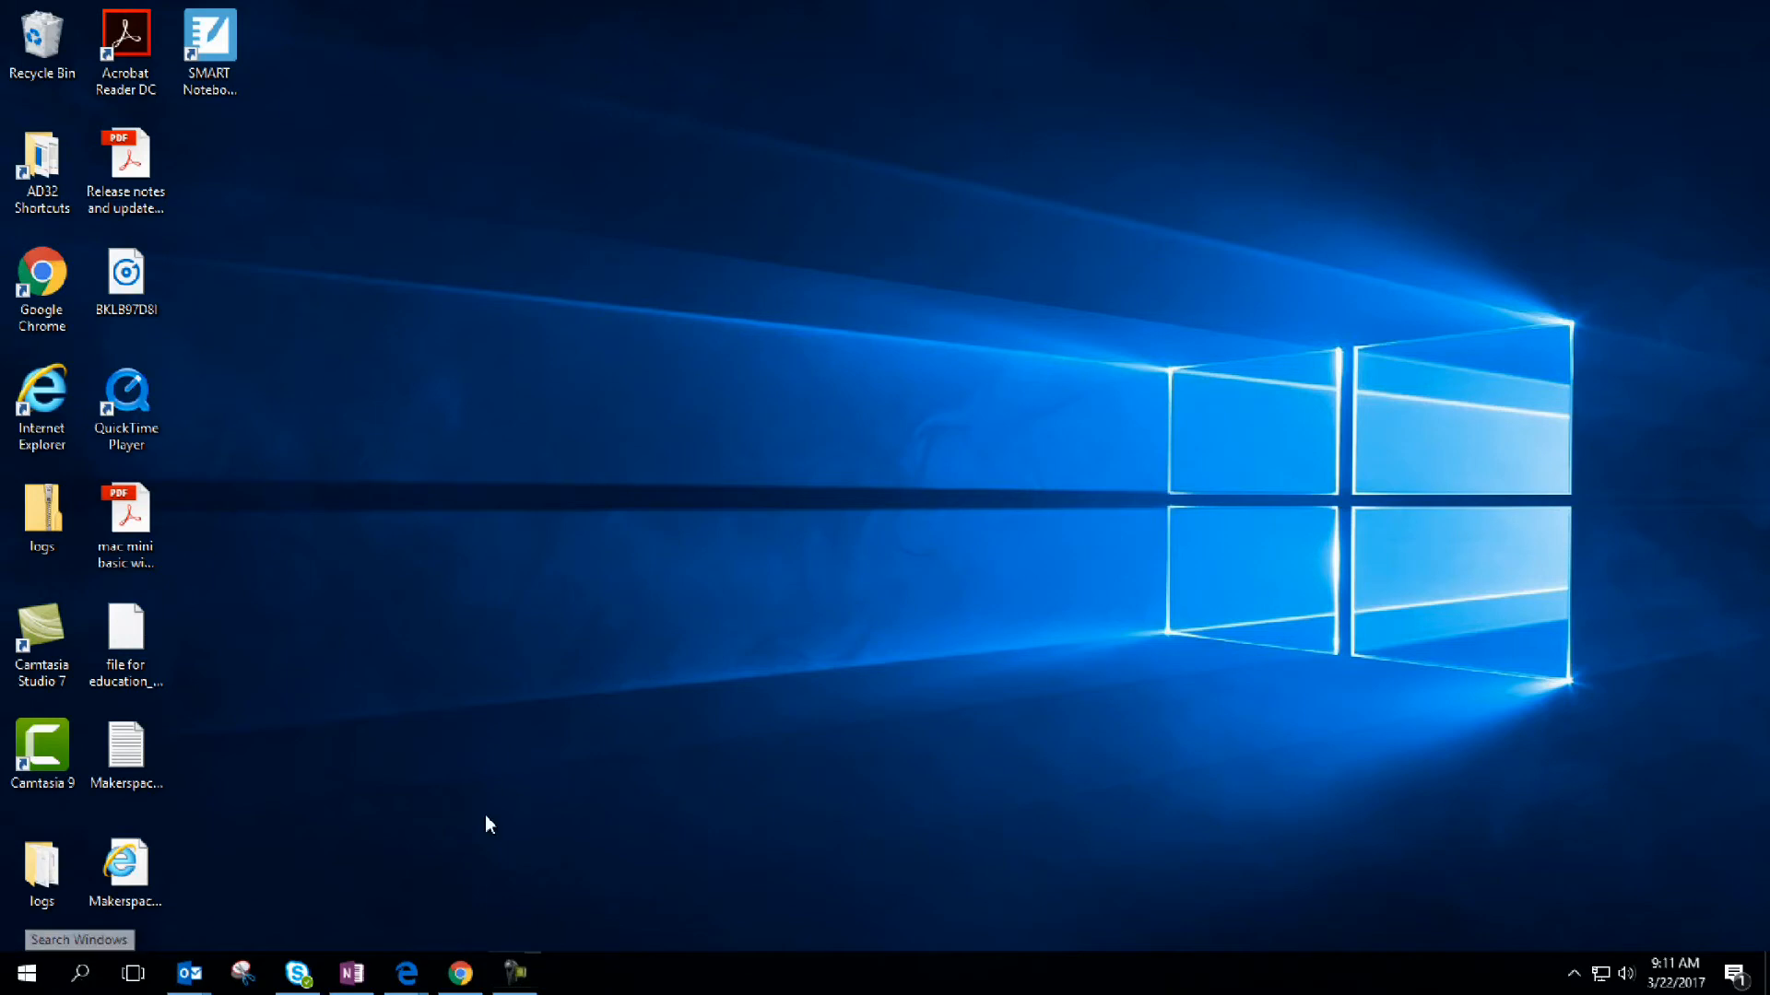
{"action": "mouse_move", "coordinate": [310, 716]}
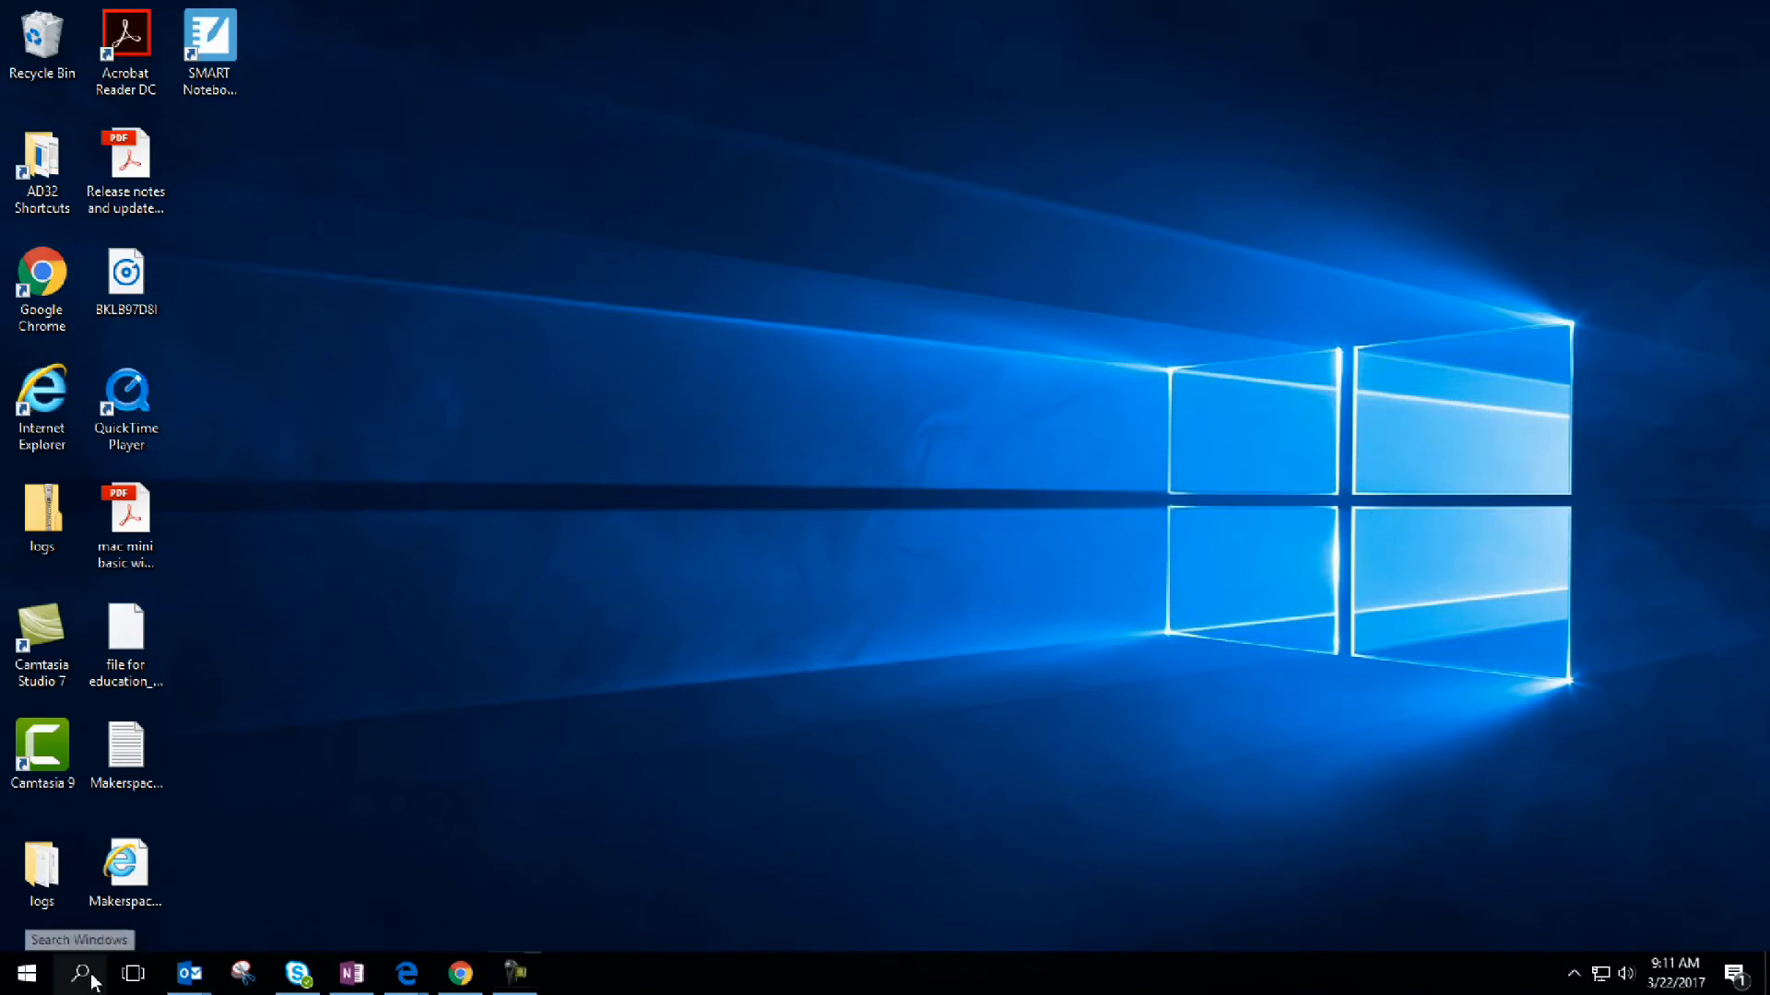
Open AirServer Universal's settings window from its hidden tray icon.
{"action": "left_click", "coordinate": [24, 974]}
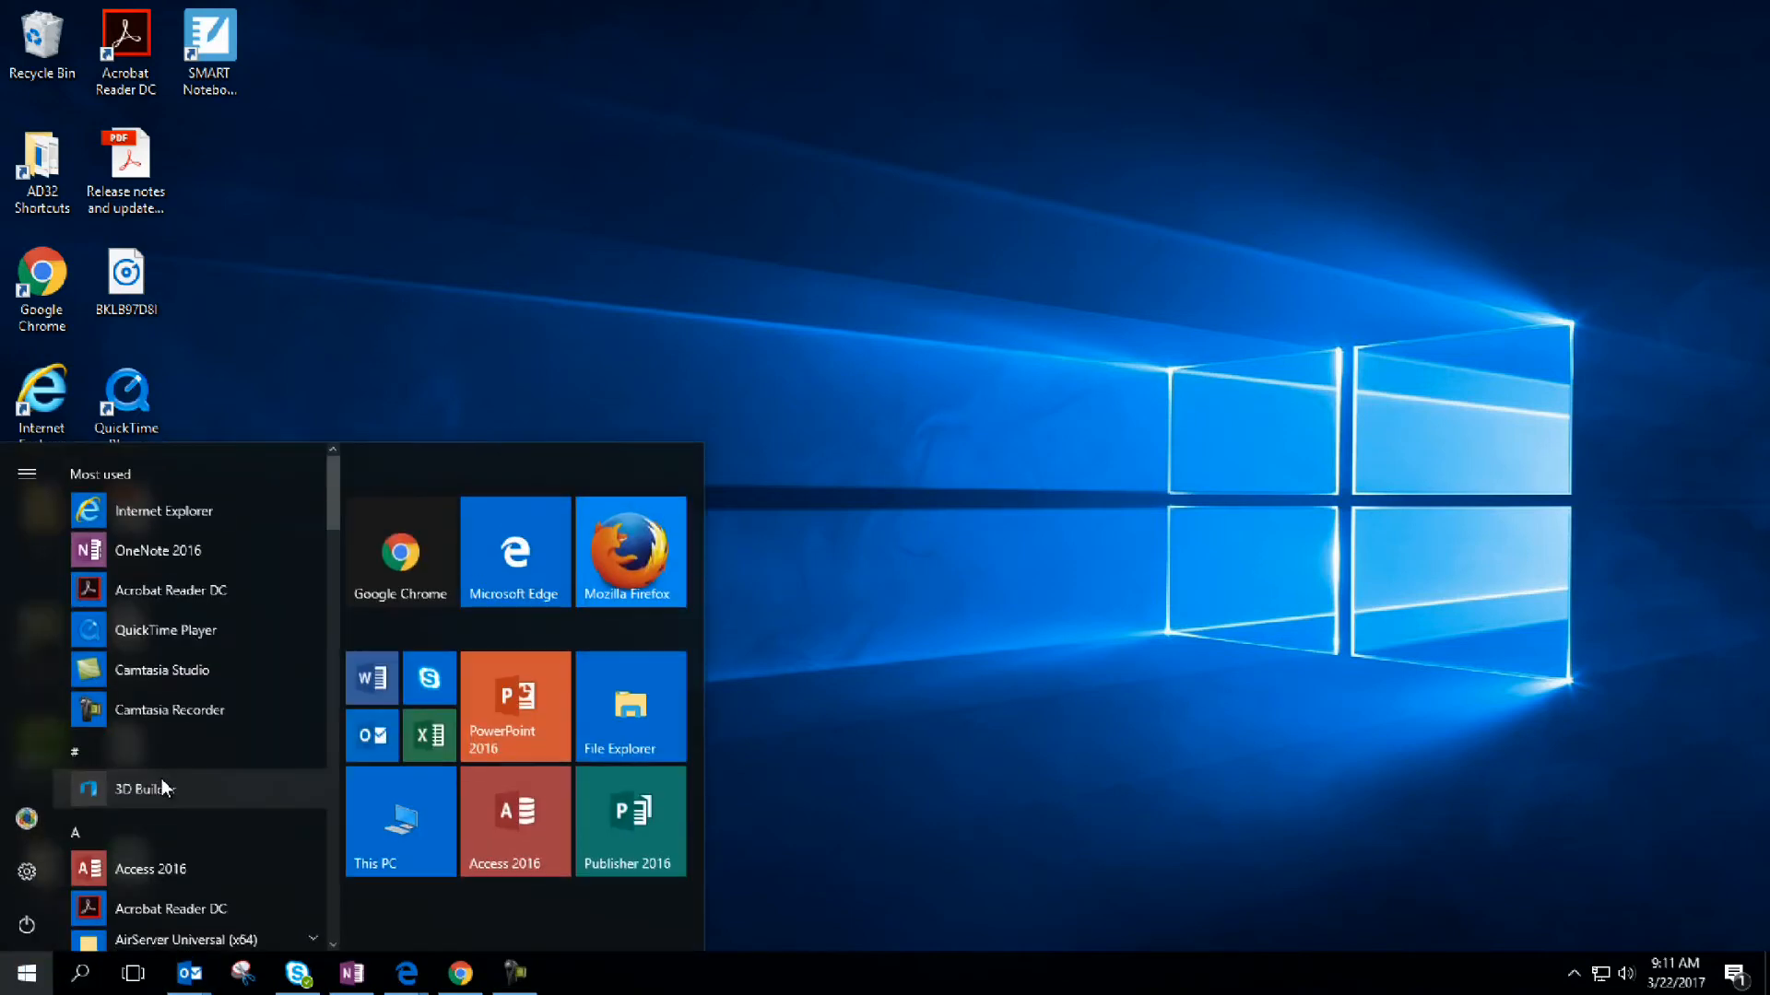
{"action": "scroll", "scroll_direction": "down", "scroll_amount": 3}
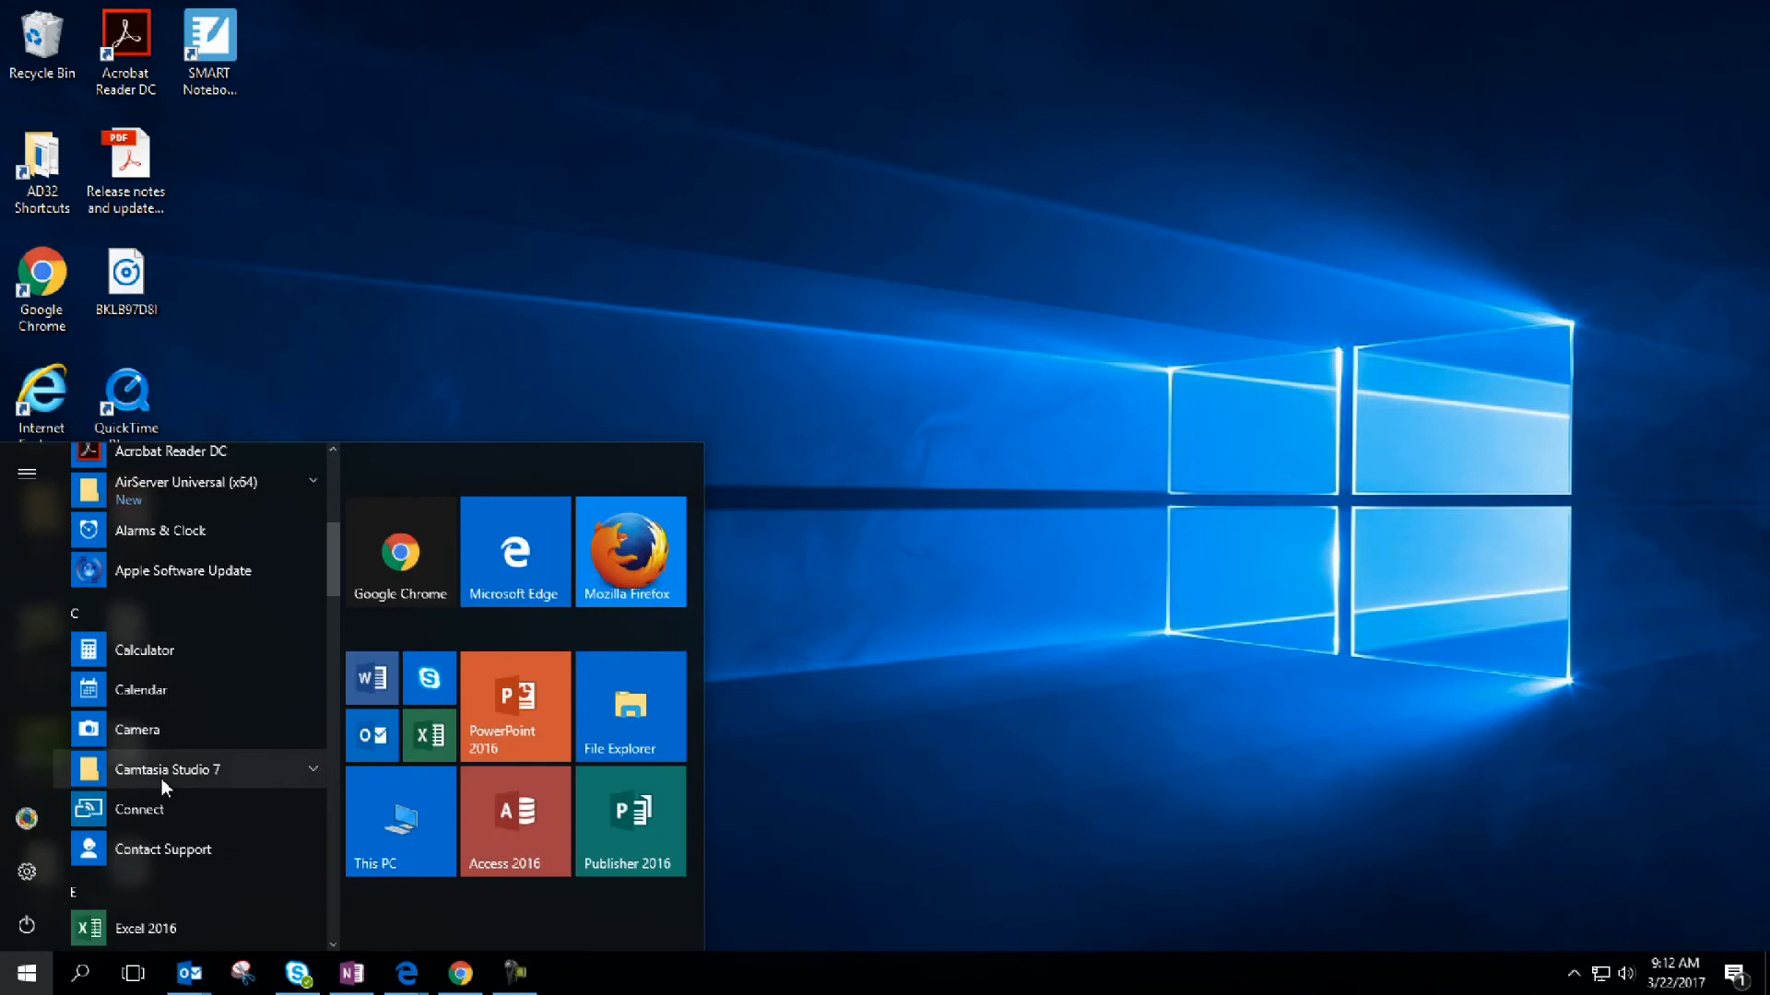
{"action": "scroll", "scroll_direction": "down", "scroll_amount": 3}
{"action": "type", "text": "a"}
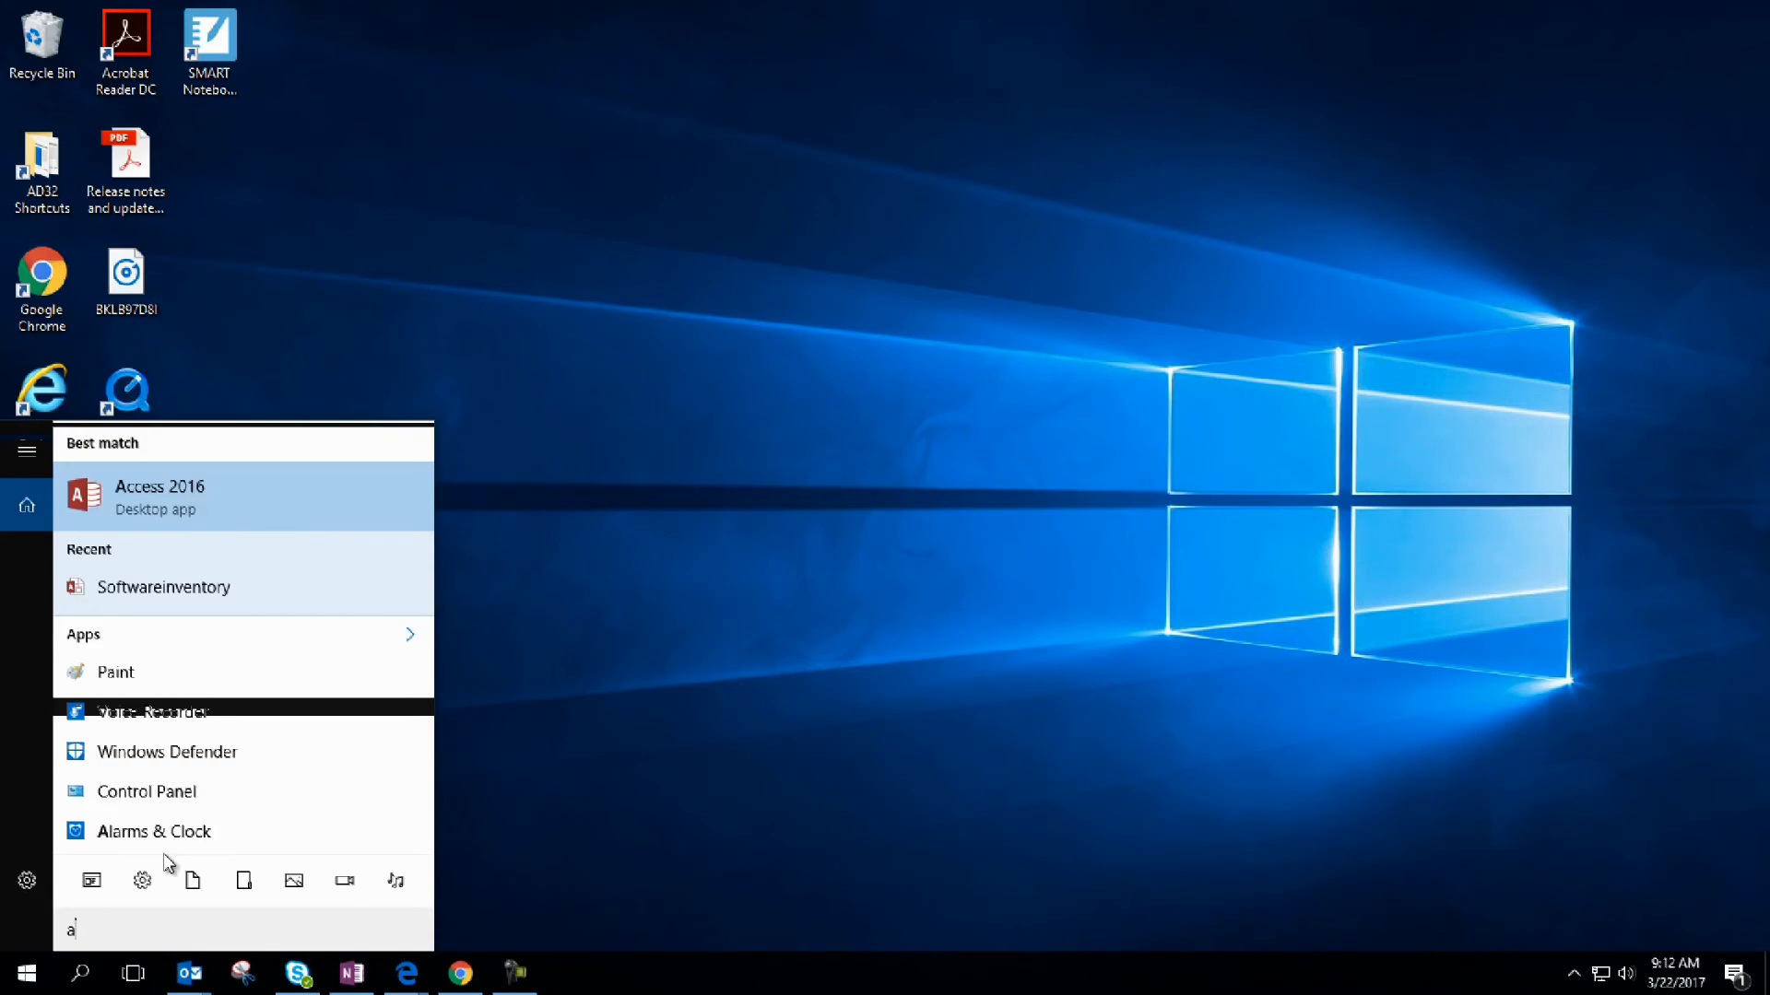
{"action": "type", "text": "ir"}
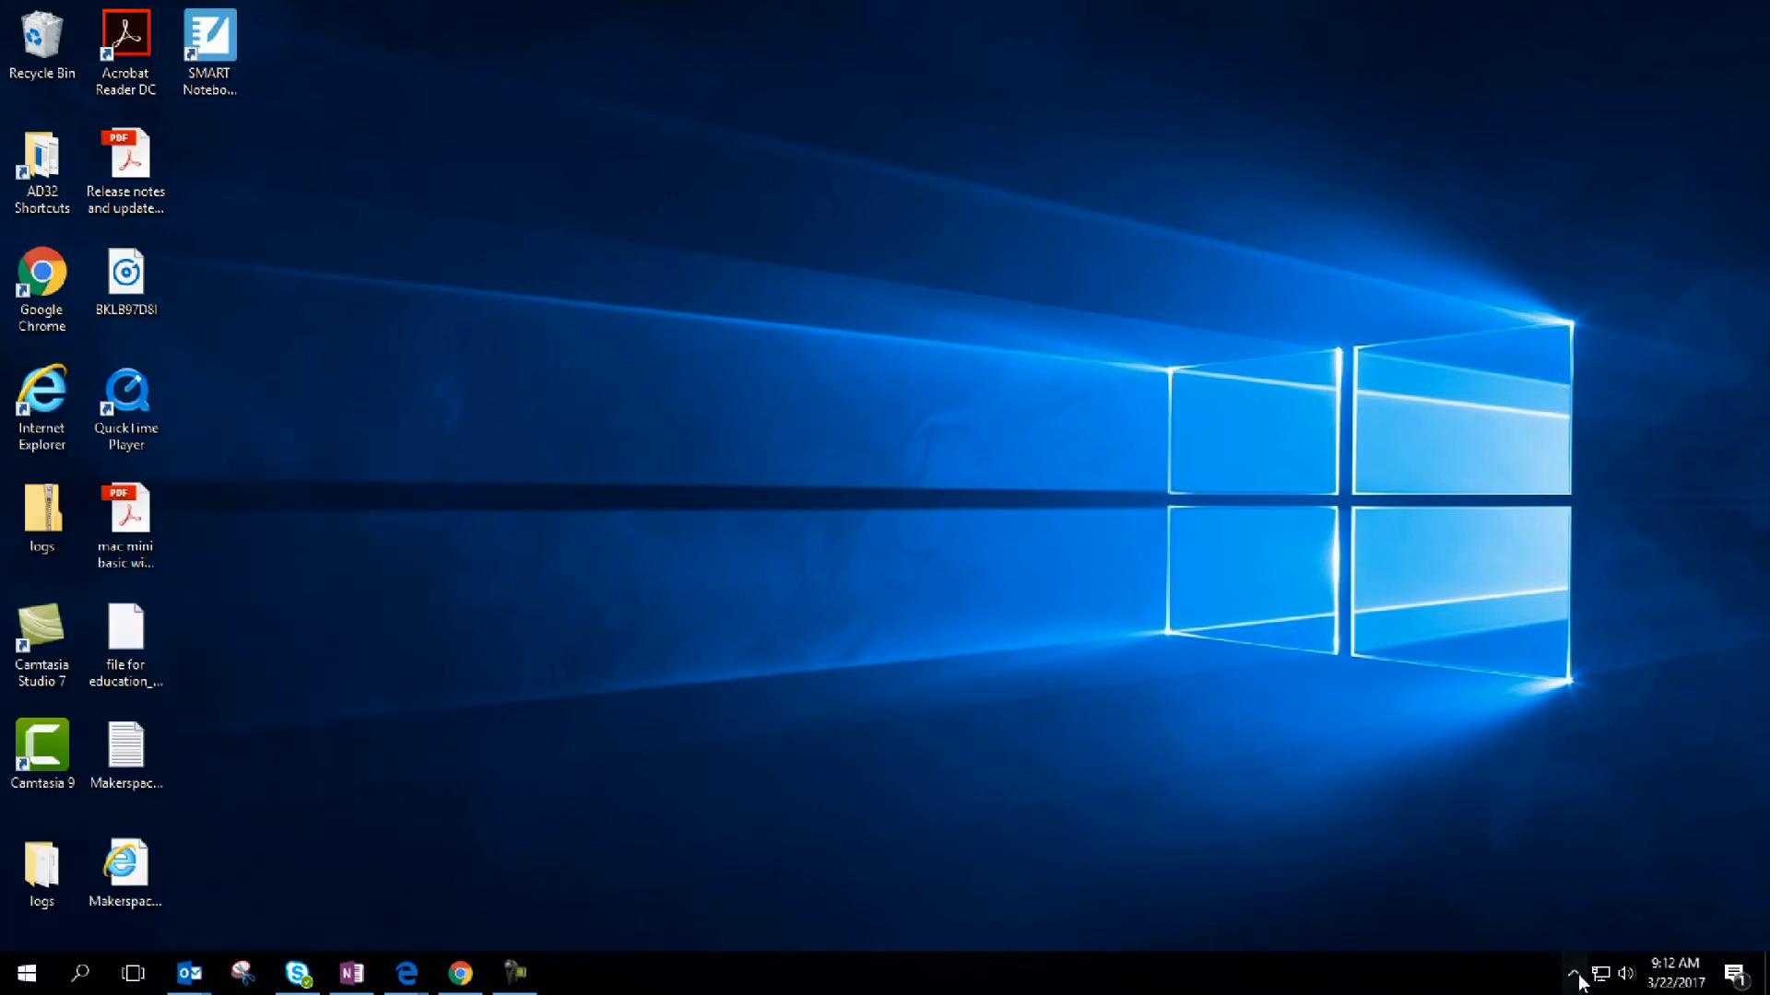
{"action": "left_click", "coordinate": [1573, 973]}
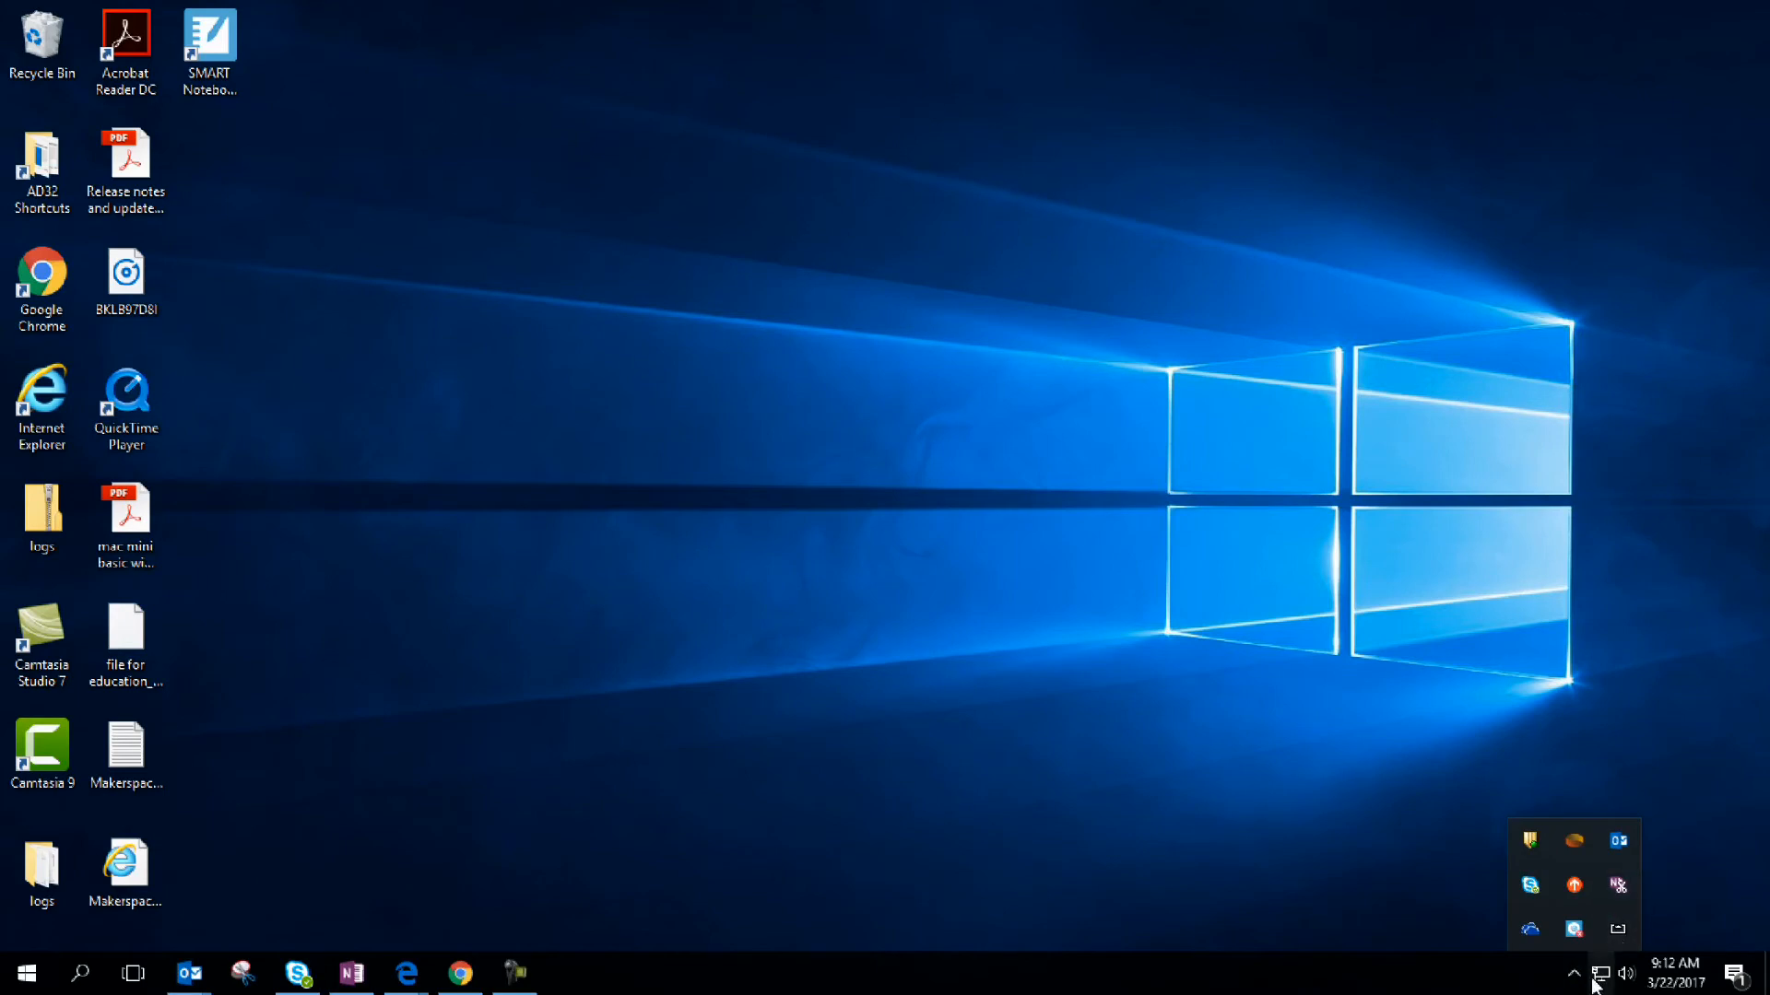
{"action": "mouse_move", "coordinate": [1617, 929]}
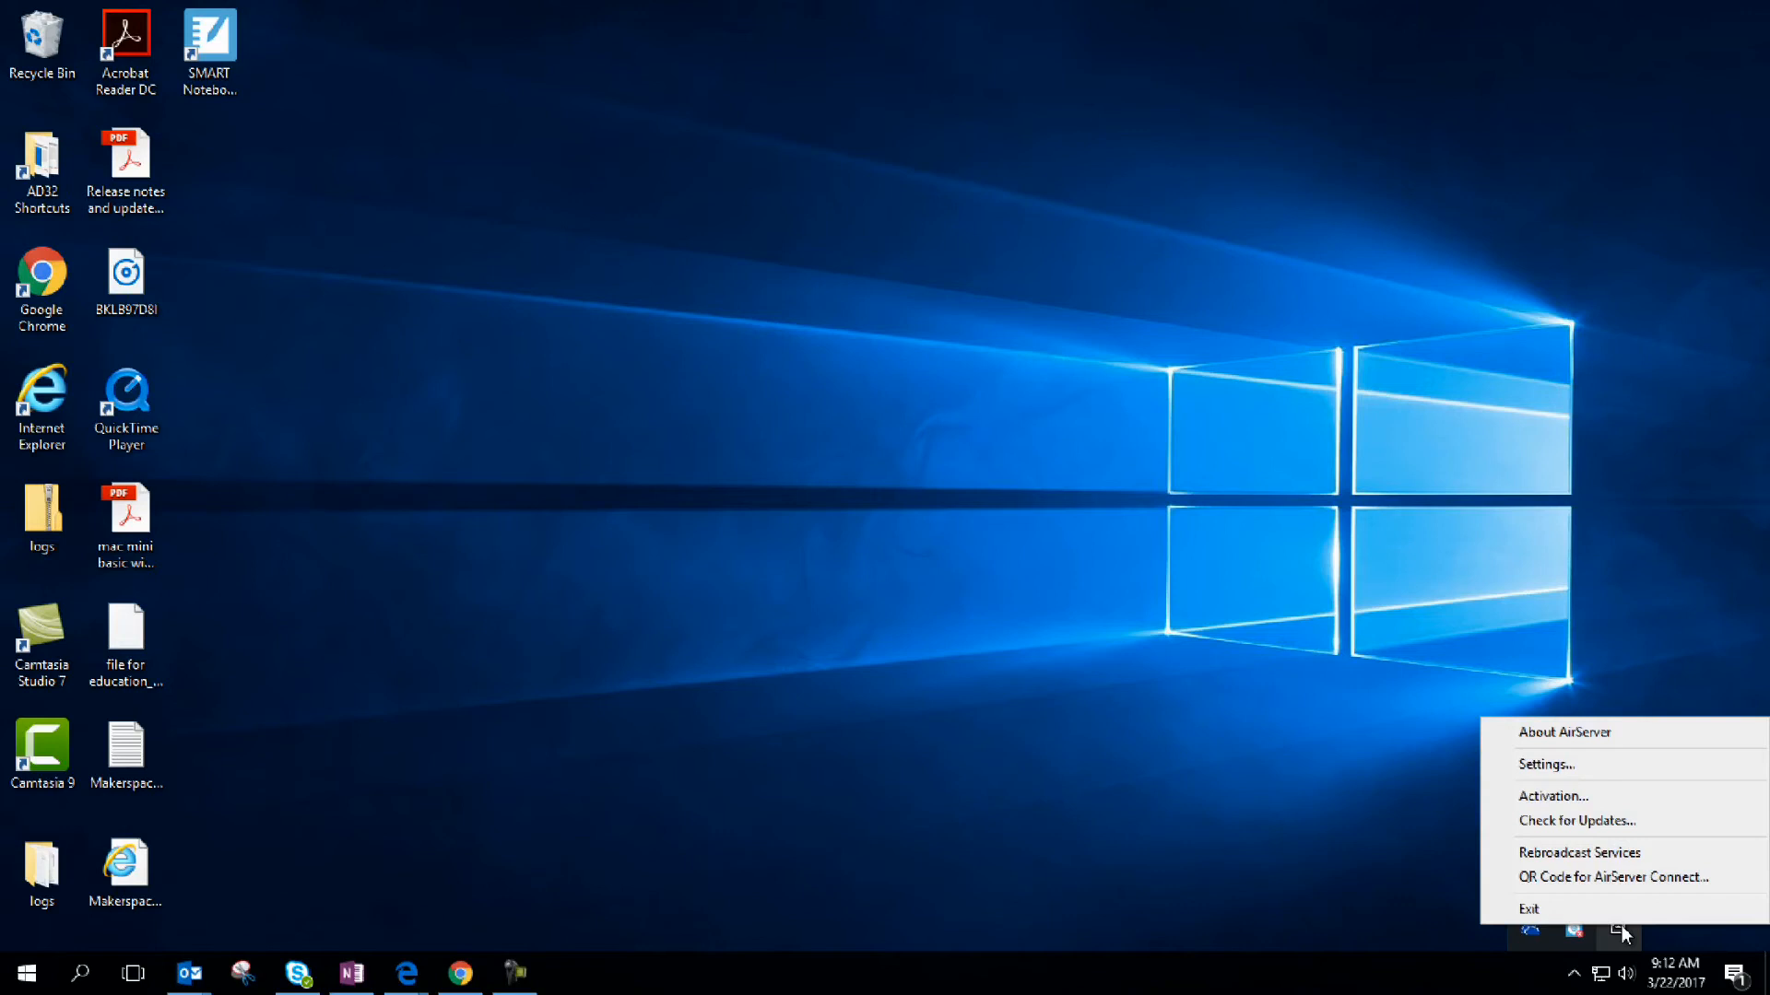
{"action": "left_click", "coordinate": [1545, 764]}
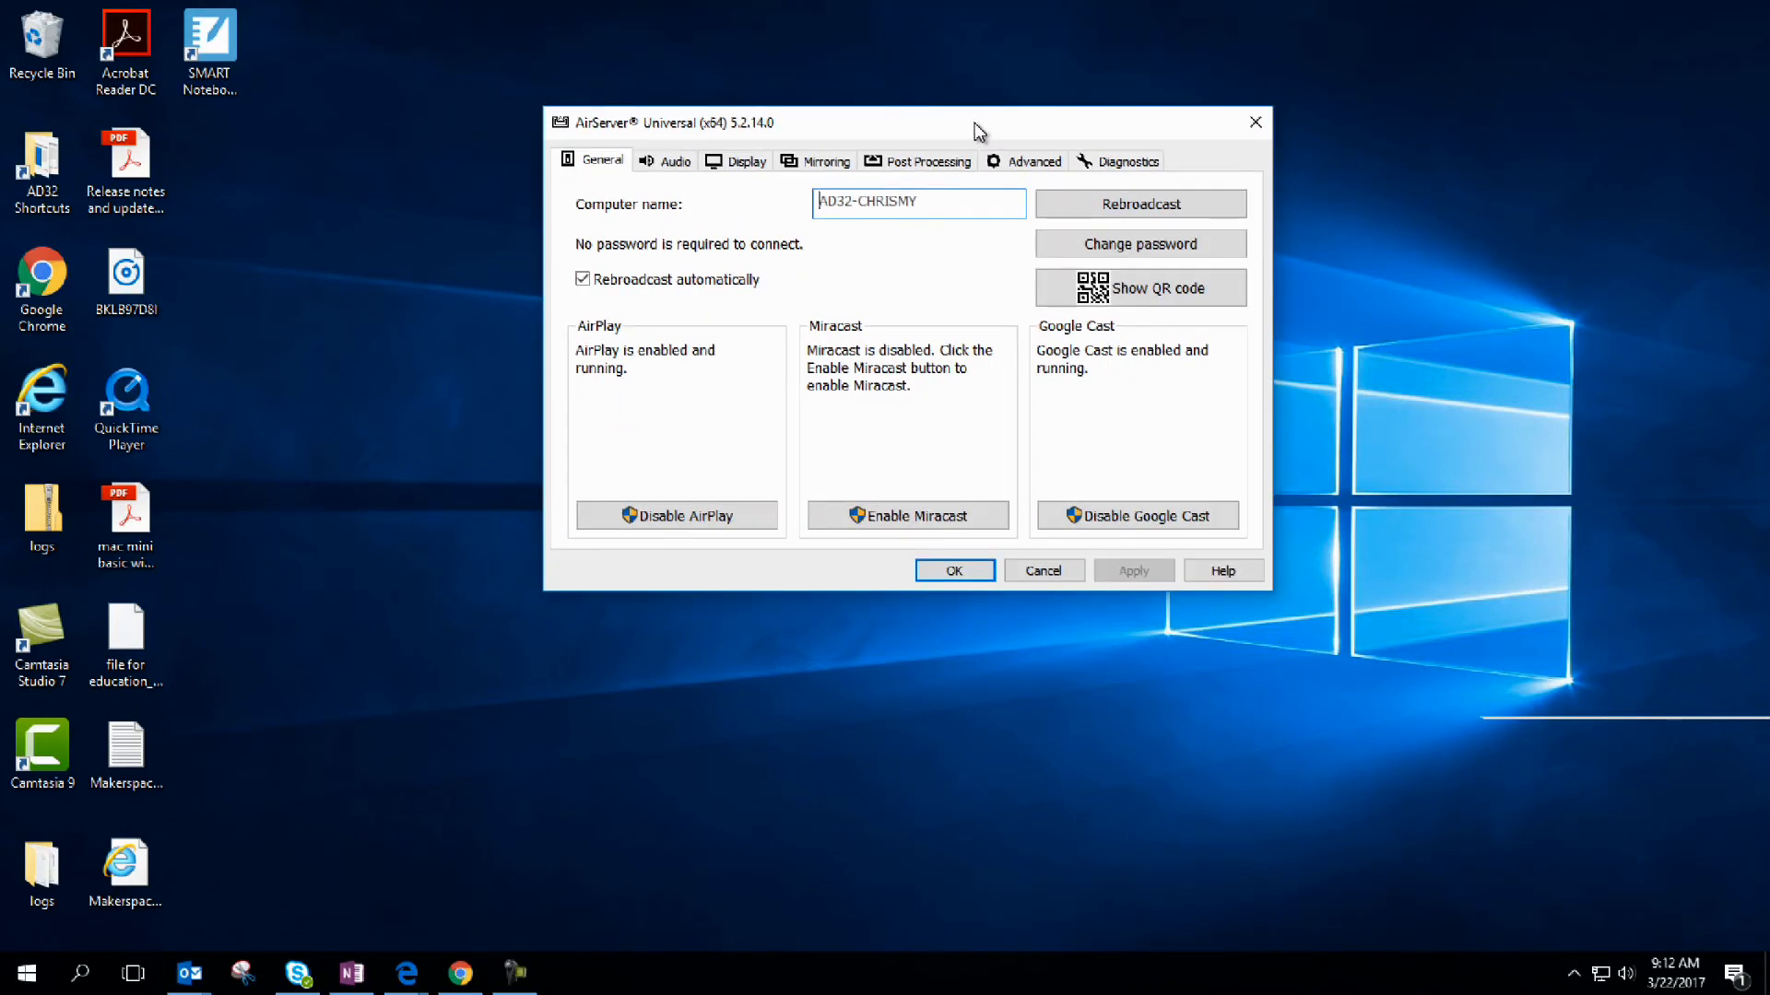
{"action": "mouse_move", "coordinate": [649, 213]}
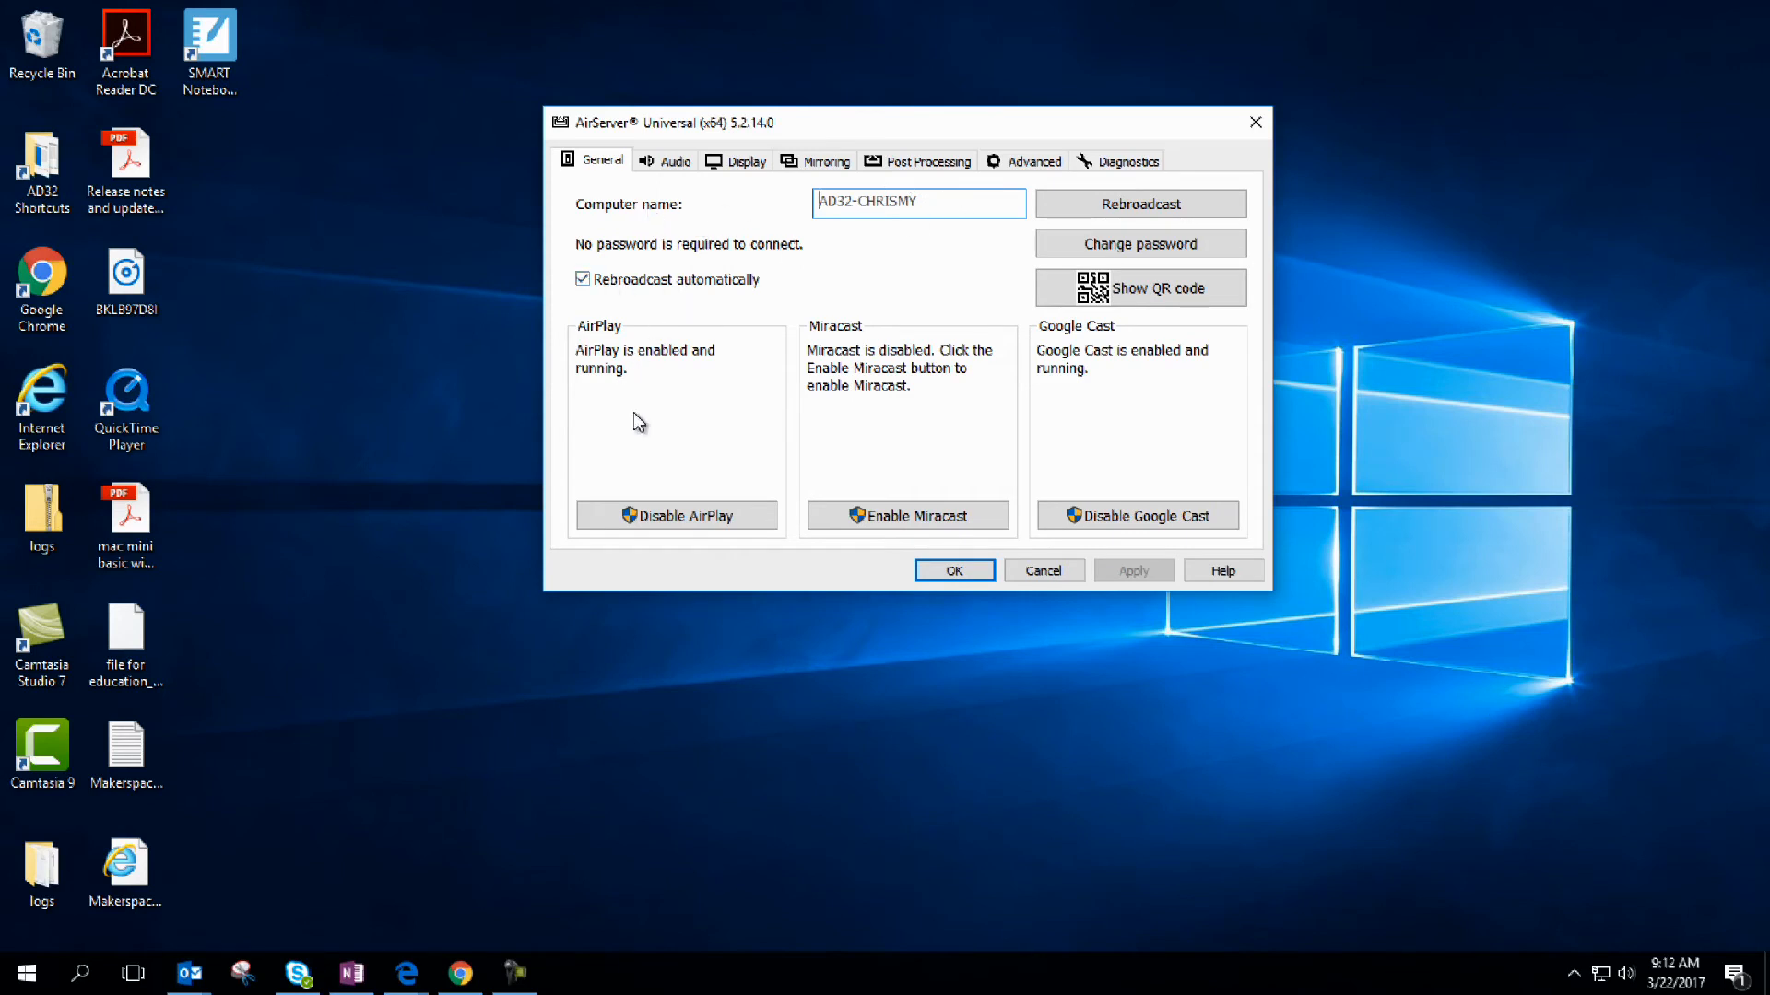
{"action": "mouse_move", "coordinate": [1130, 356]}
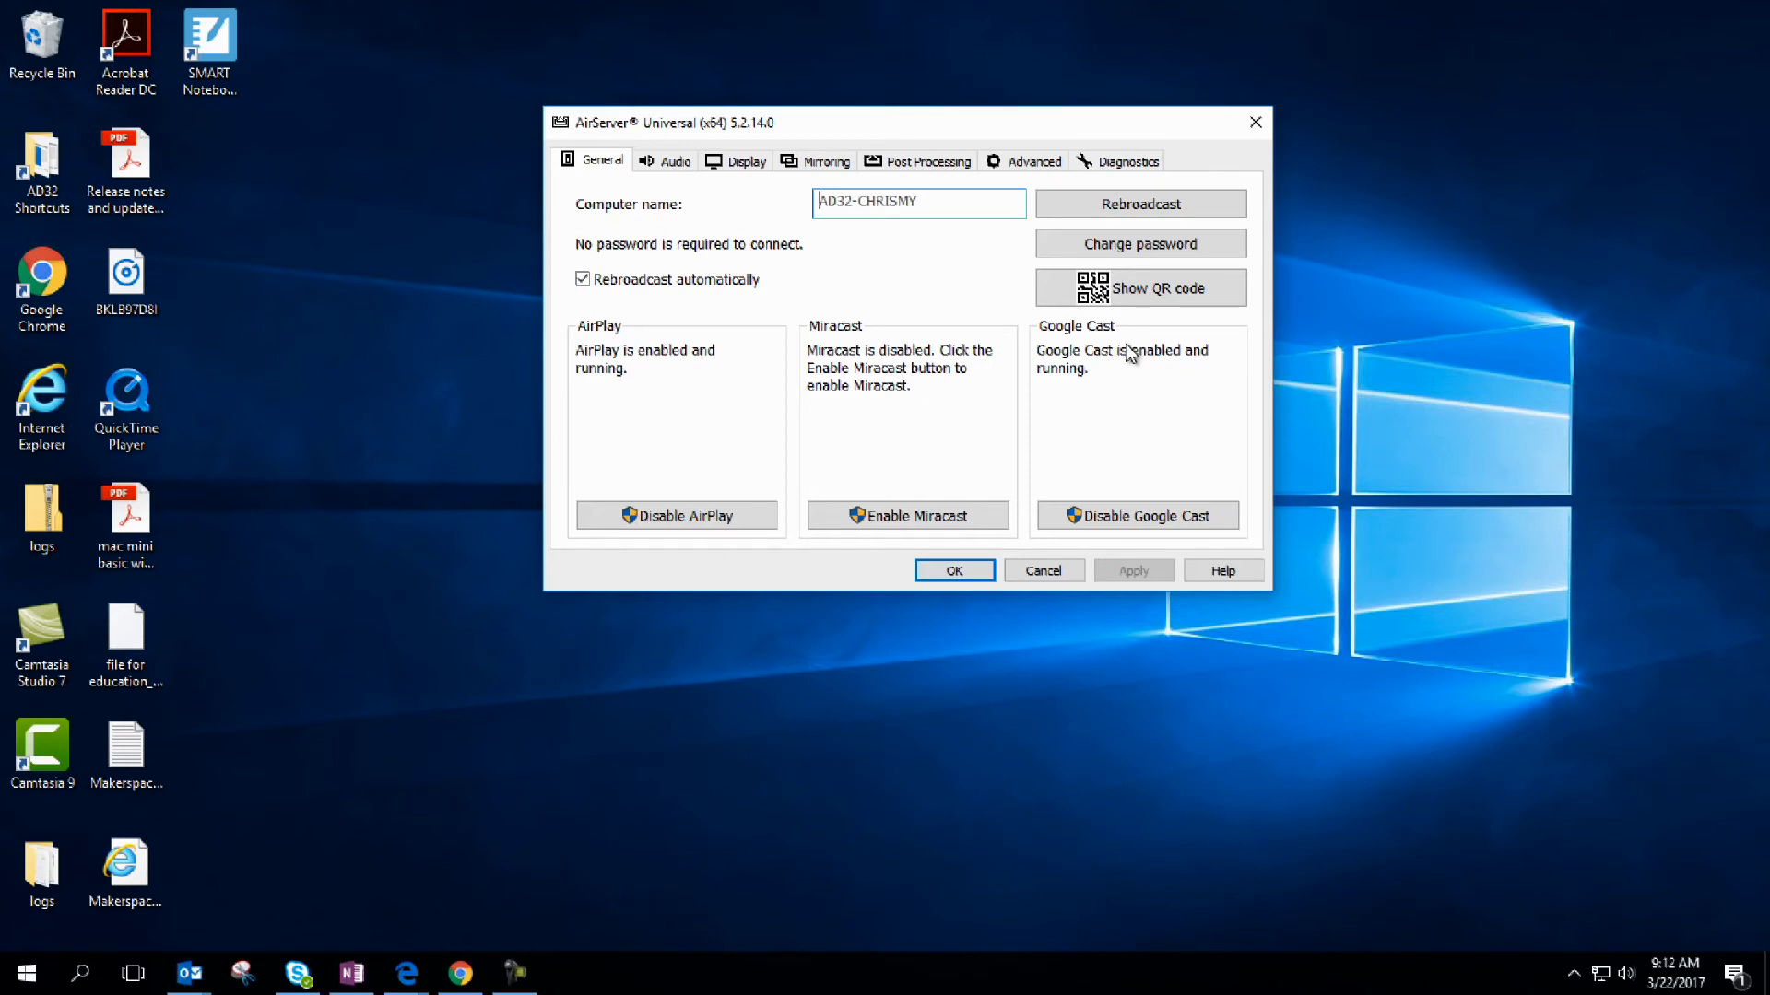
{"action": "mouse_move", "coordinate": [1118, 369]}
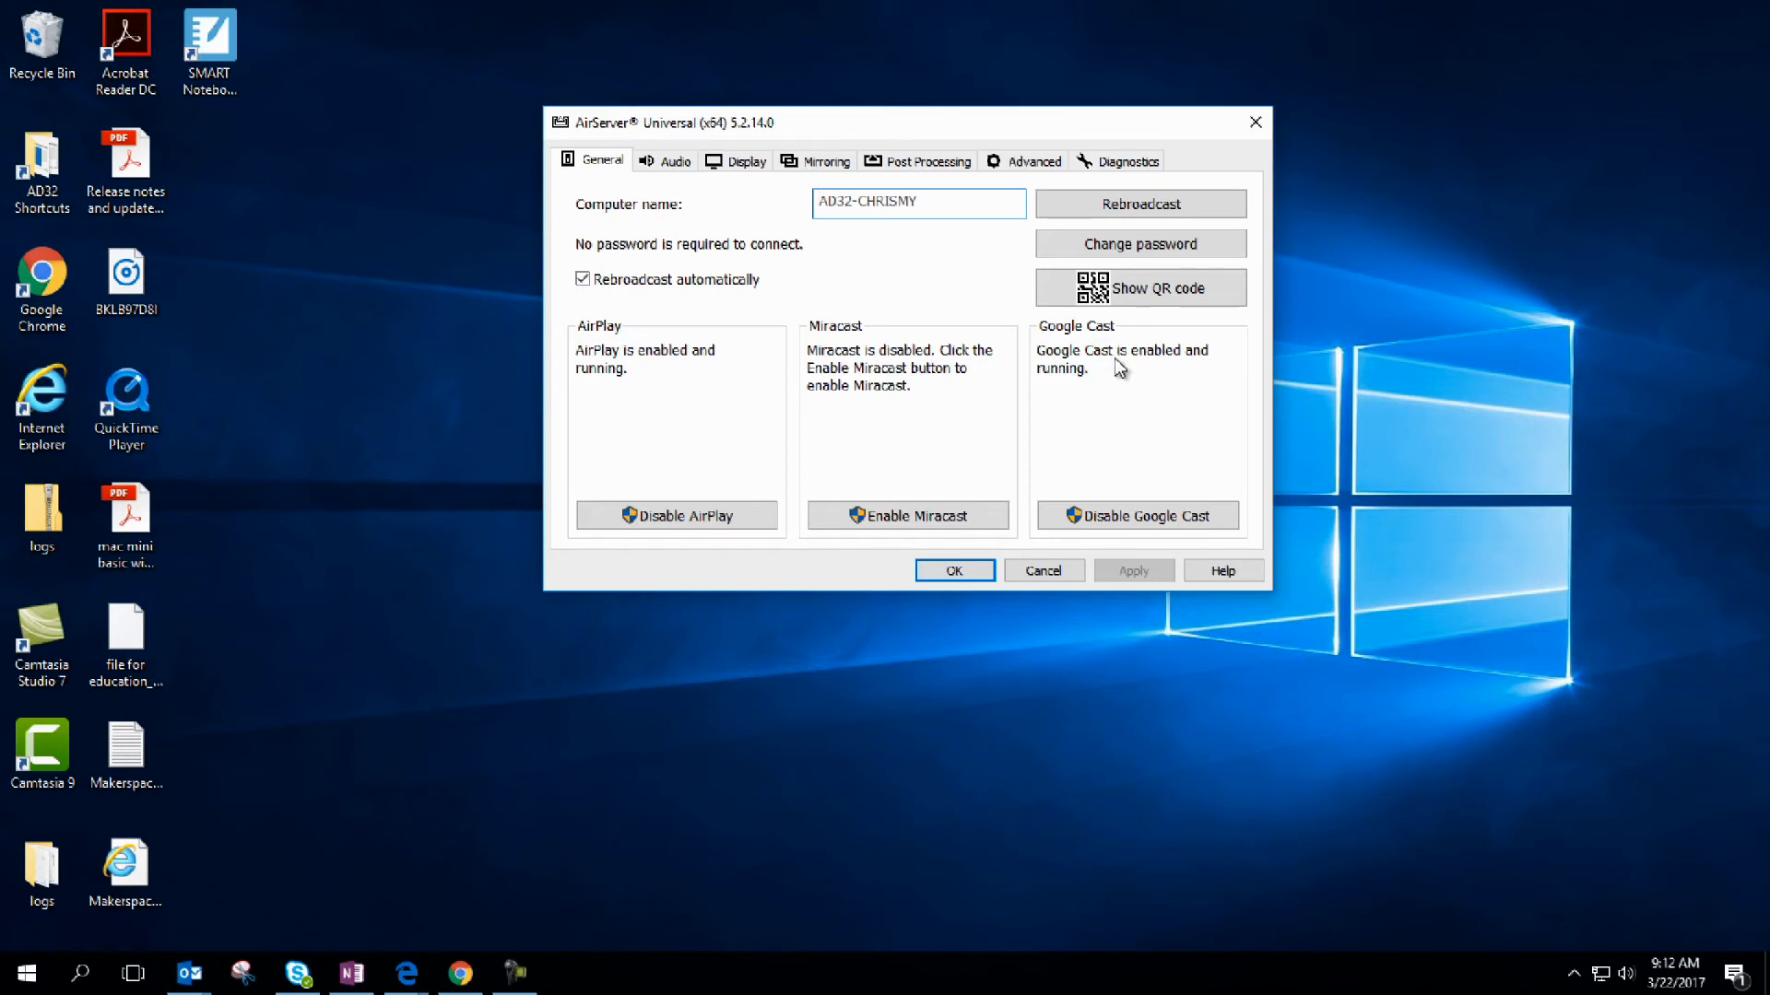
{"action": "mouse_move", "coordinate": [1137, 376]}
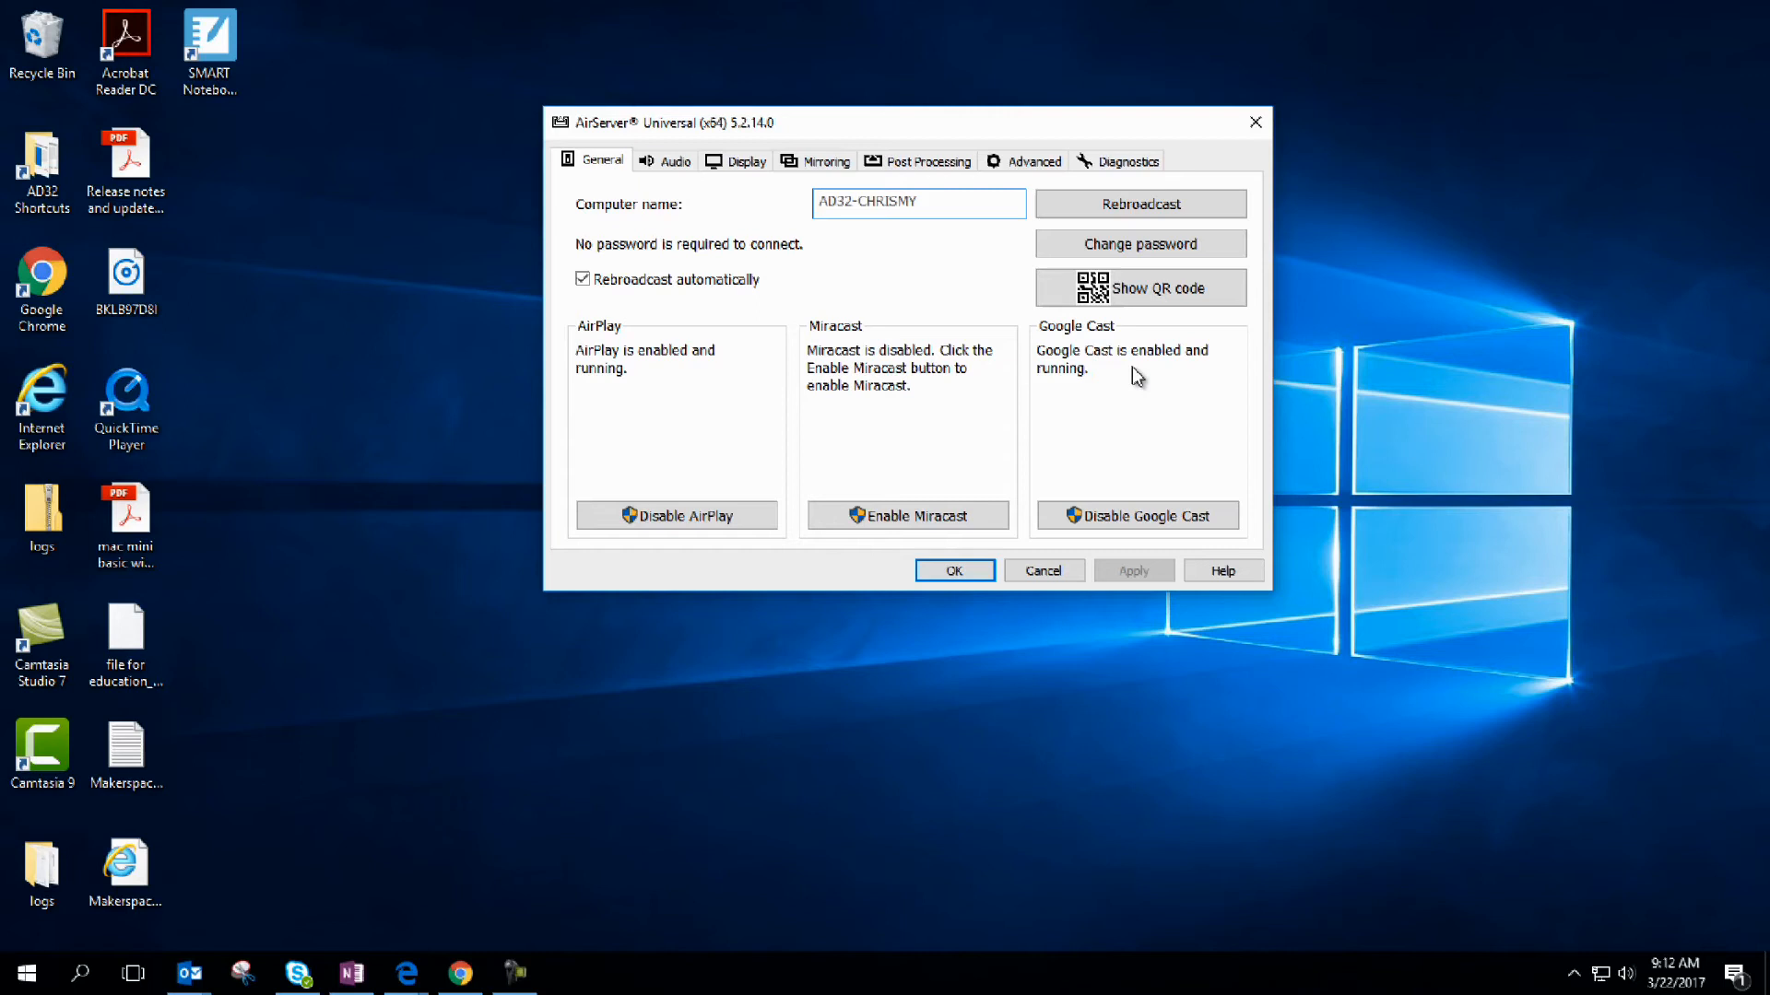
{"action": "mouse_move", "coordinate": [1112, 363]}
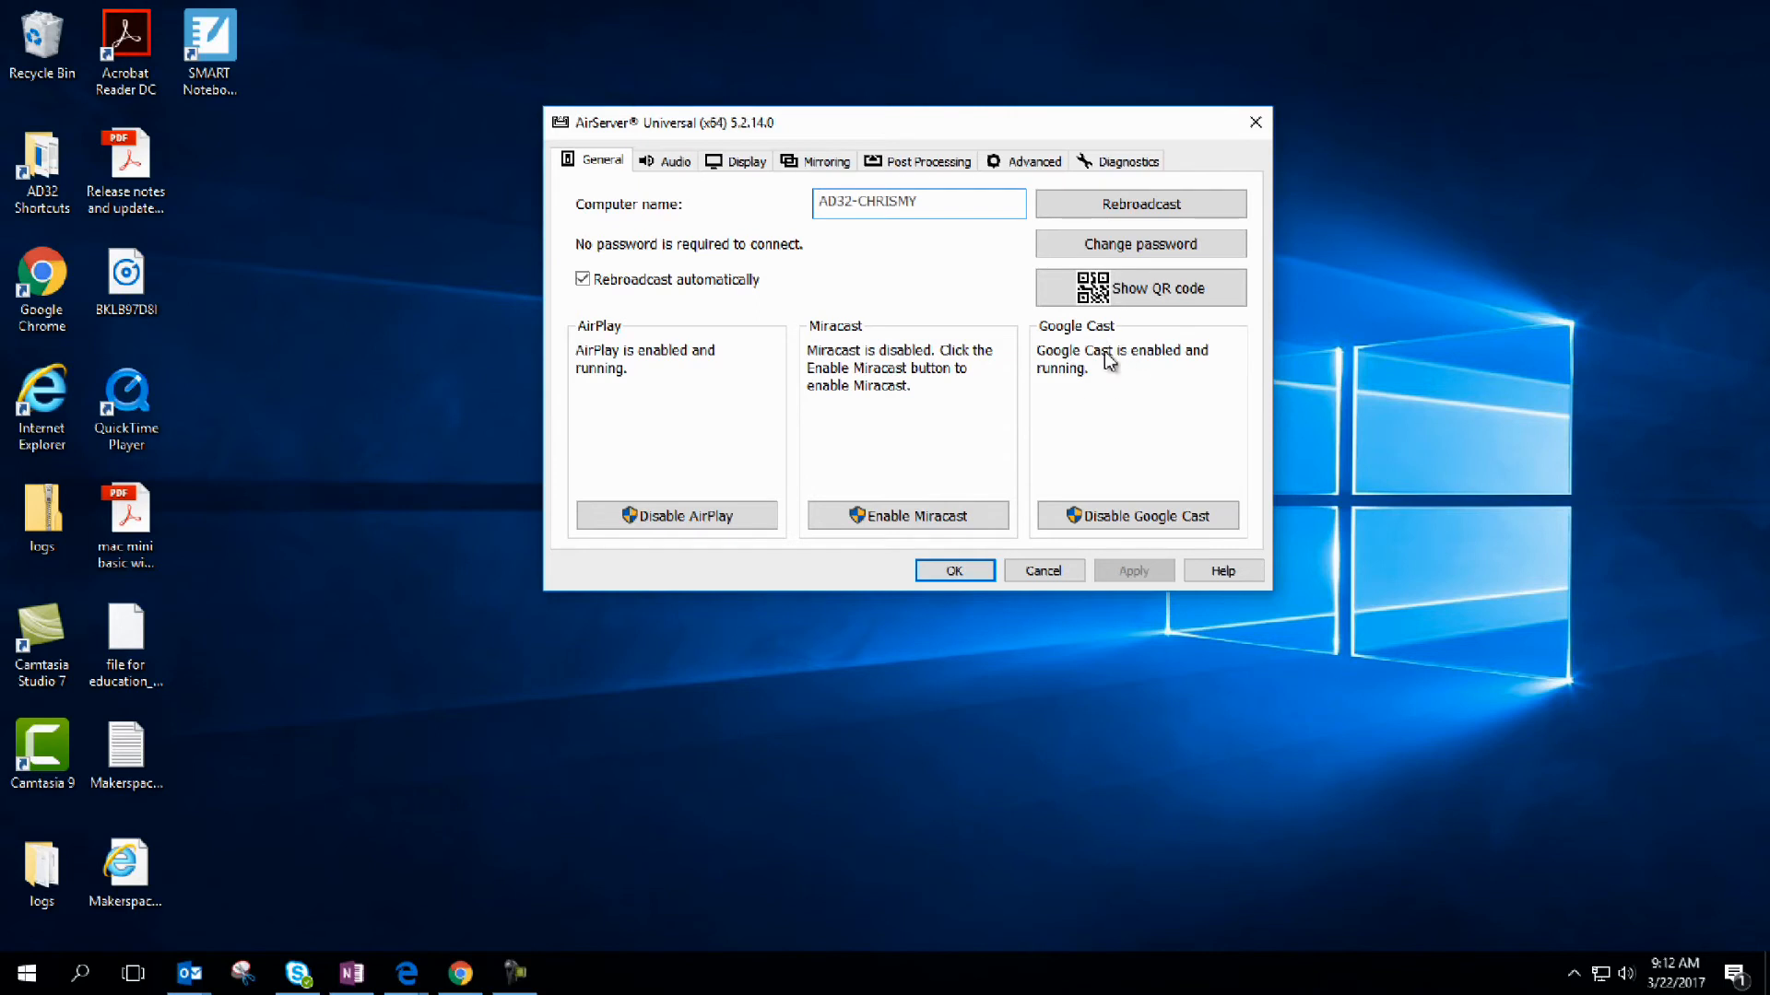
{"action": "mouse_move", "coordinate": [1045, 369]}
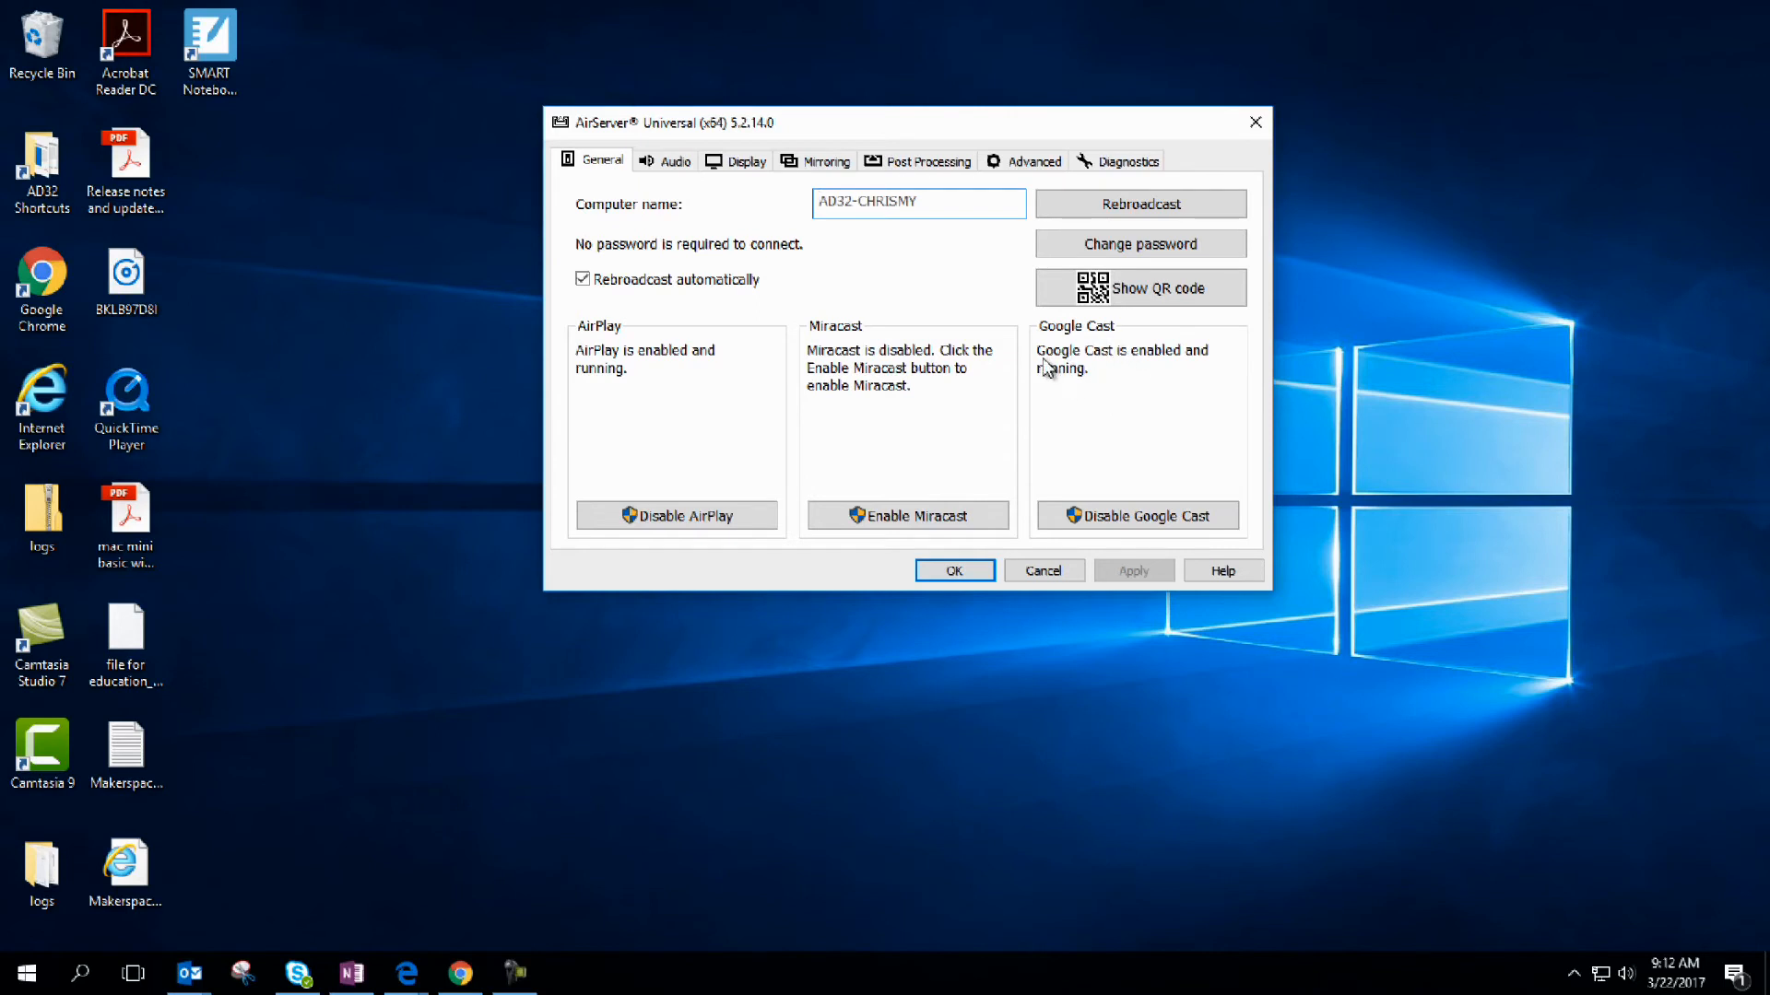
{"action": "mouse_move", "coordinate": [1069, 376]}
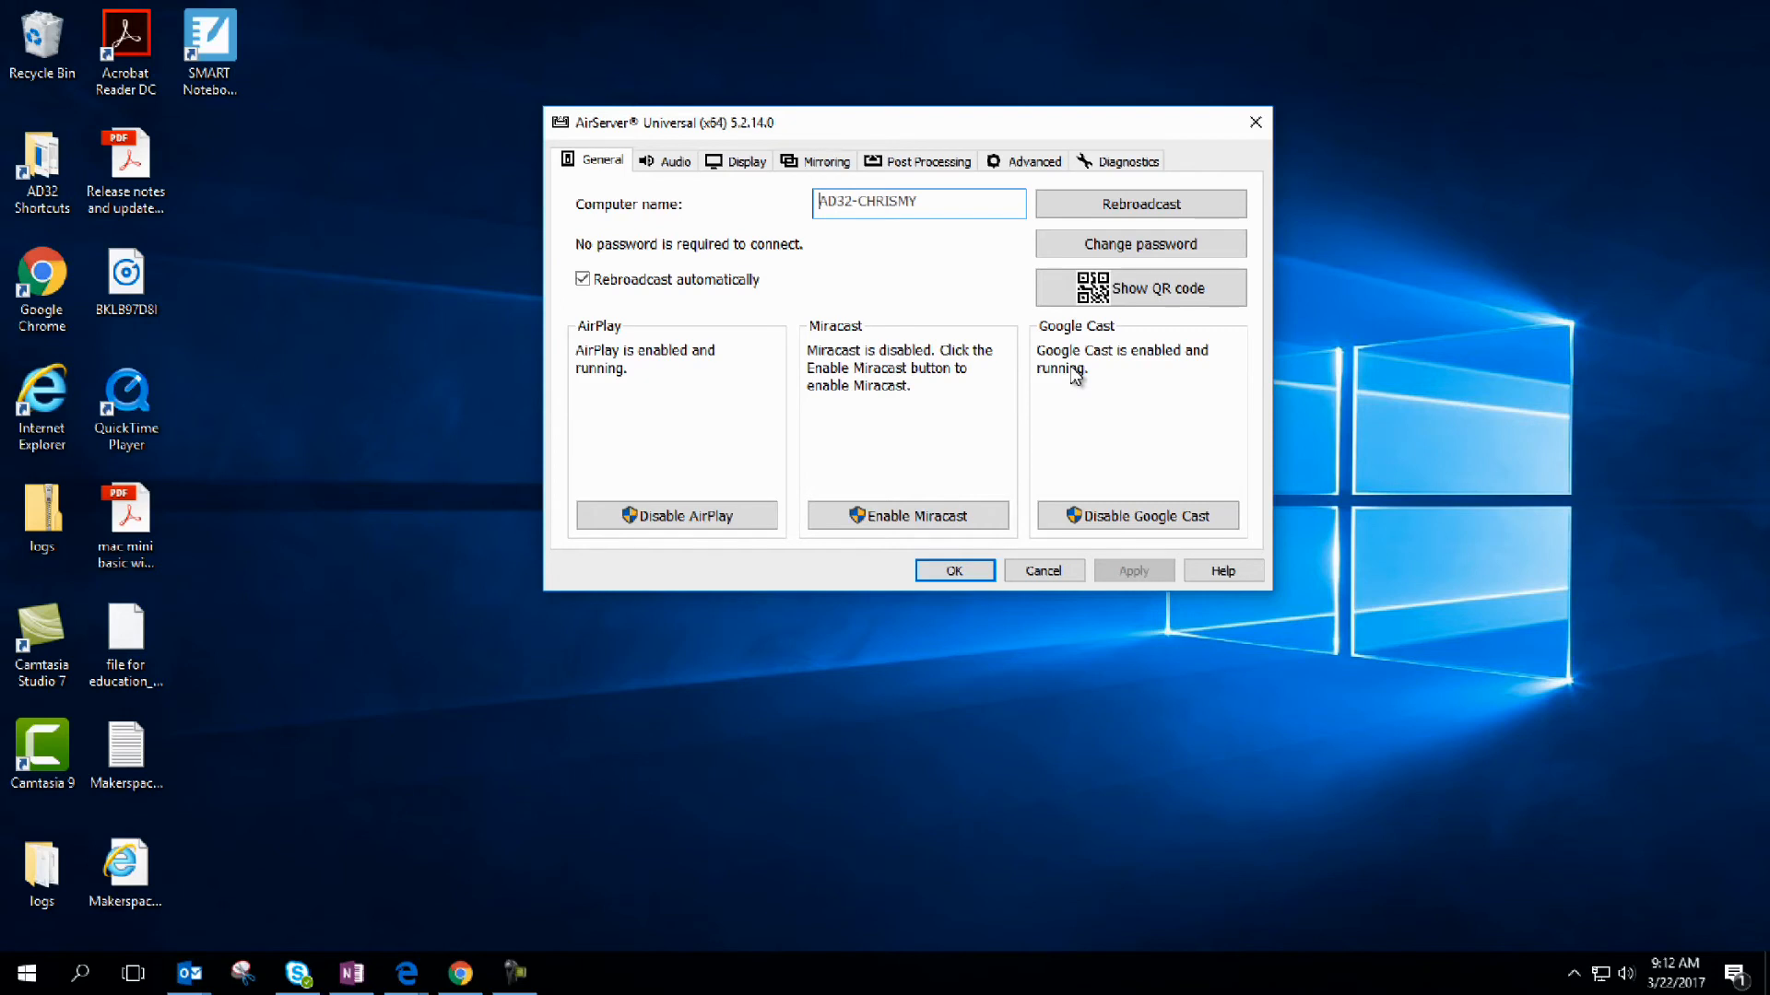
{"action": "mouse_move", "coordinate": [1095, 363]}
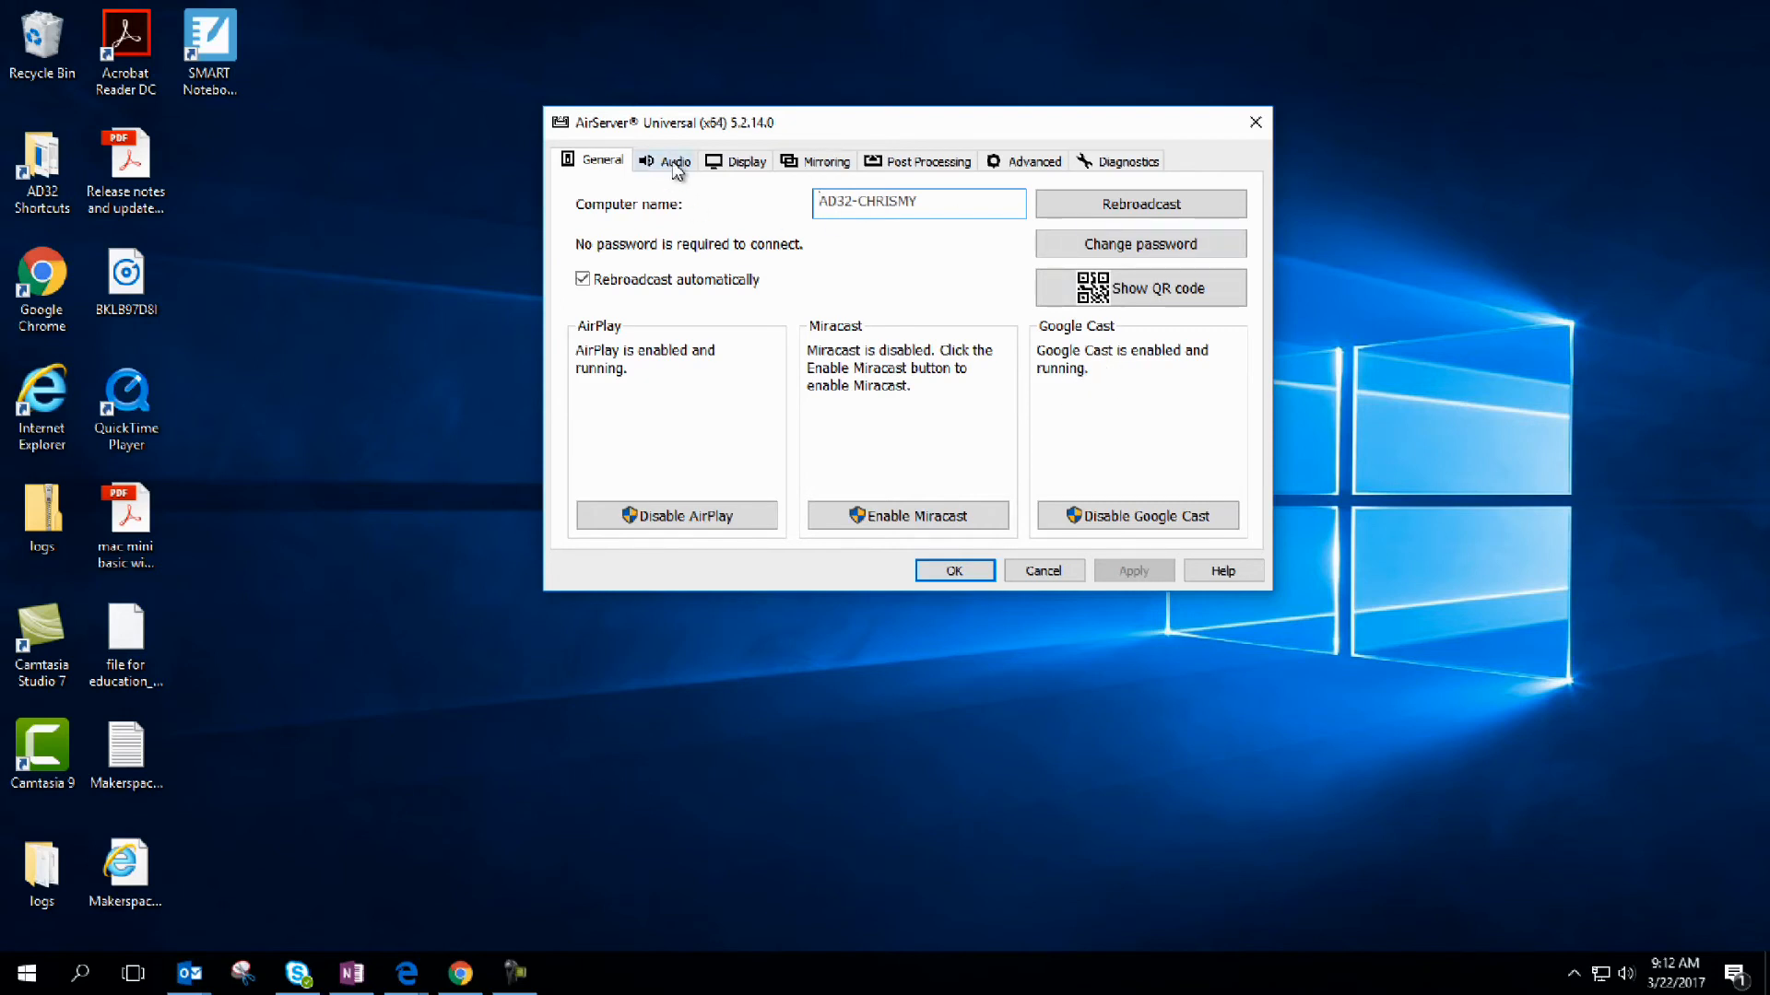
{"action": "mouse_move", "coordinate": [677, 255]}
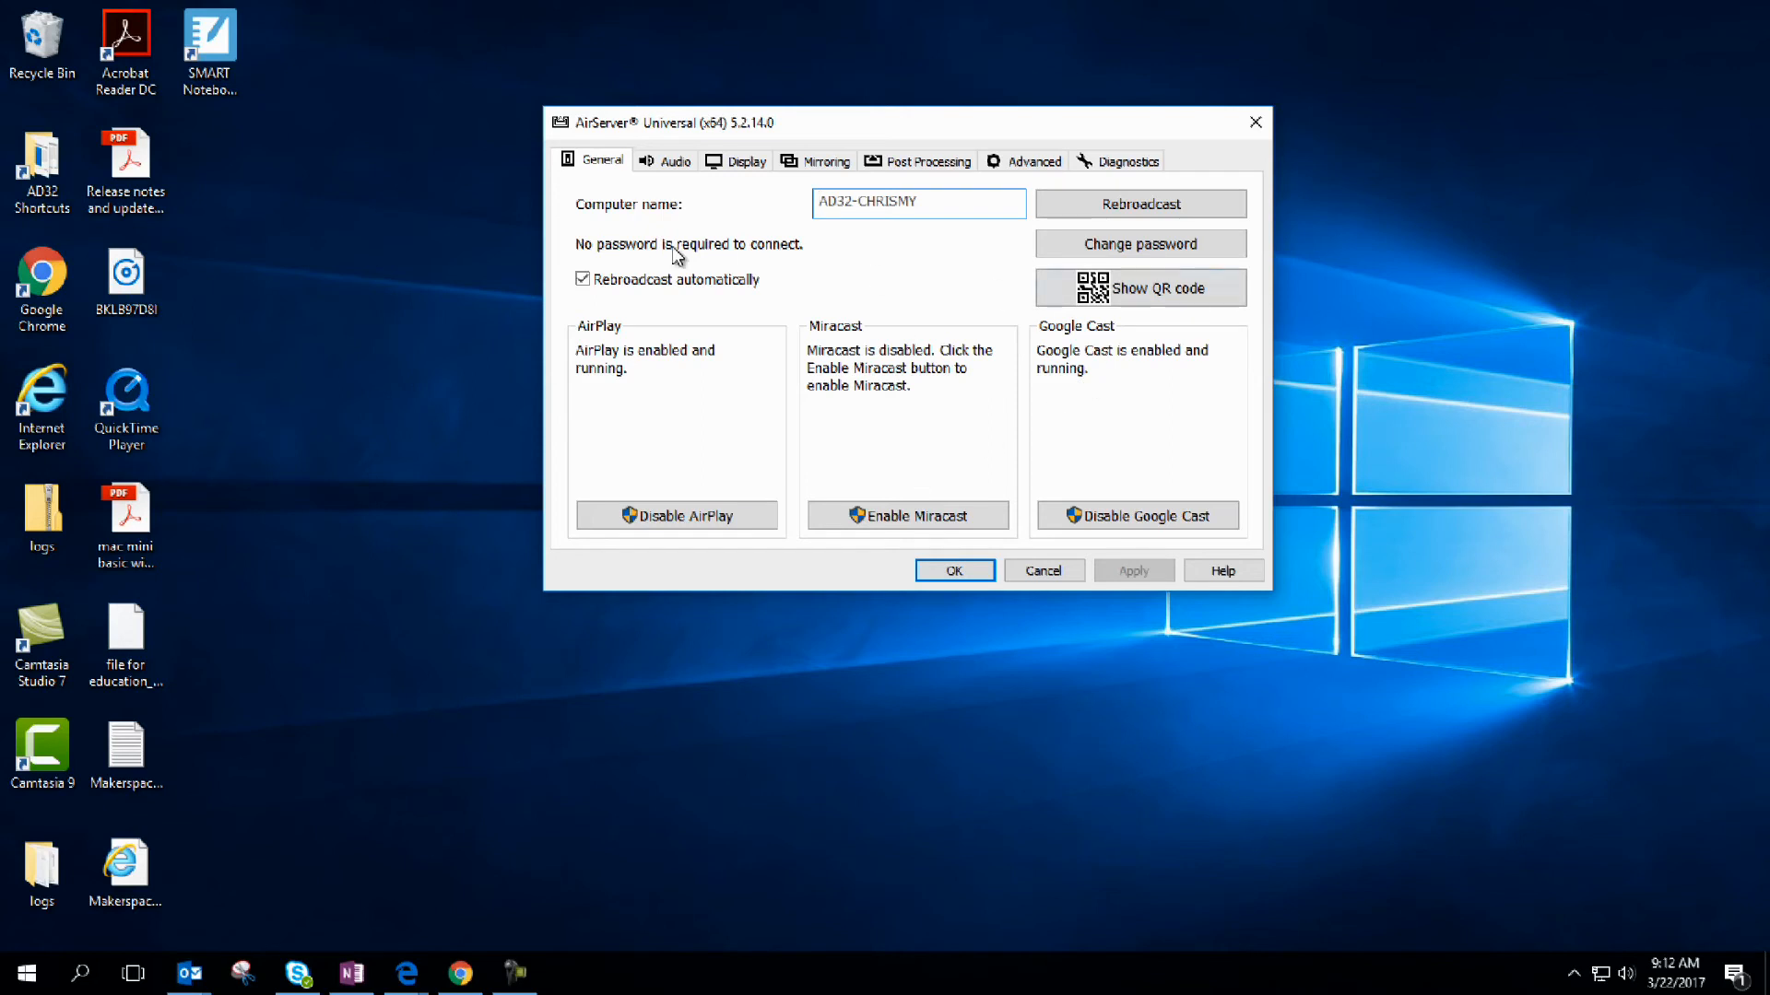
{"action": "mouse_move", "coordinate": [620, 249]}
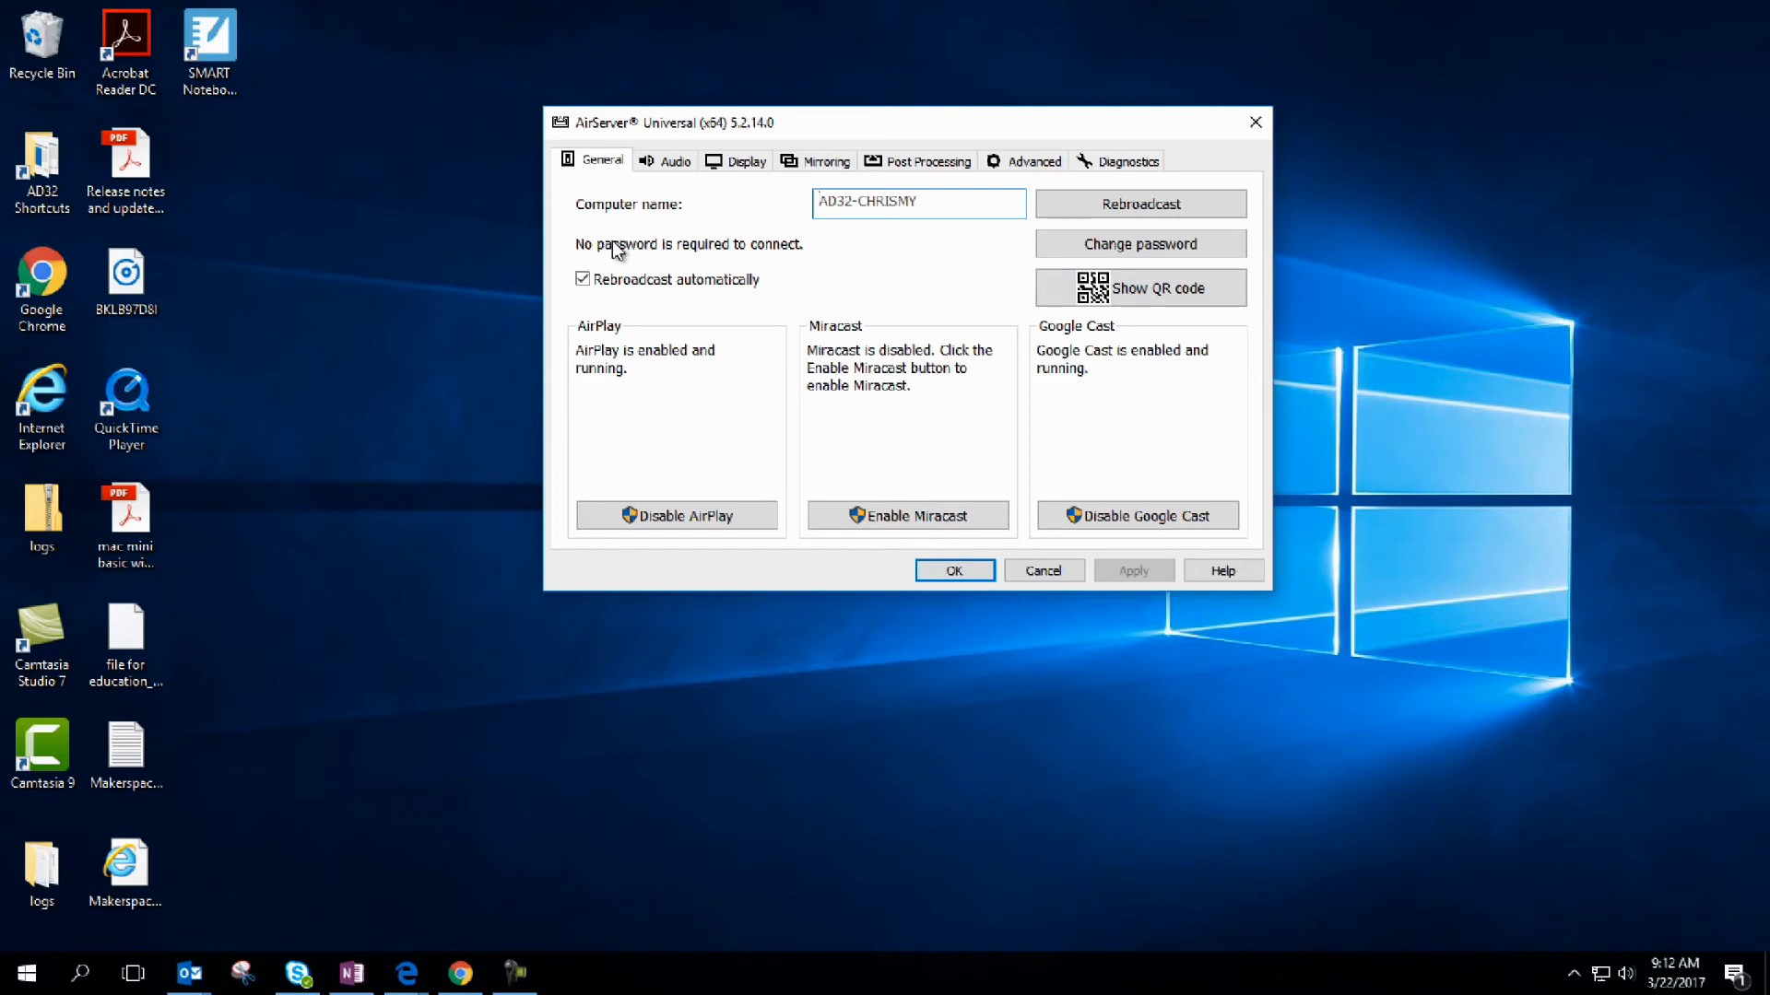
{"action": "mouse_move", "coordinate": [814, 253]}
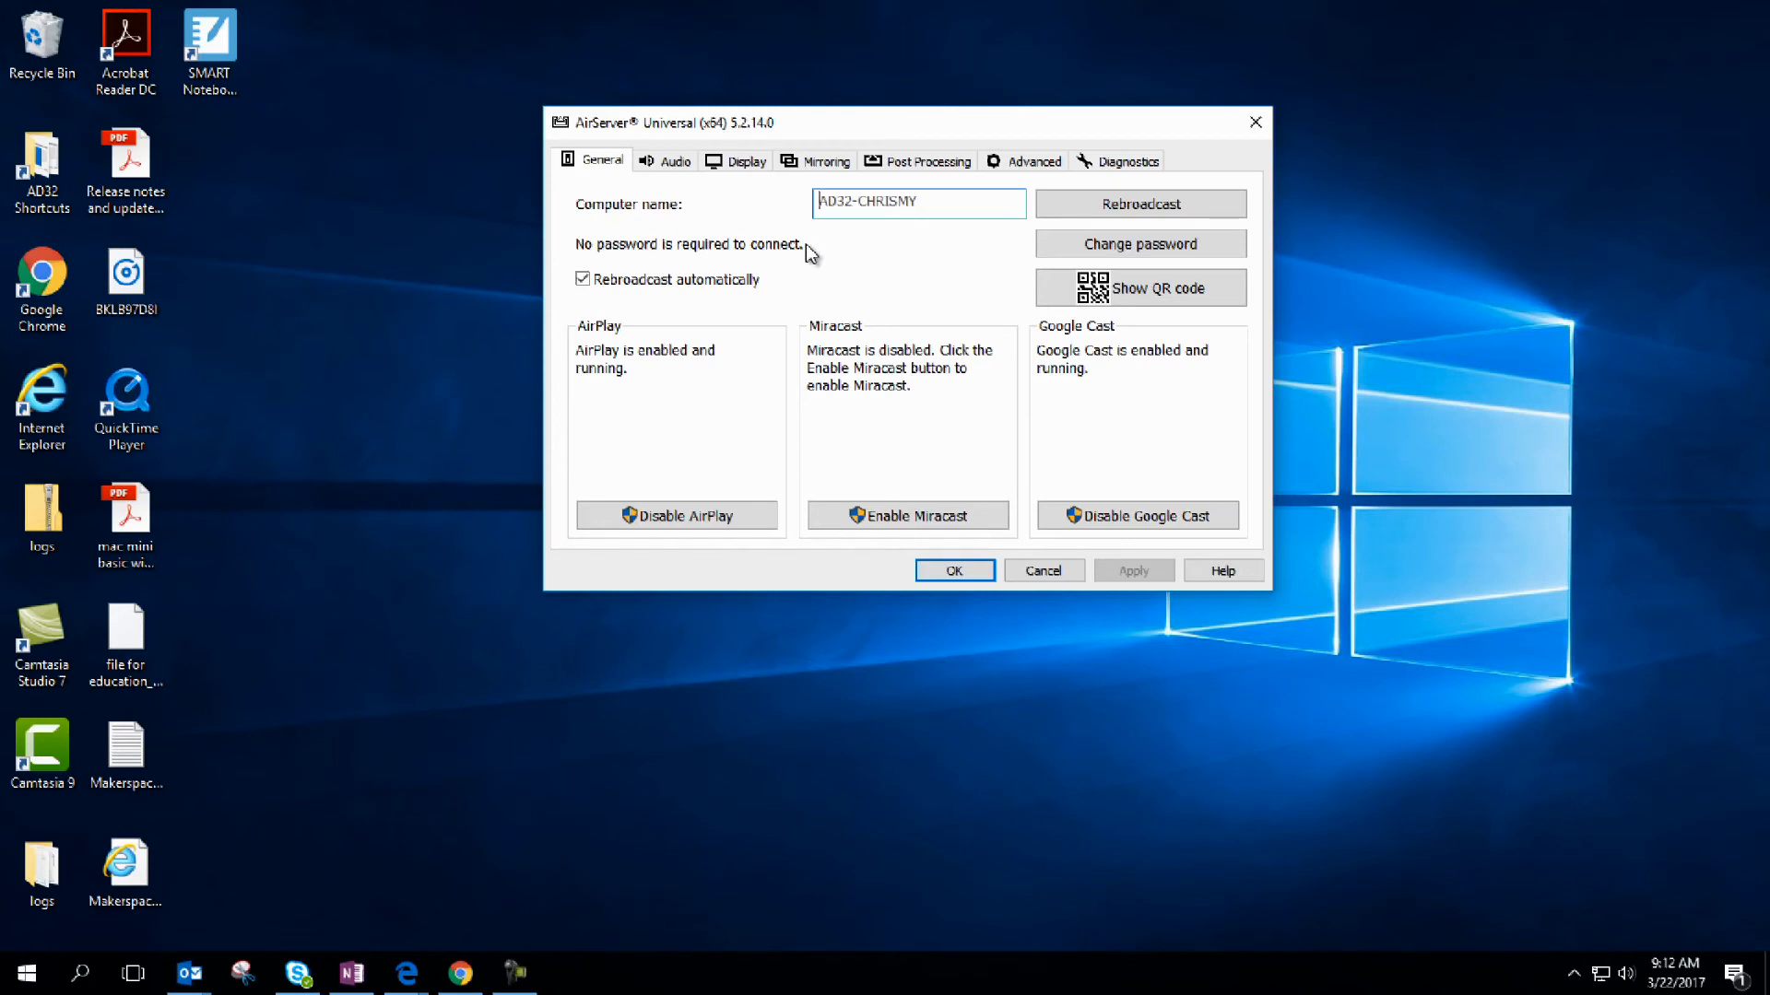
{"action": "mouse_move", "coordinate": [1139, 243]}
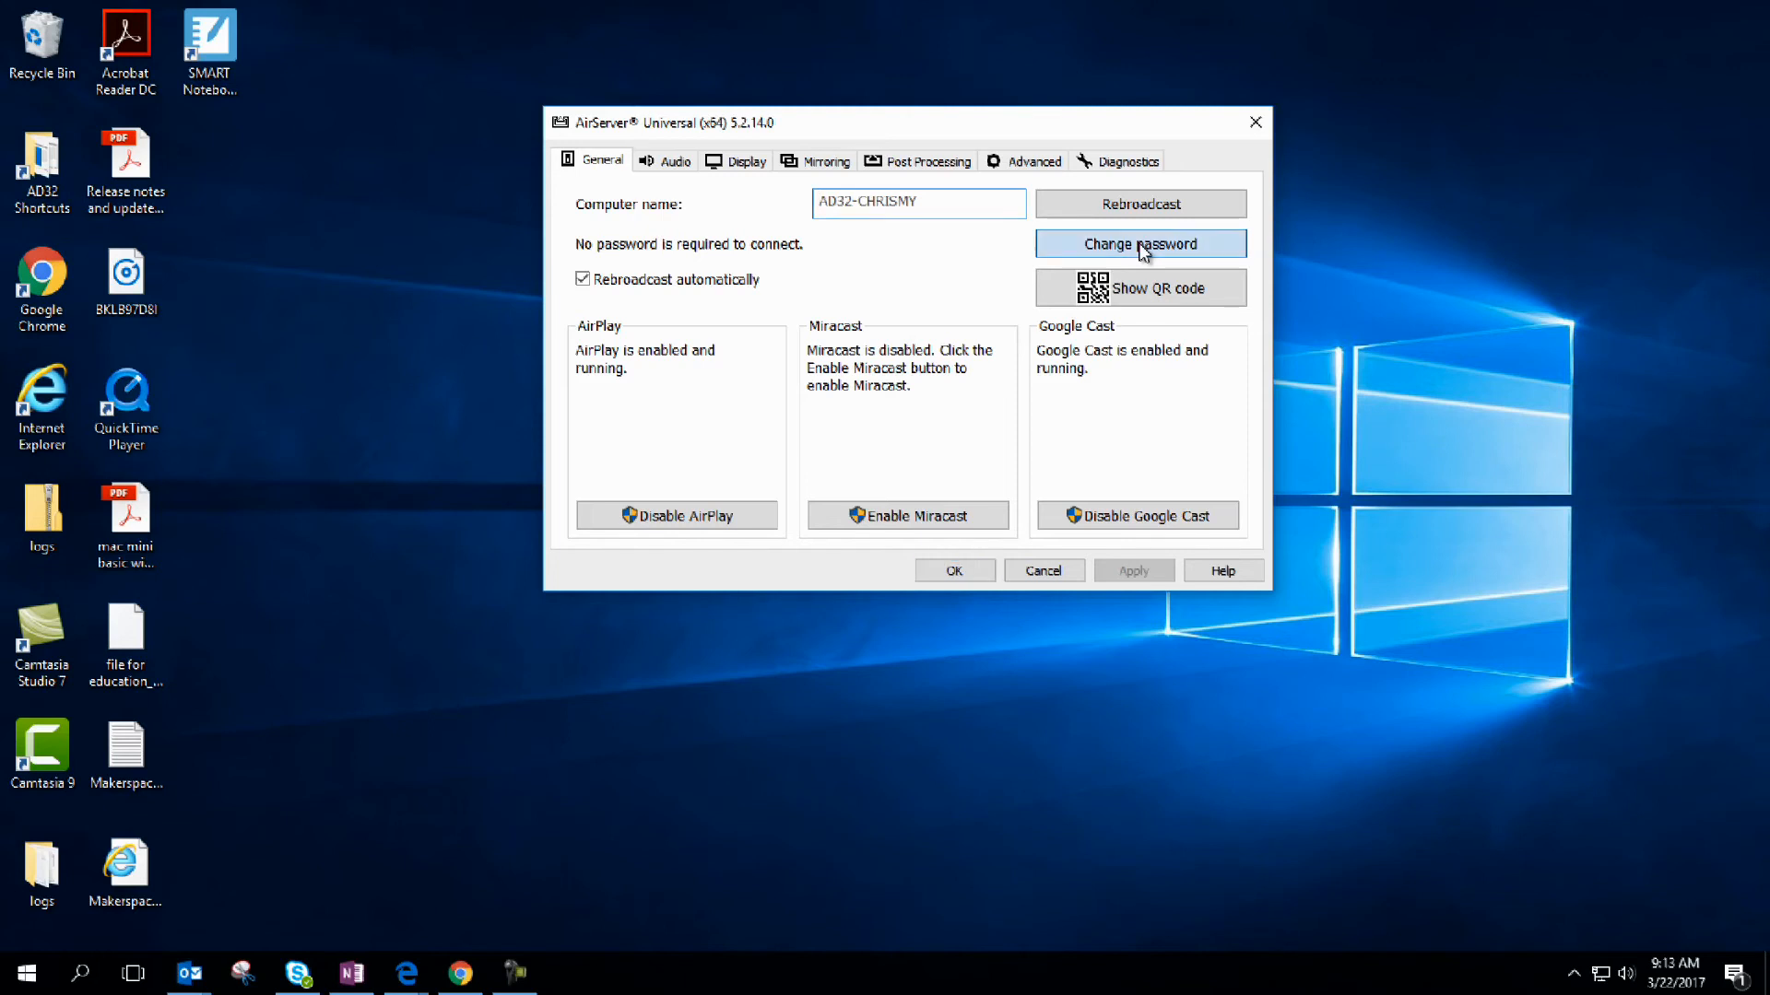
In Password Settings, choose Onscreen passcode for just my user account.
{"action": "left_click", "coordinate": [1139, 243]}
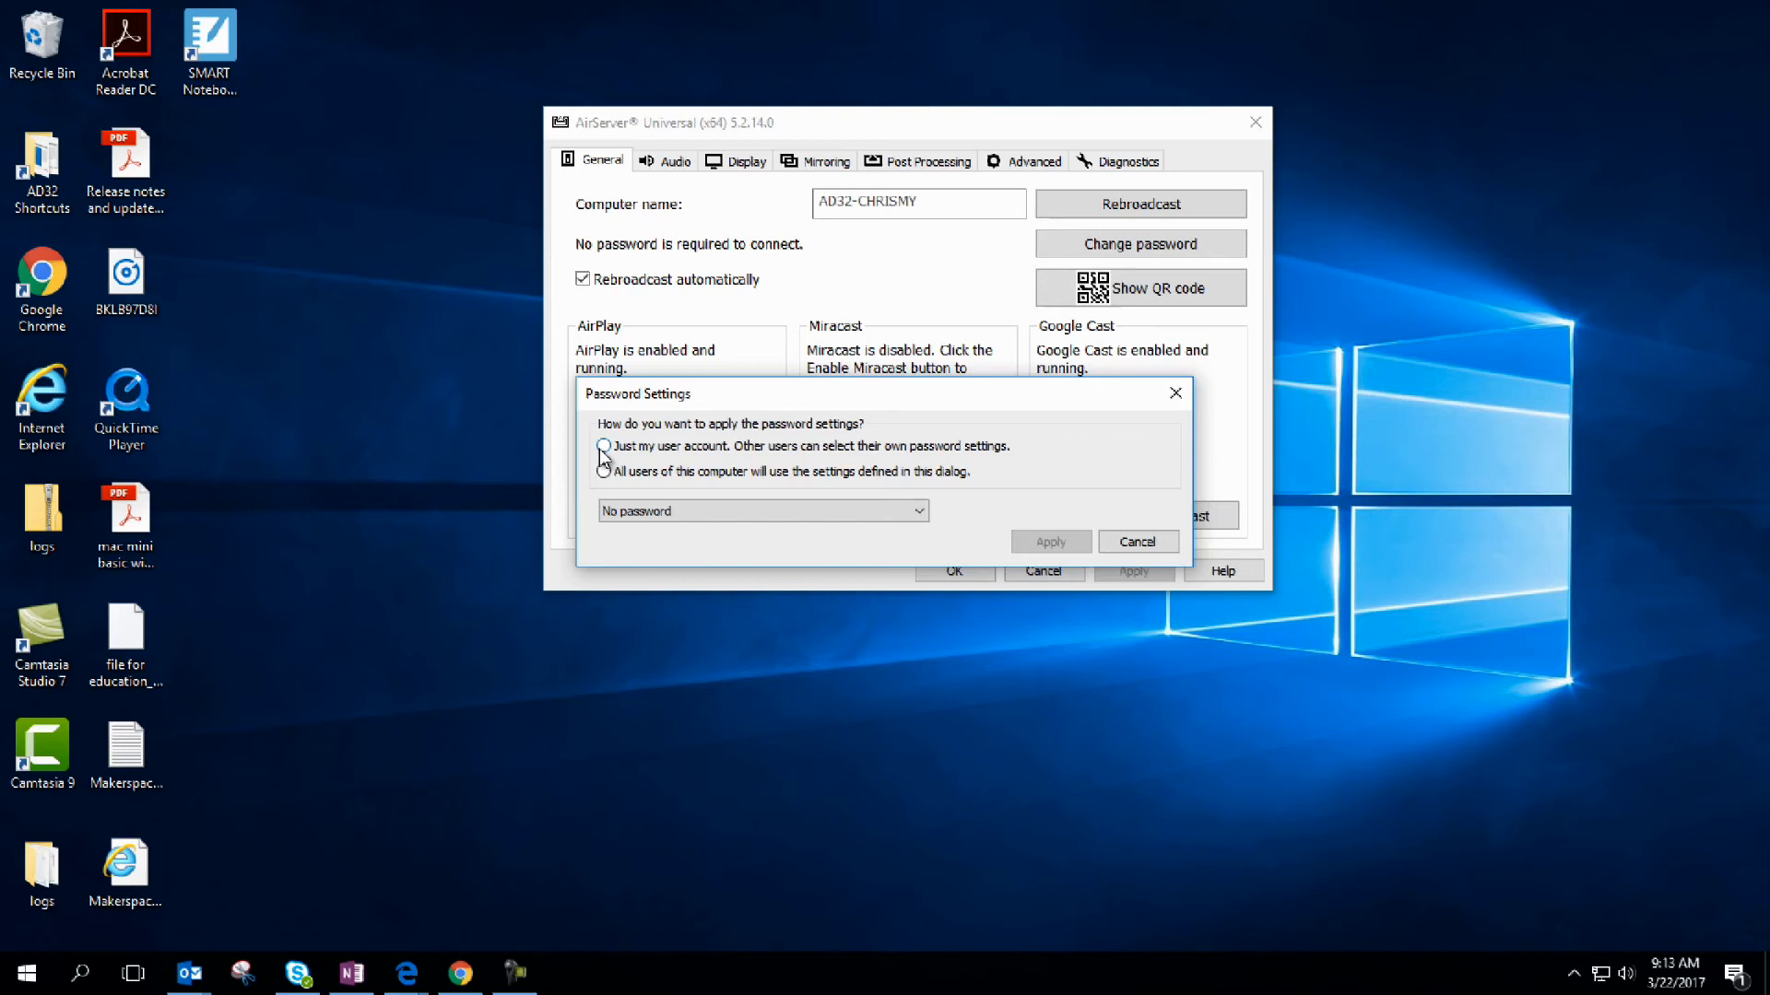
{"action": "left_click", "coordinate": [604, 446]}
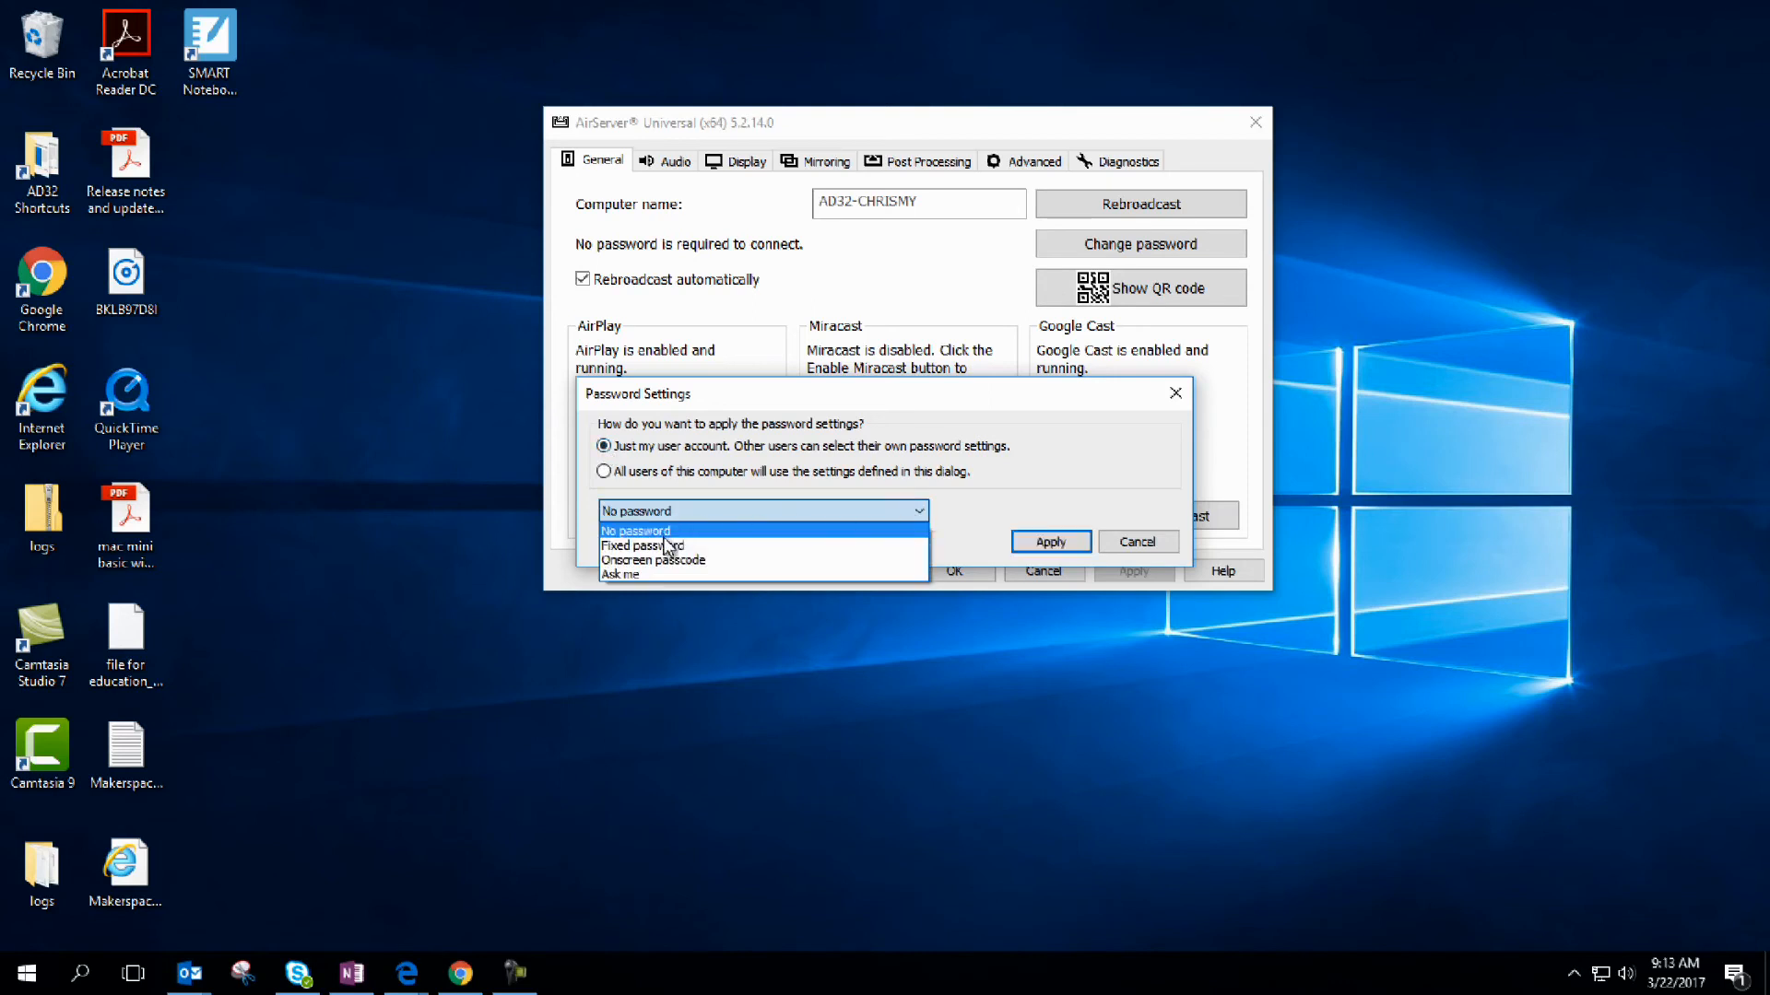
{"action": "mouse_move", "coordinate": [642, 546]}
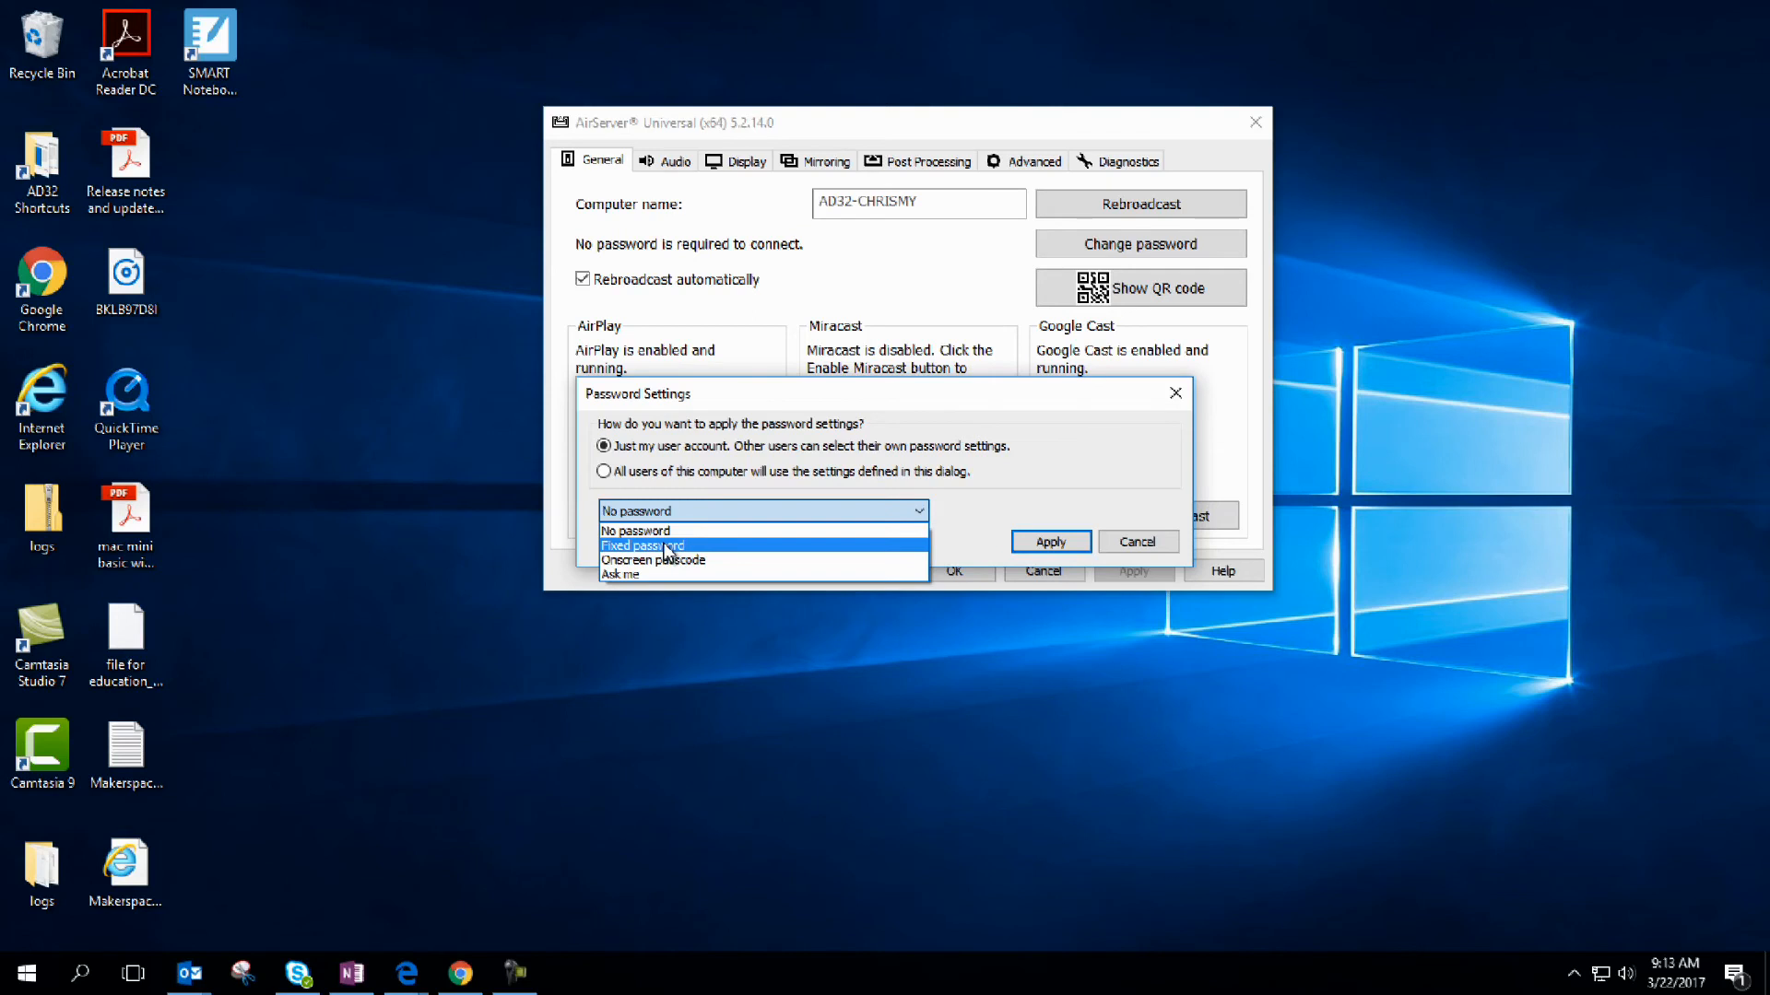
{"action": "mouse_move", "coordinate": [652, 560]}
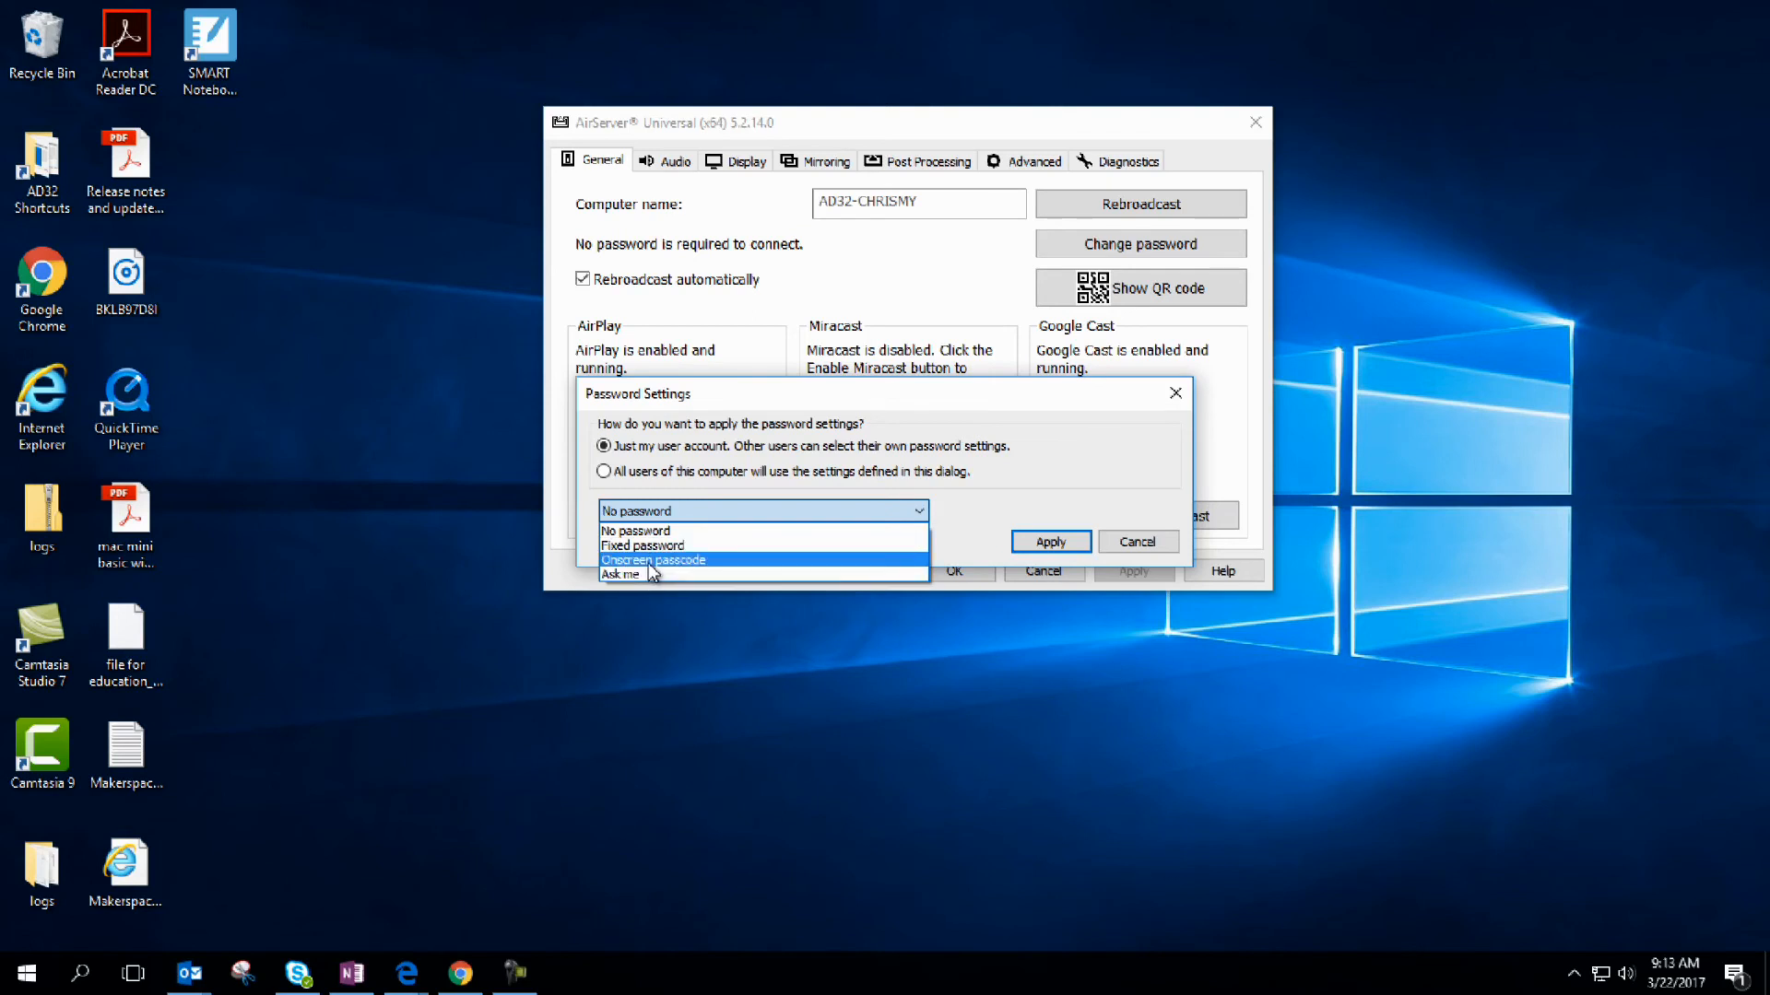
{"action": "mouse_move", "coordinate": [686, 566]}
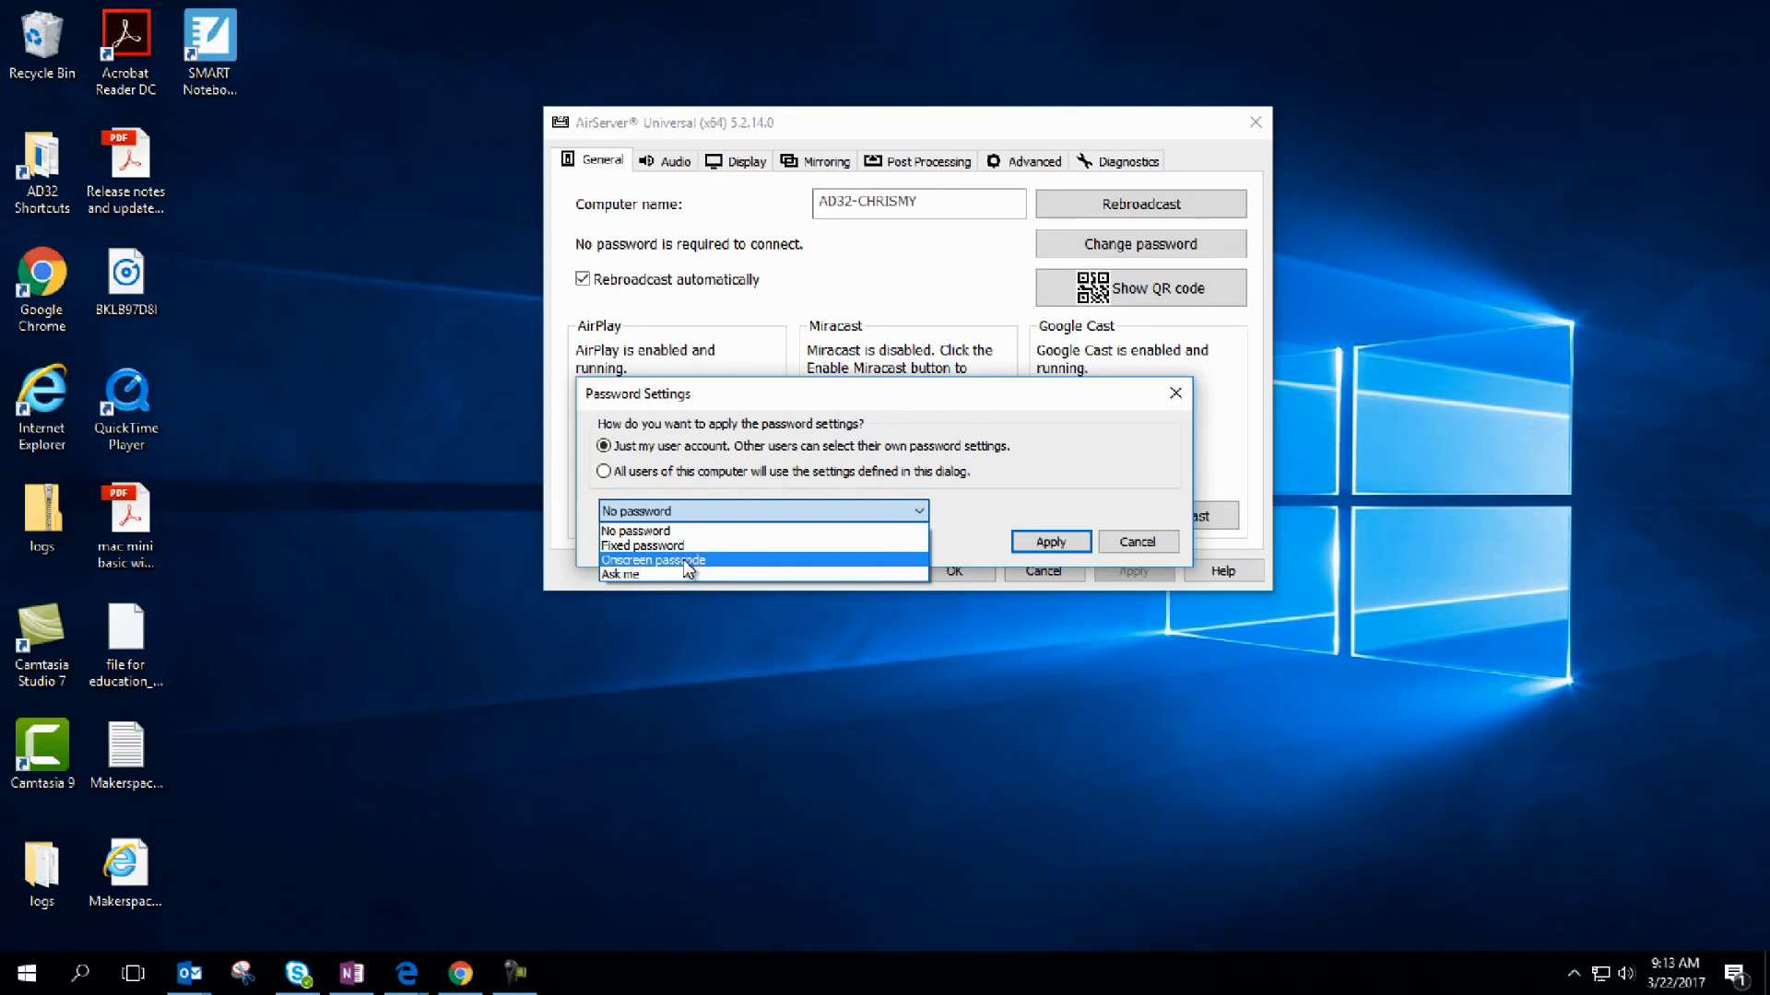
{"action": "mouse_move", "coordinate": [688, 564]}
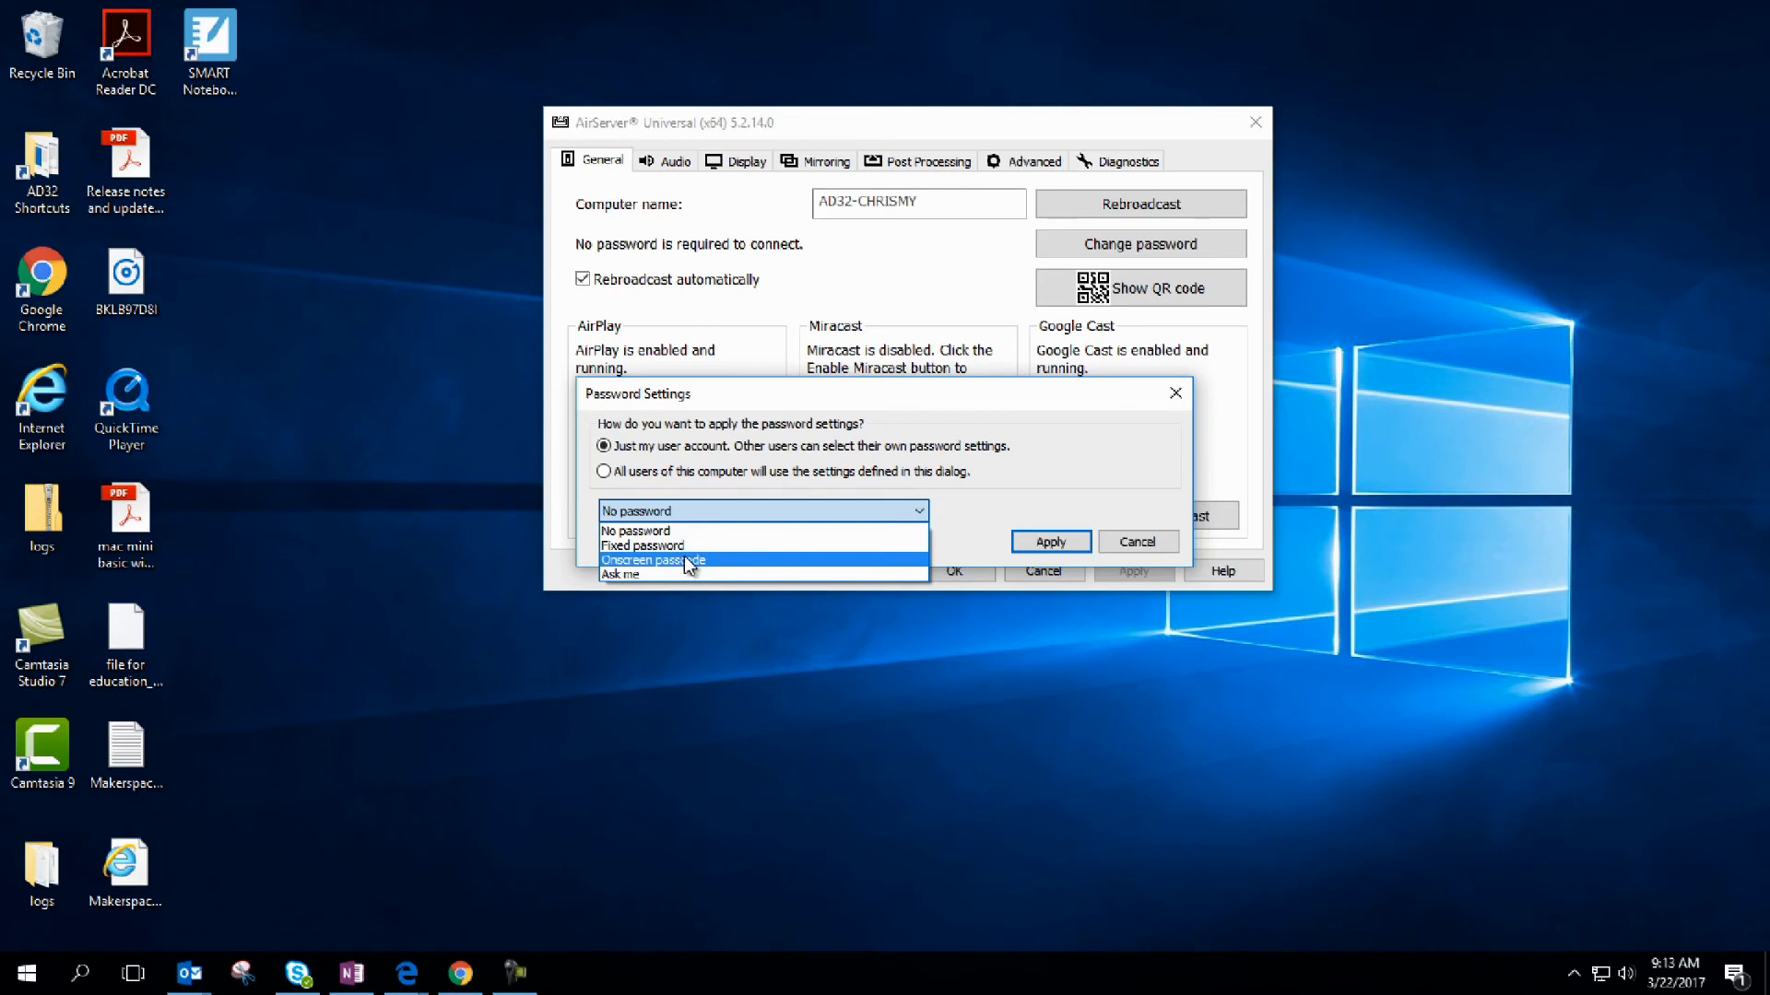
{"action": "mouse_move", "coordinate": [688, 564]}
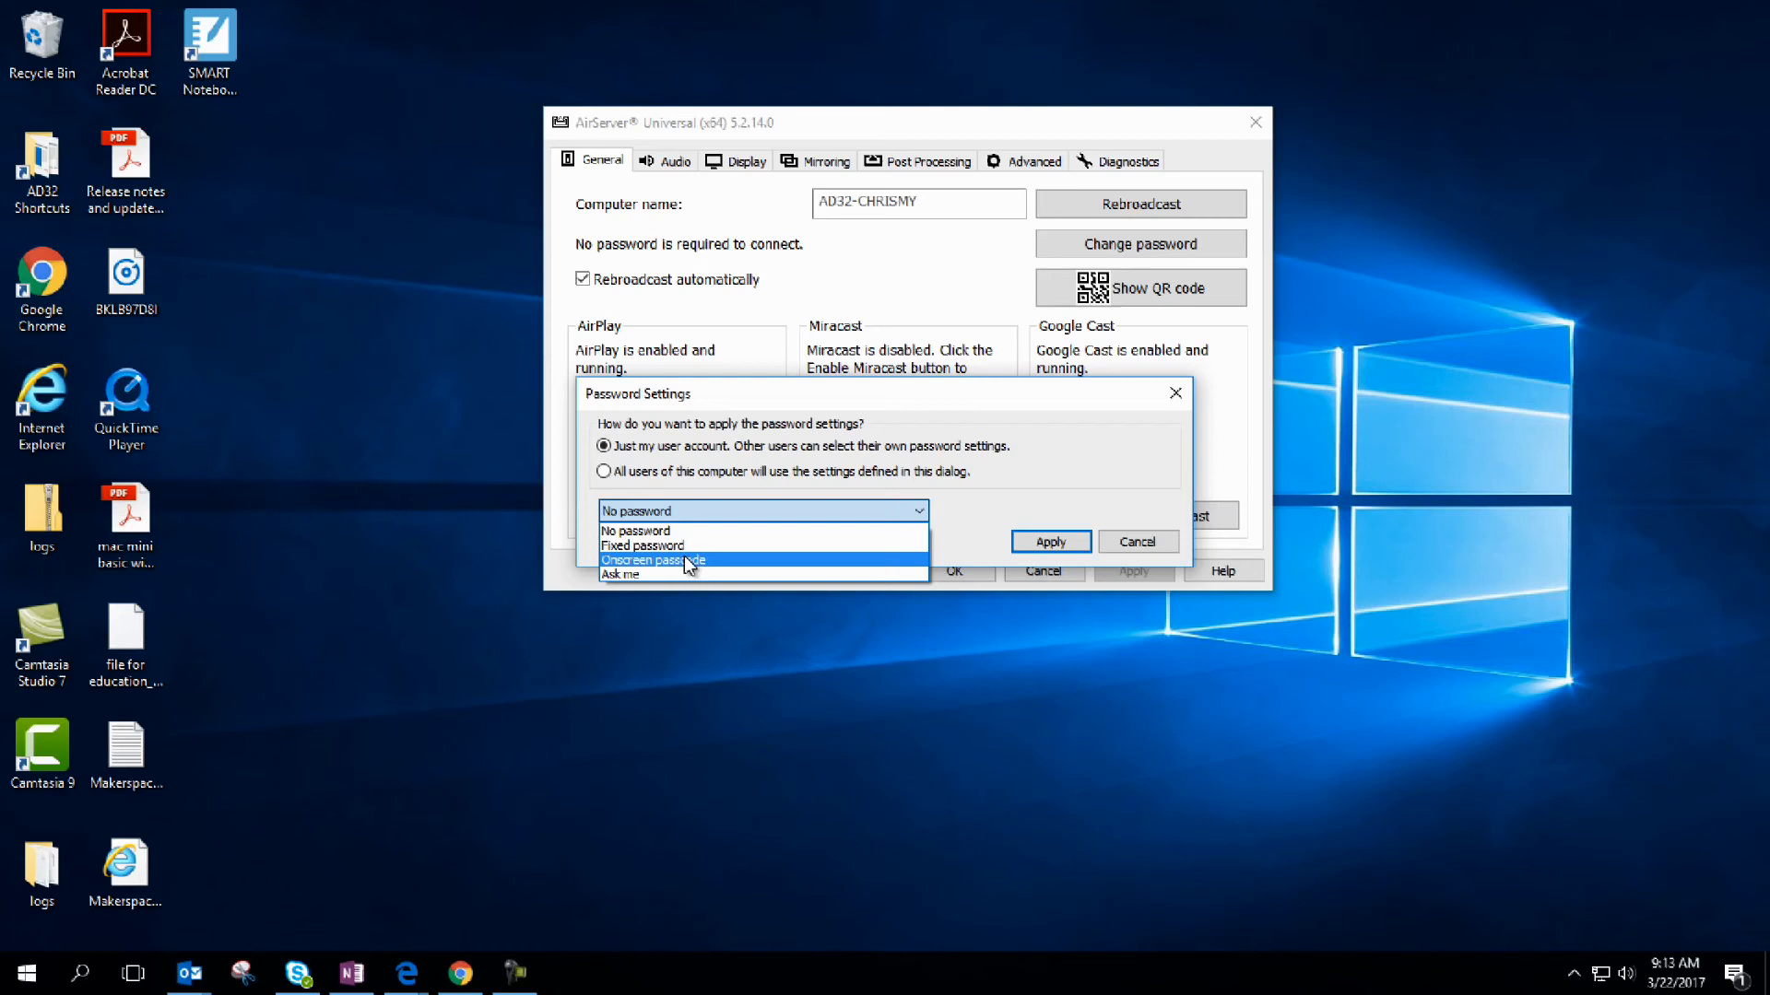
{"action": "mouse_move", "coordinate": [697, 566]}
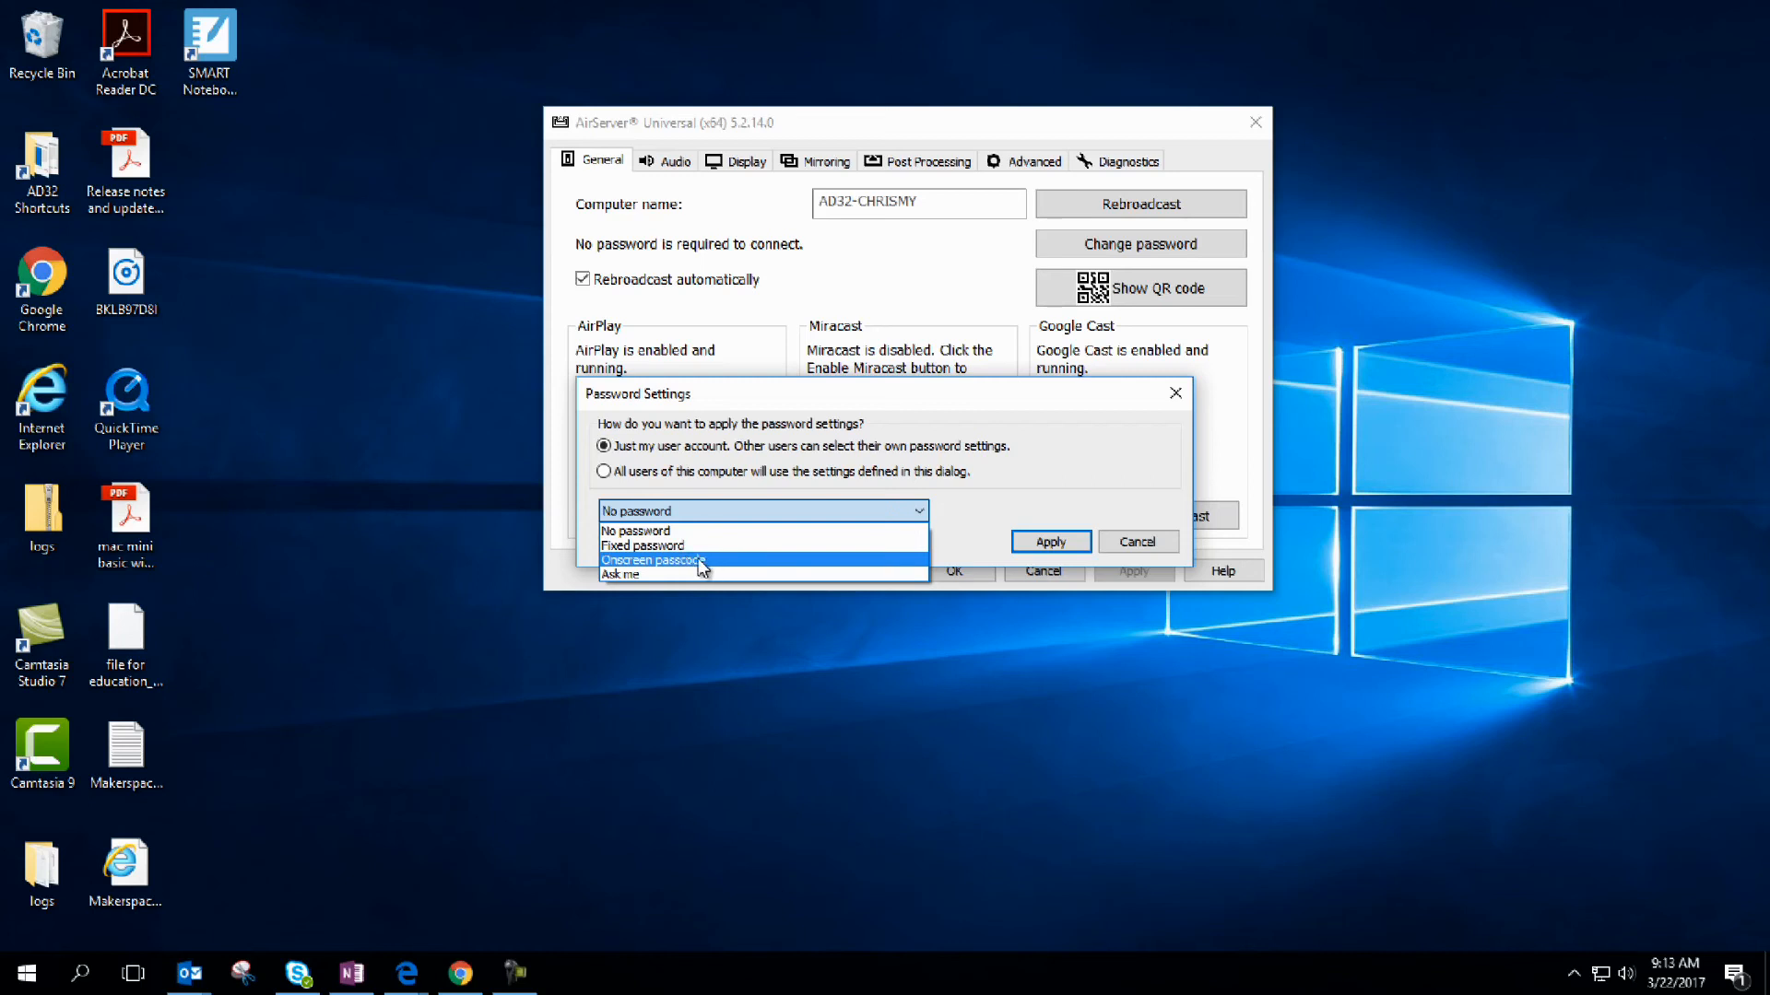
{"action": "left_click", "coordinate": [658, 561]}
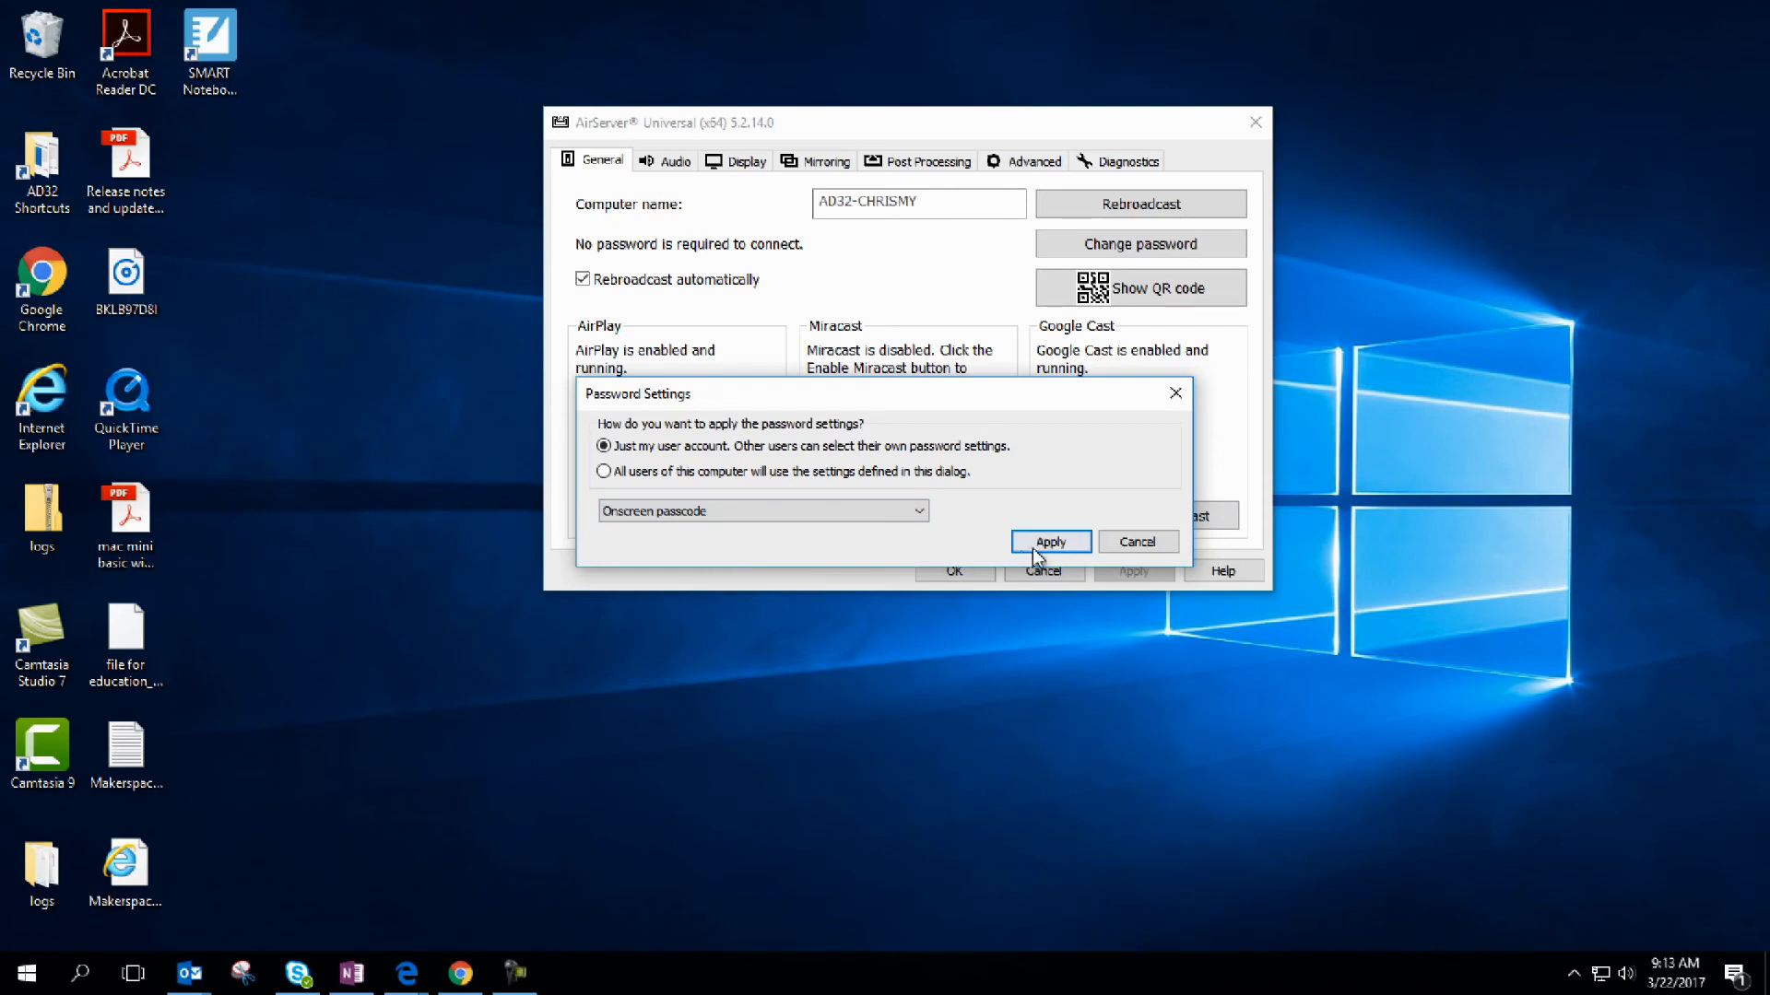
{"action": "mouse_move", "coordinate": [1047, 553]}
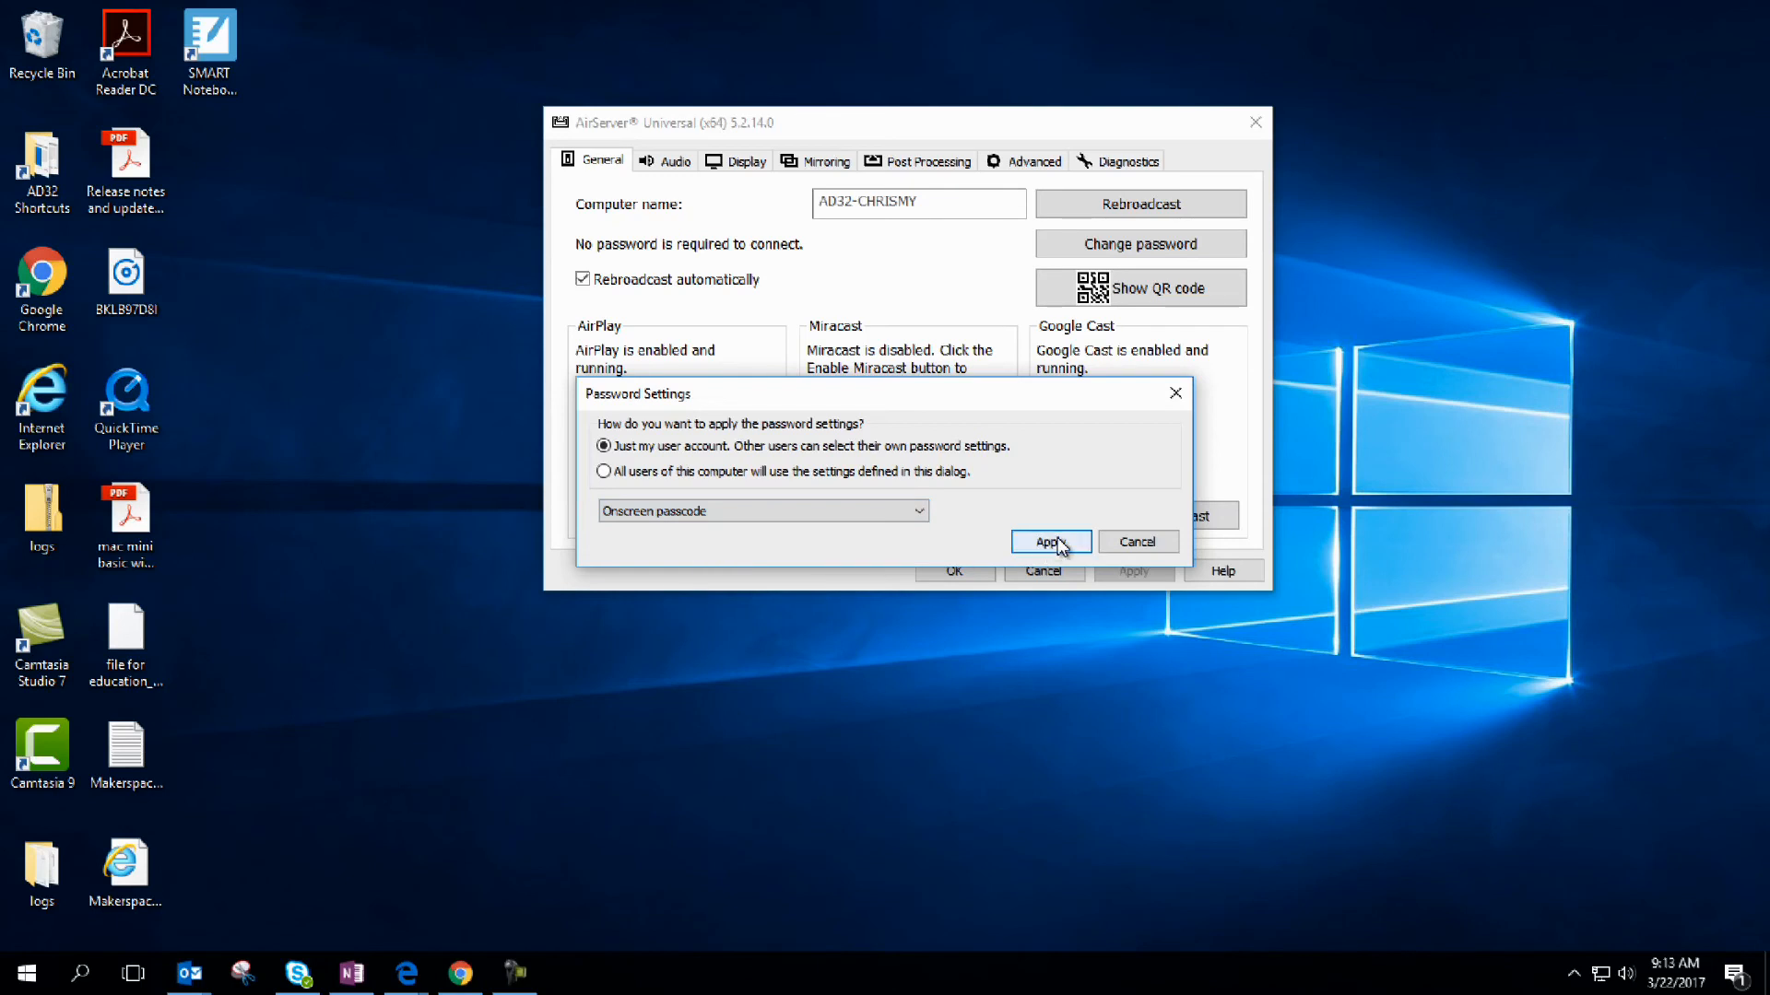
Apply the onscreen passcode requirement, then review the Audio and Display settings.
{"action": "left_click", "coordinate": [1048, 542]}
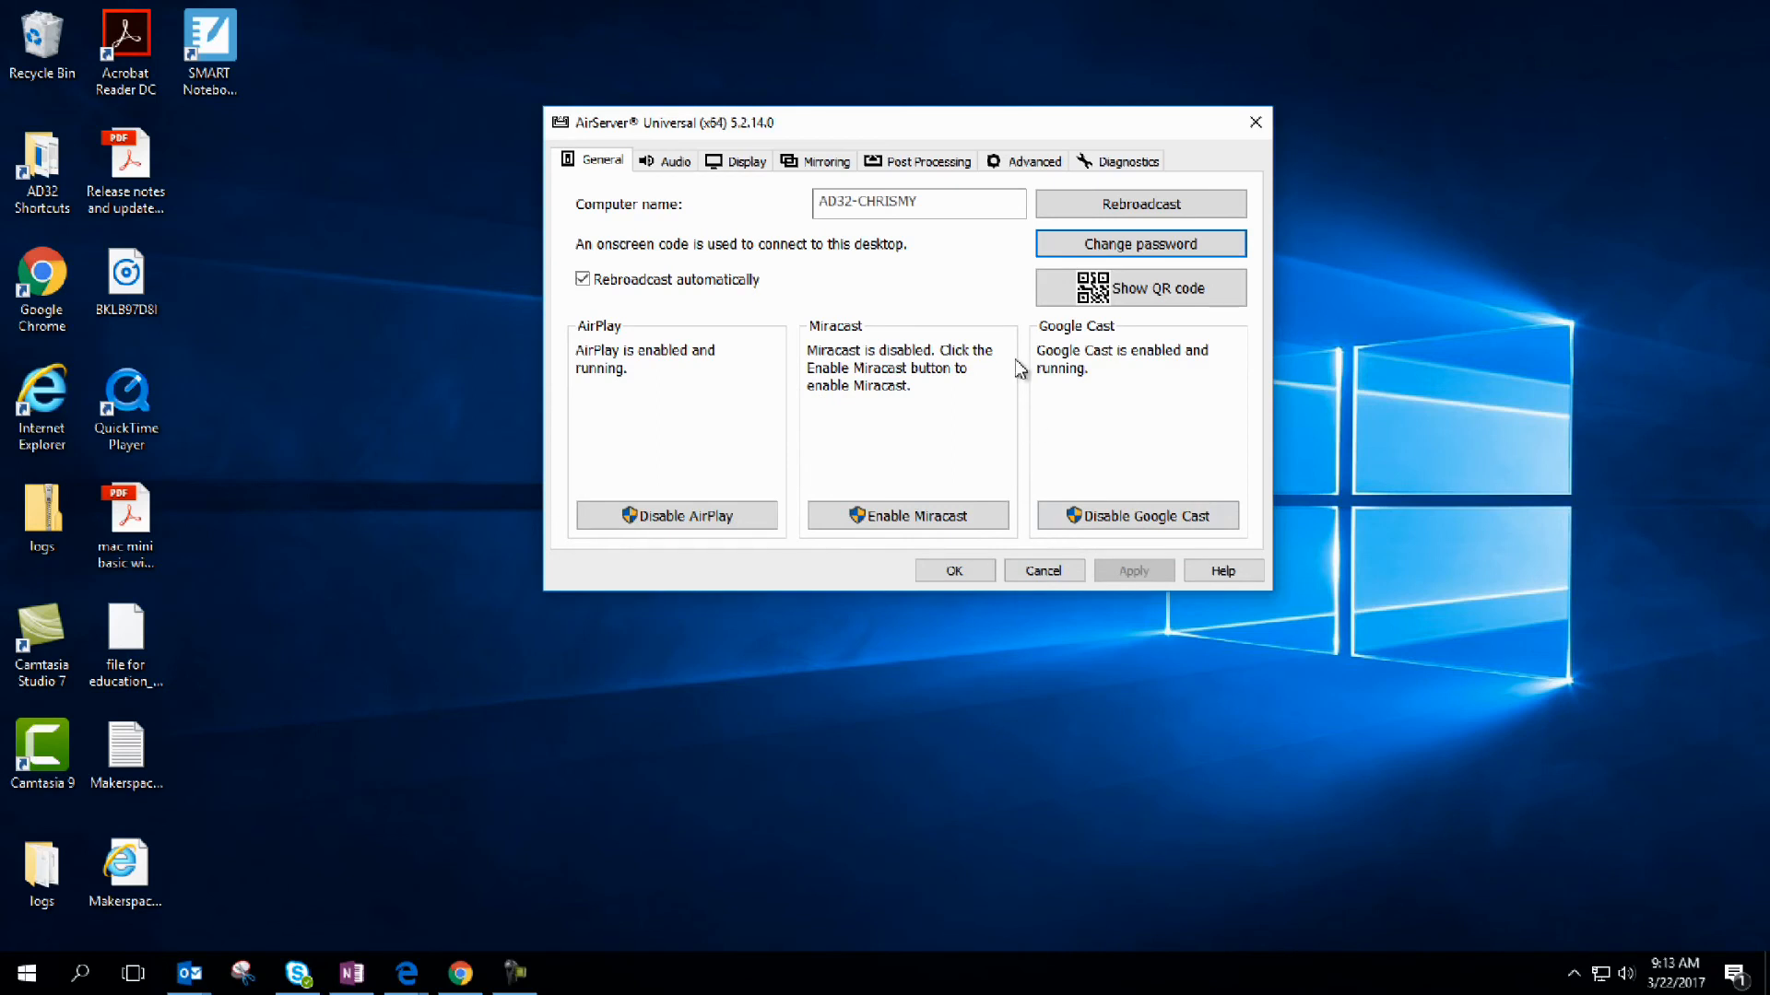
{"action": "left_click", "coordinate": [674, 160]}
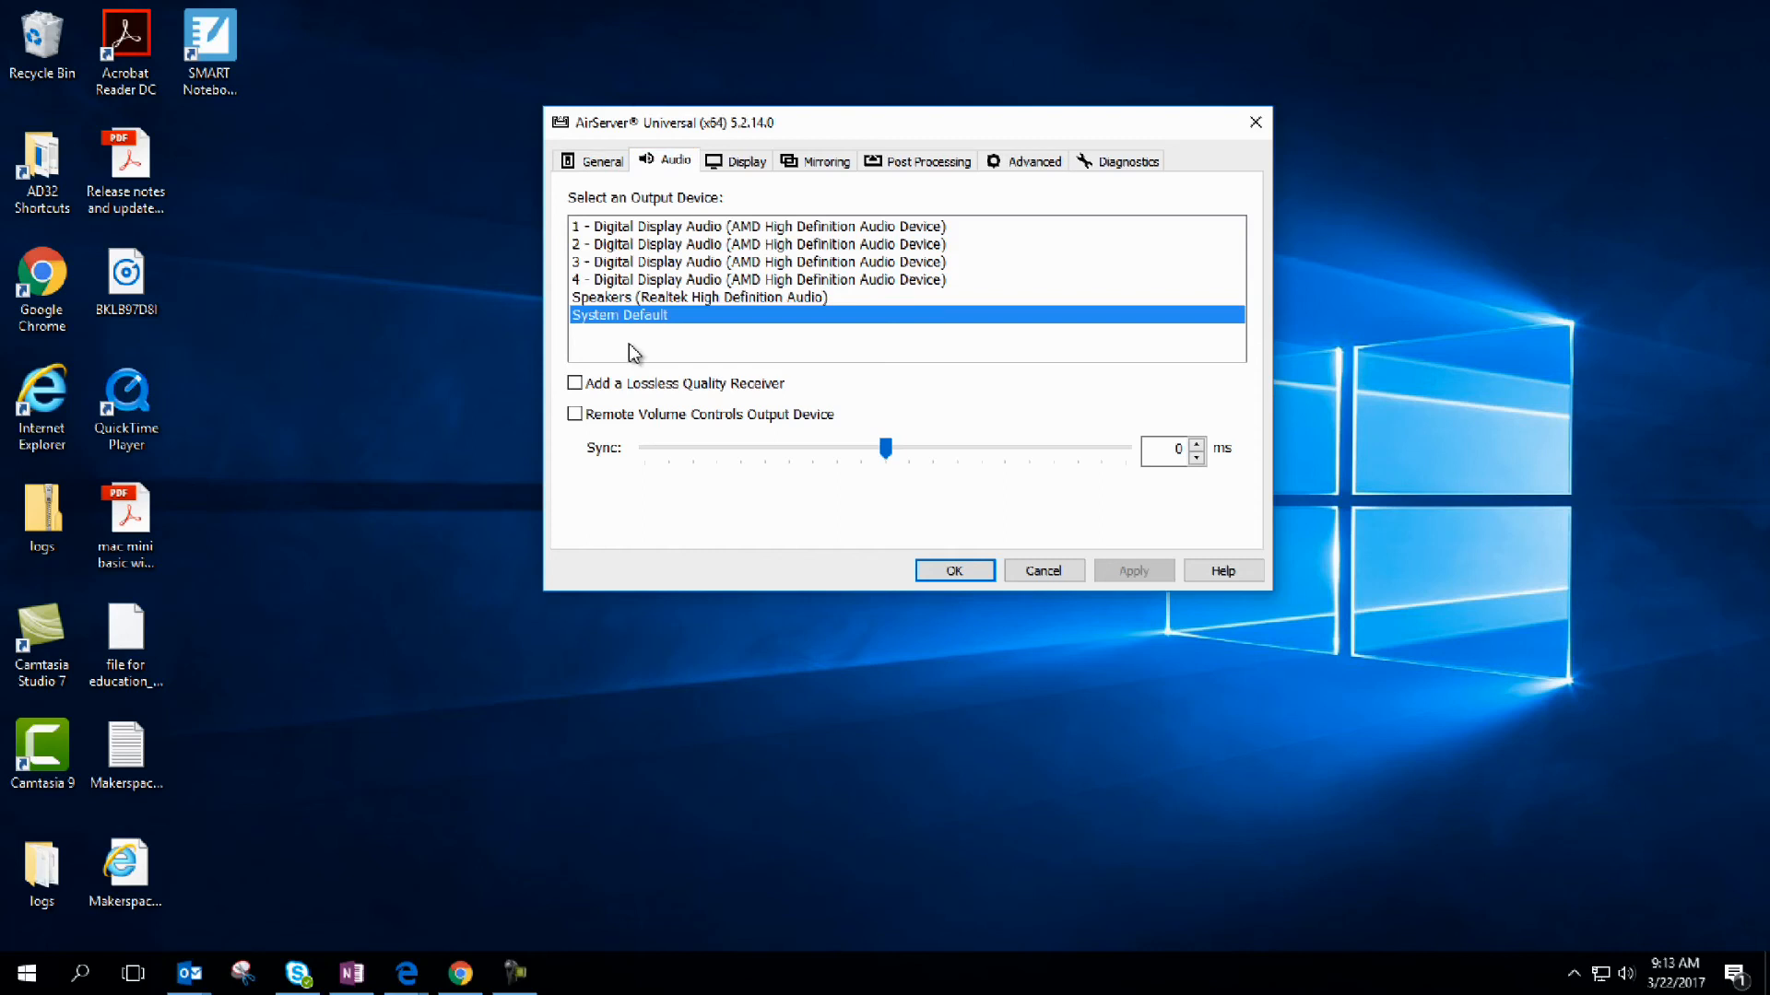
{"action": "mouse_move", "coordinate": [708, 286]}
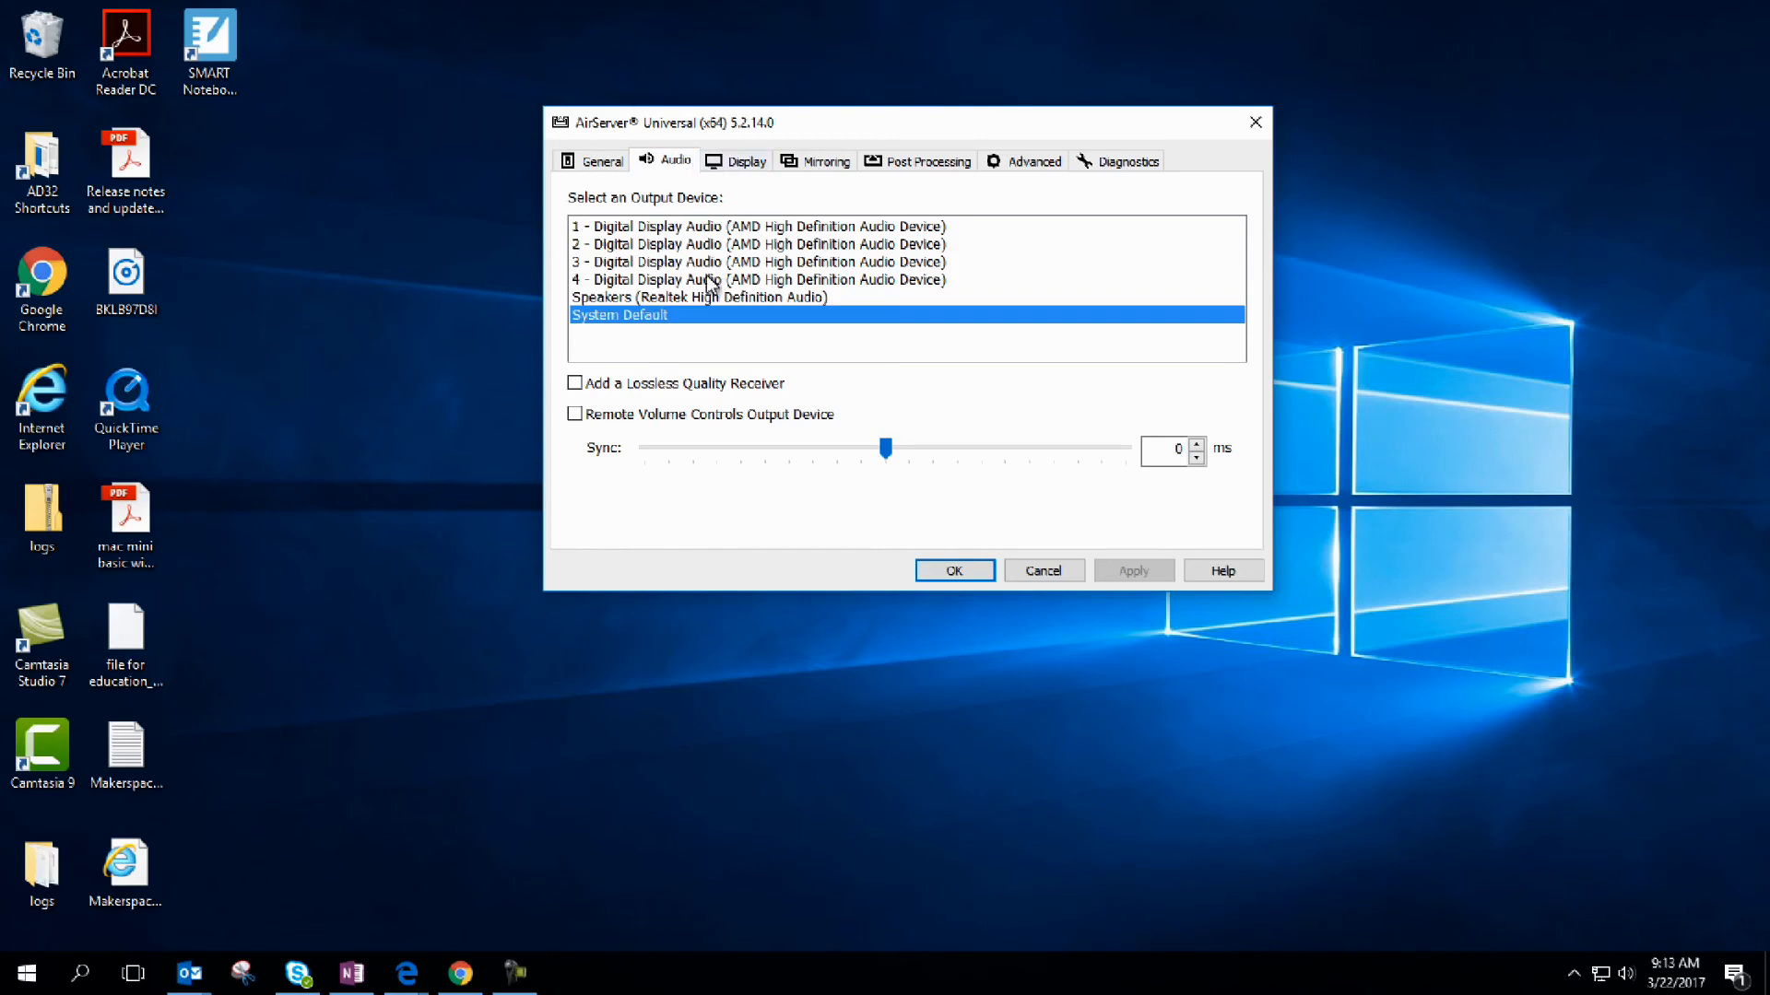
{"action": "mouse_move", "coordinate": [747, 160]}
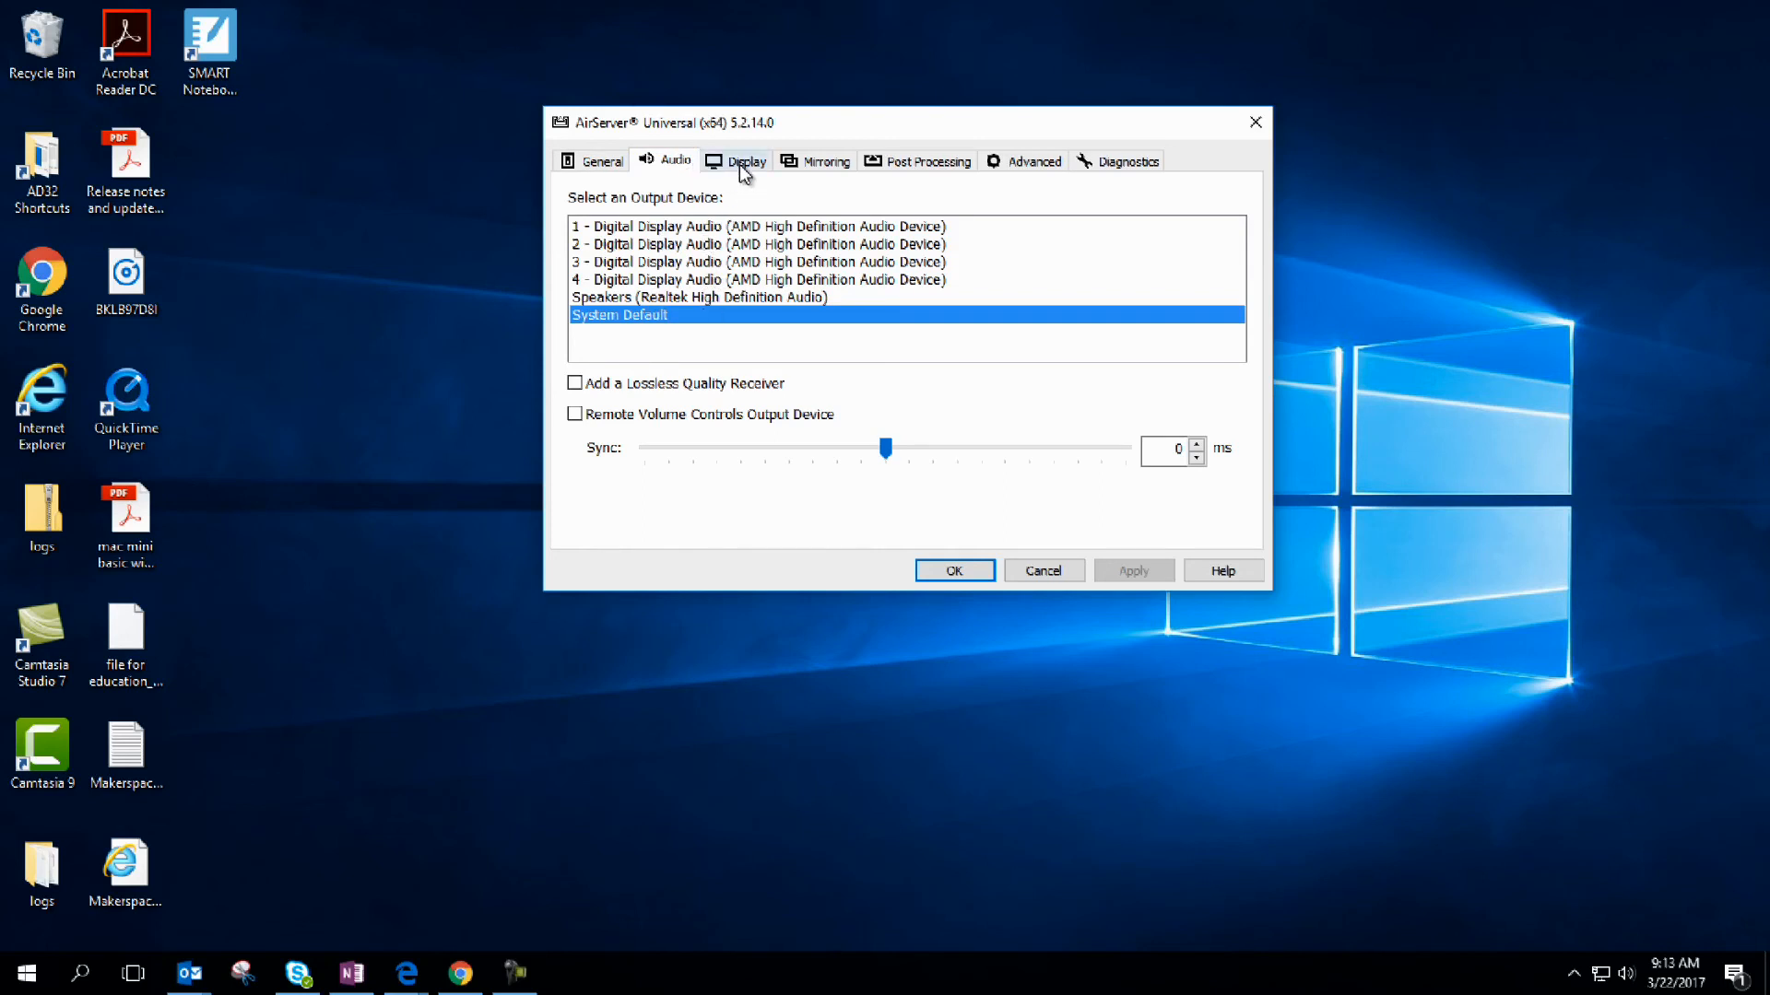
{"action": "left_click", "coordinate": [747, 160]}
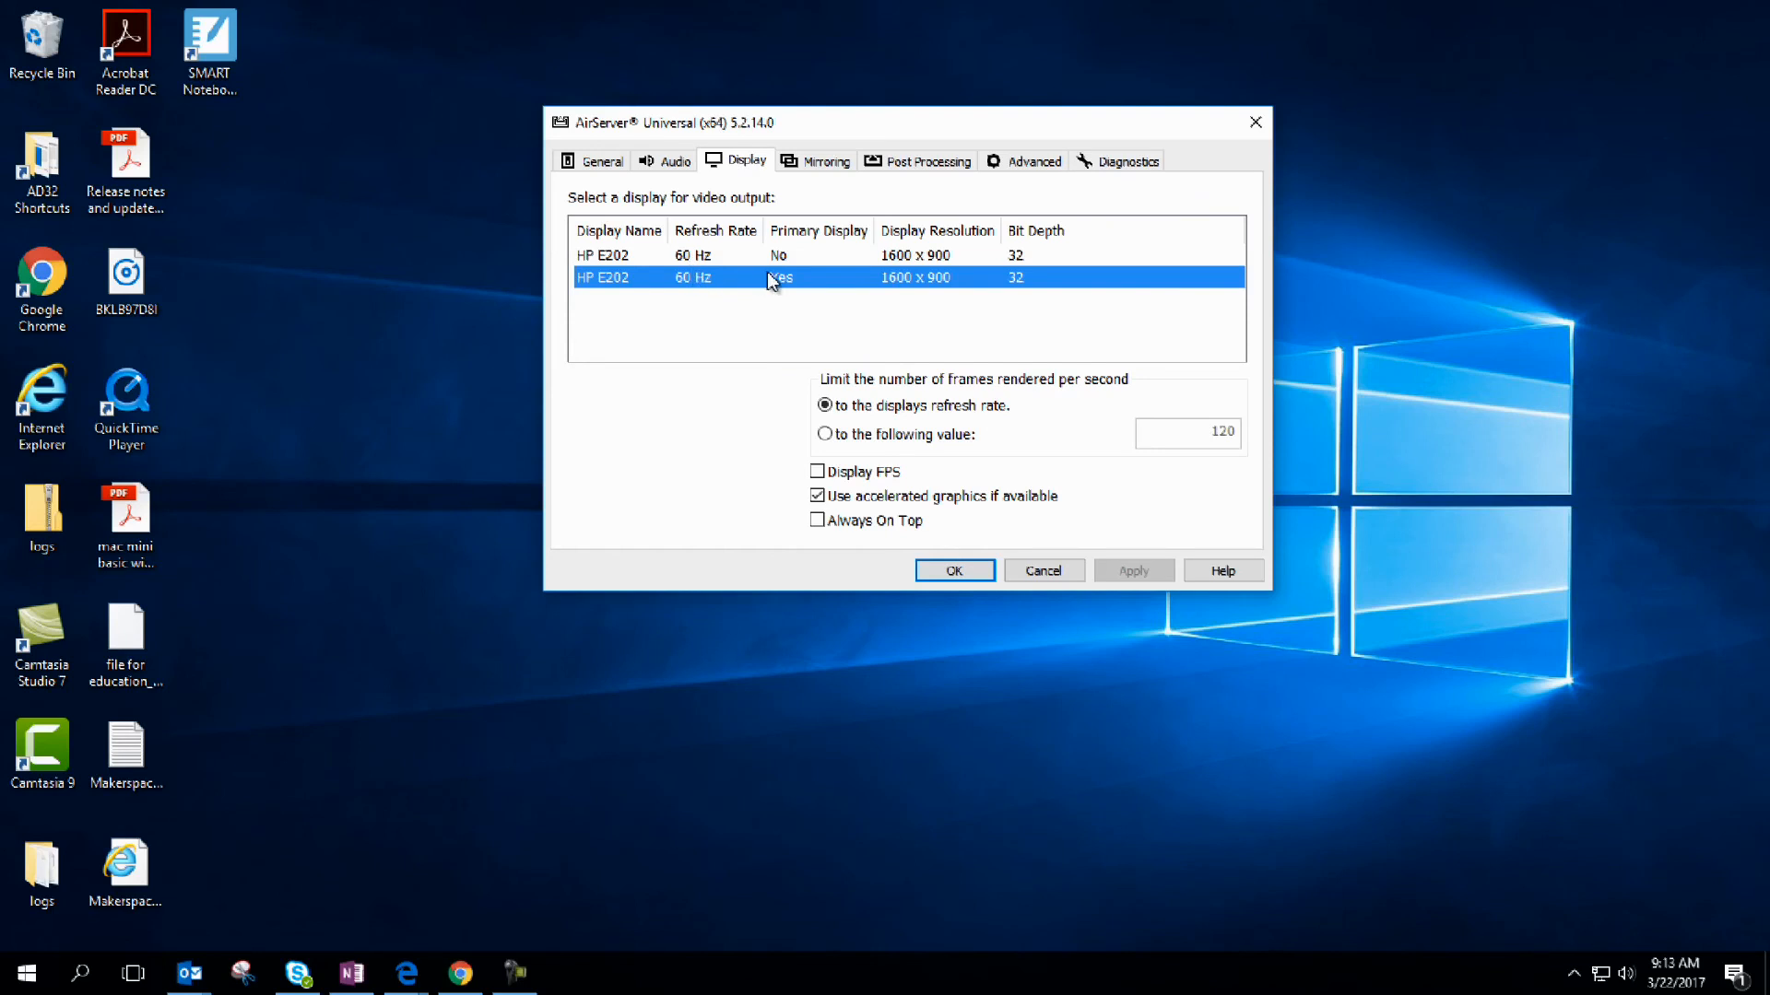
{"action": "mouse_move", "coordinate": [796, 281]}
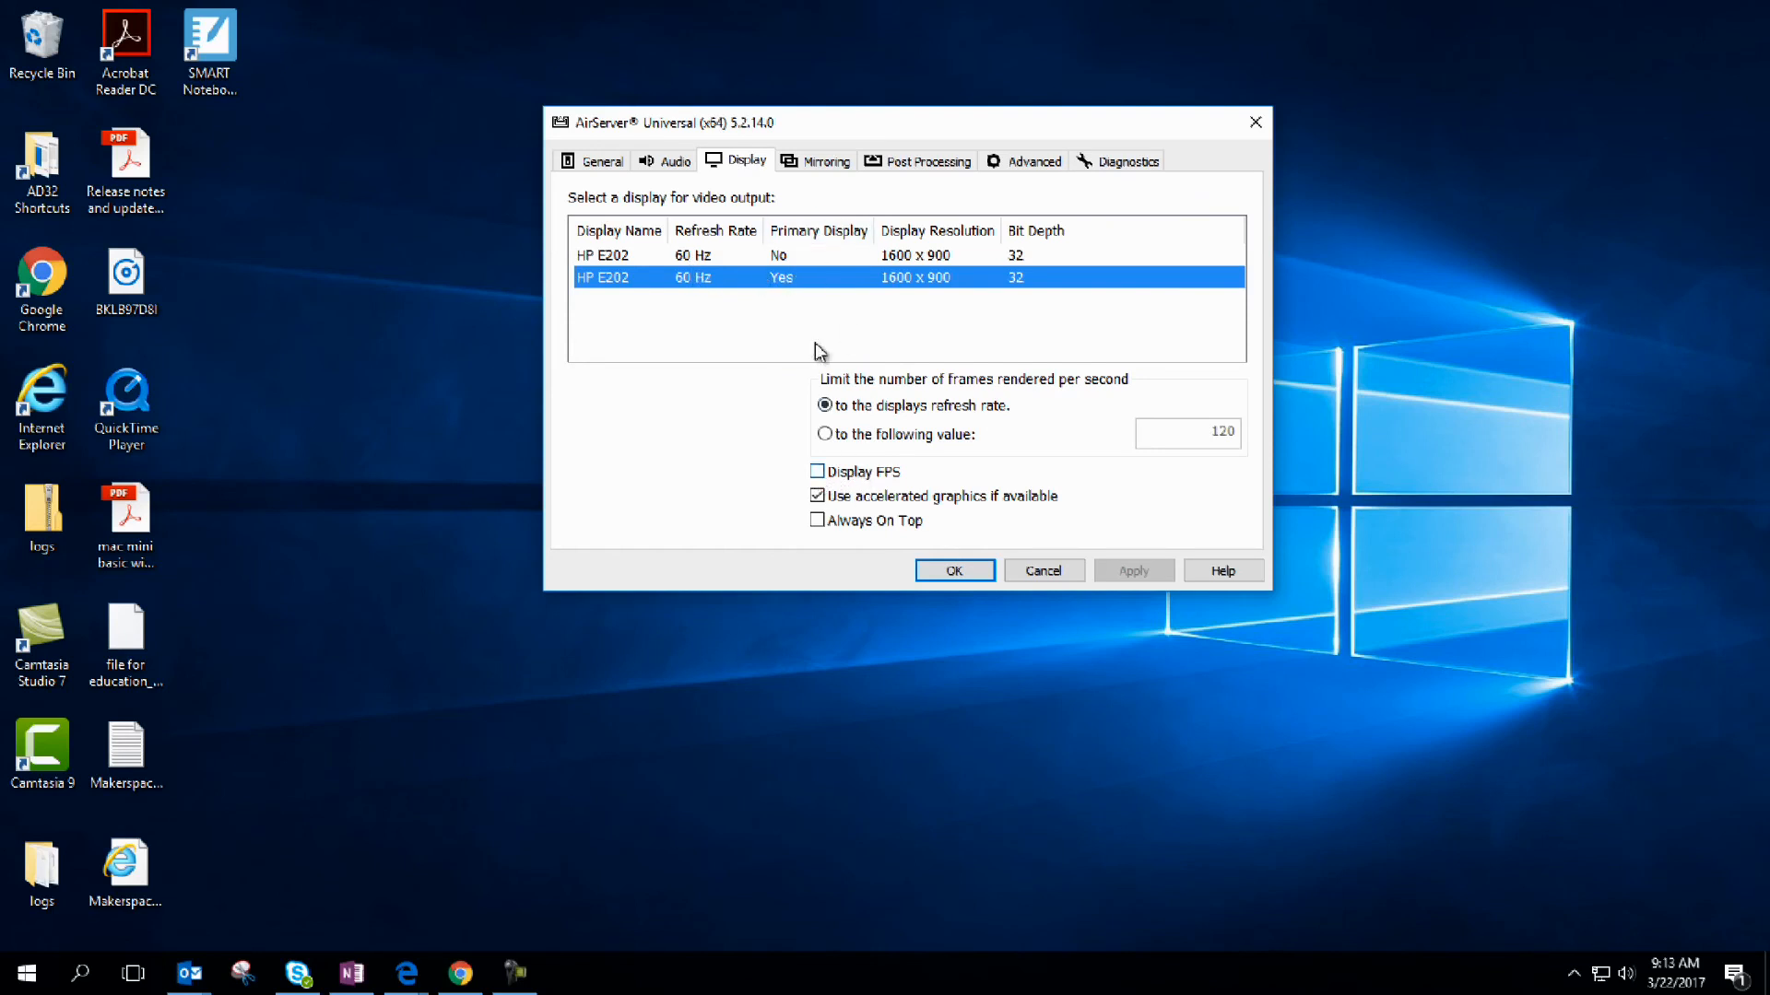
{"action": "mouse_move", "coordinate": [809, 187]}
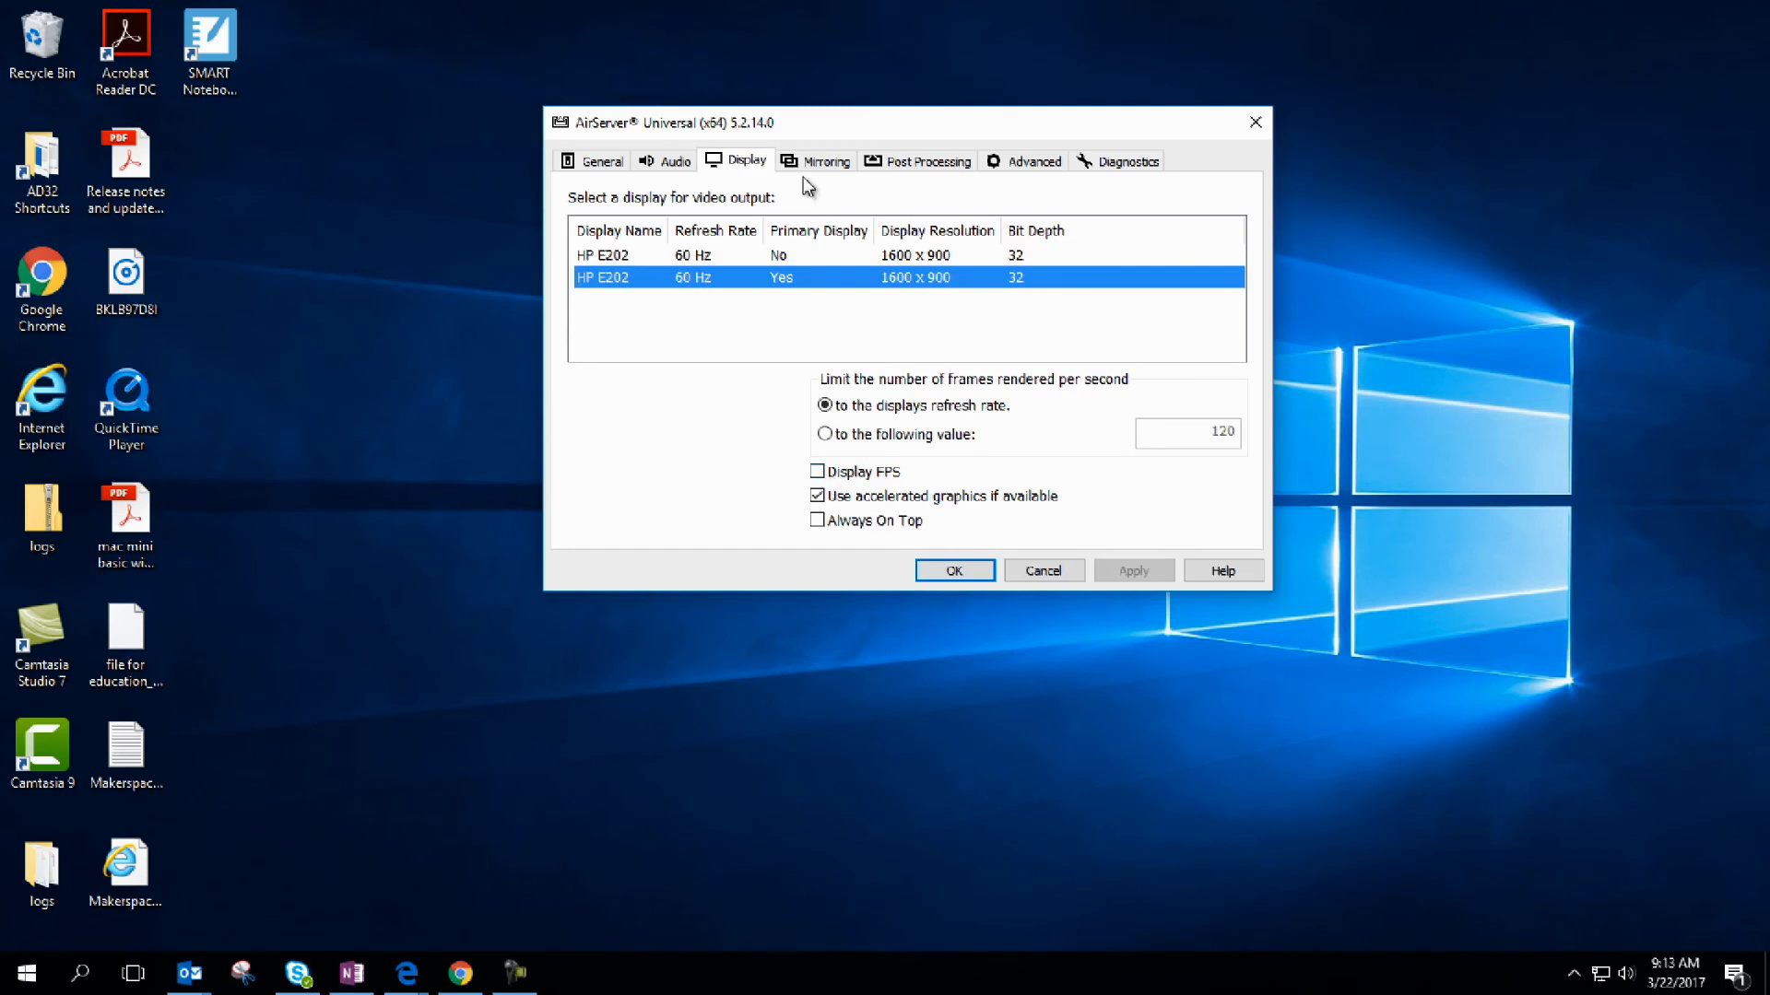
Set mirroring to optimize for 1080p (1920x1080) with Slow Network enabled.
{"action": "left_click", "coordinate": [824, 161]}
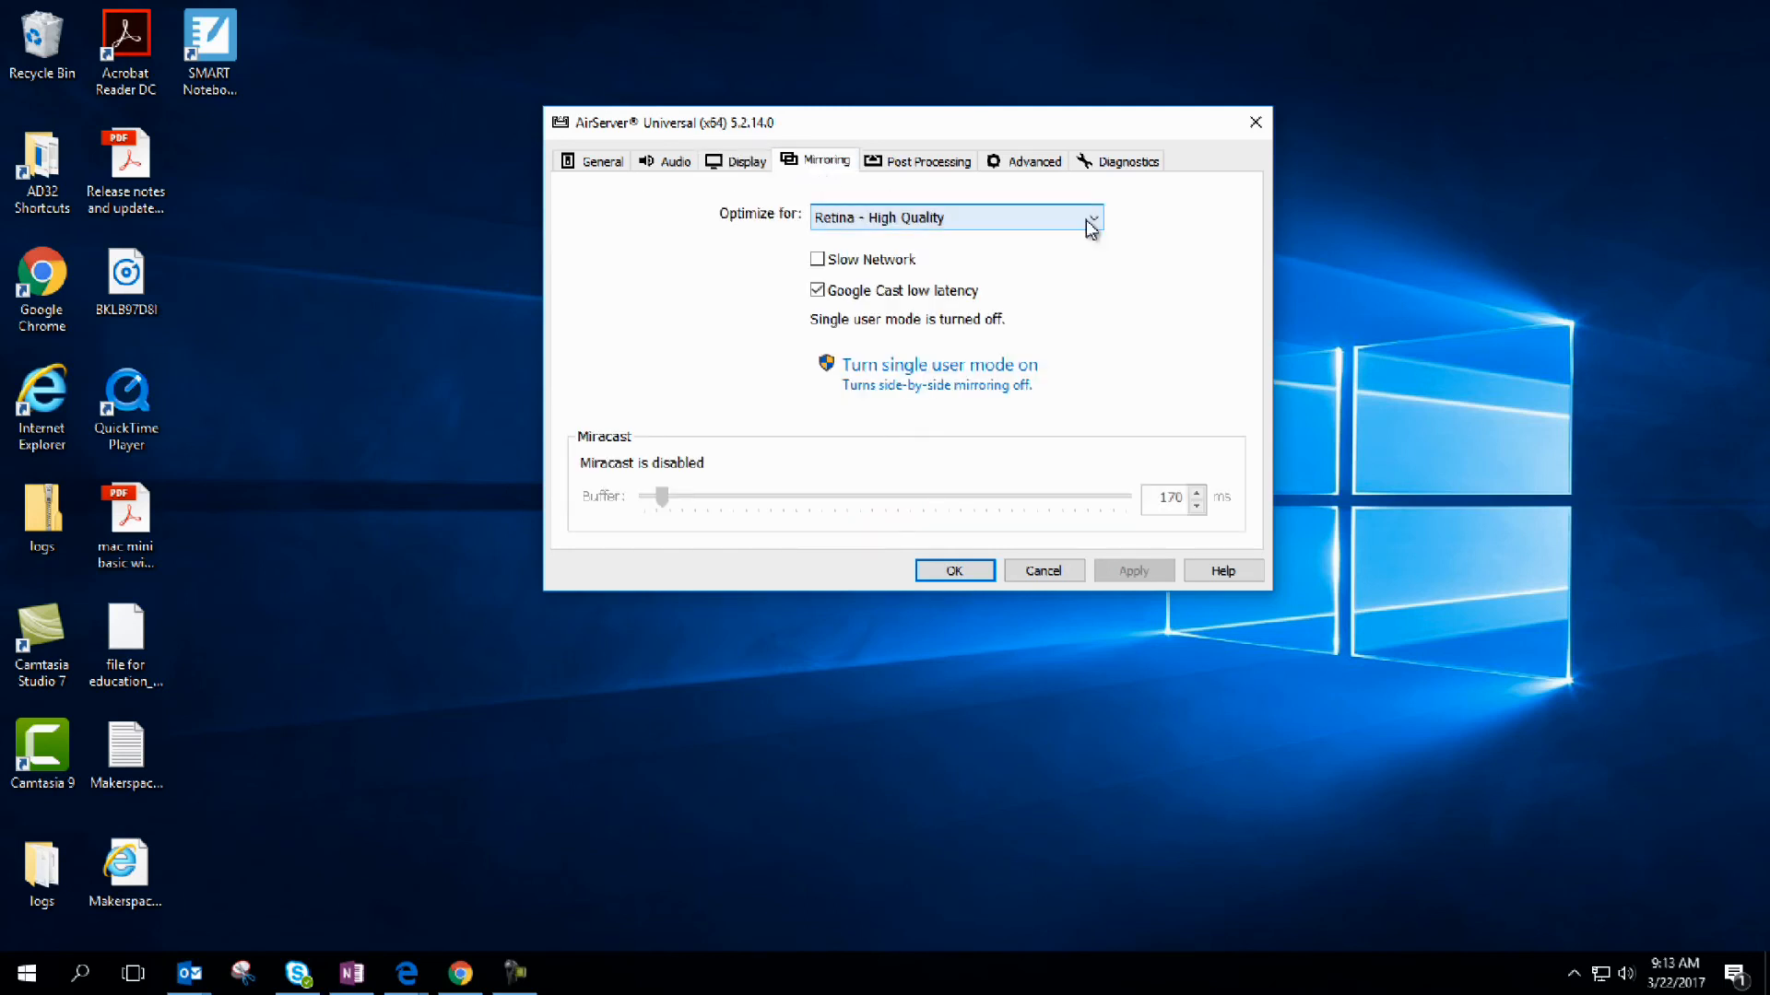
{"action": "left_click", "coordinate": [1088, 218]}
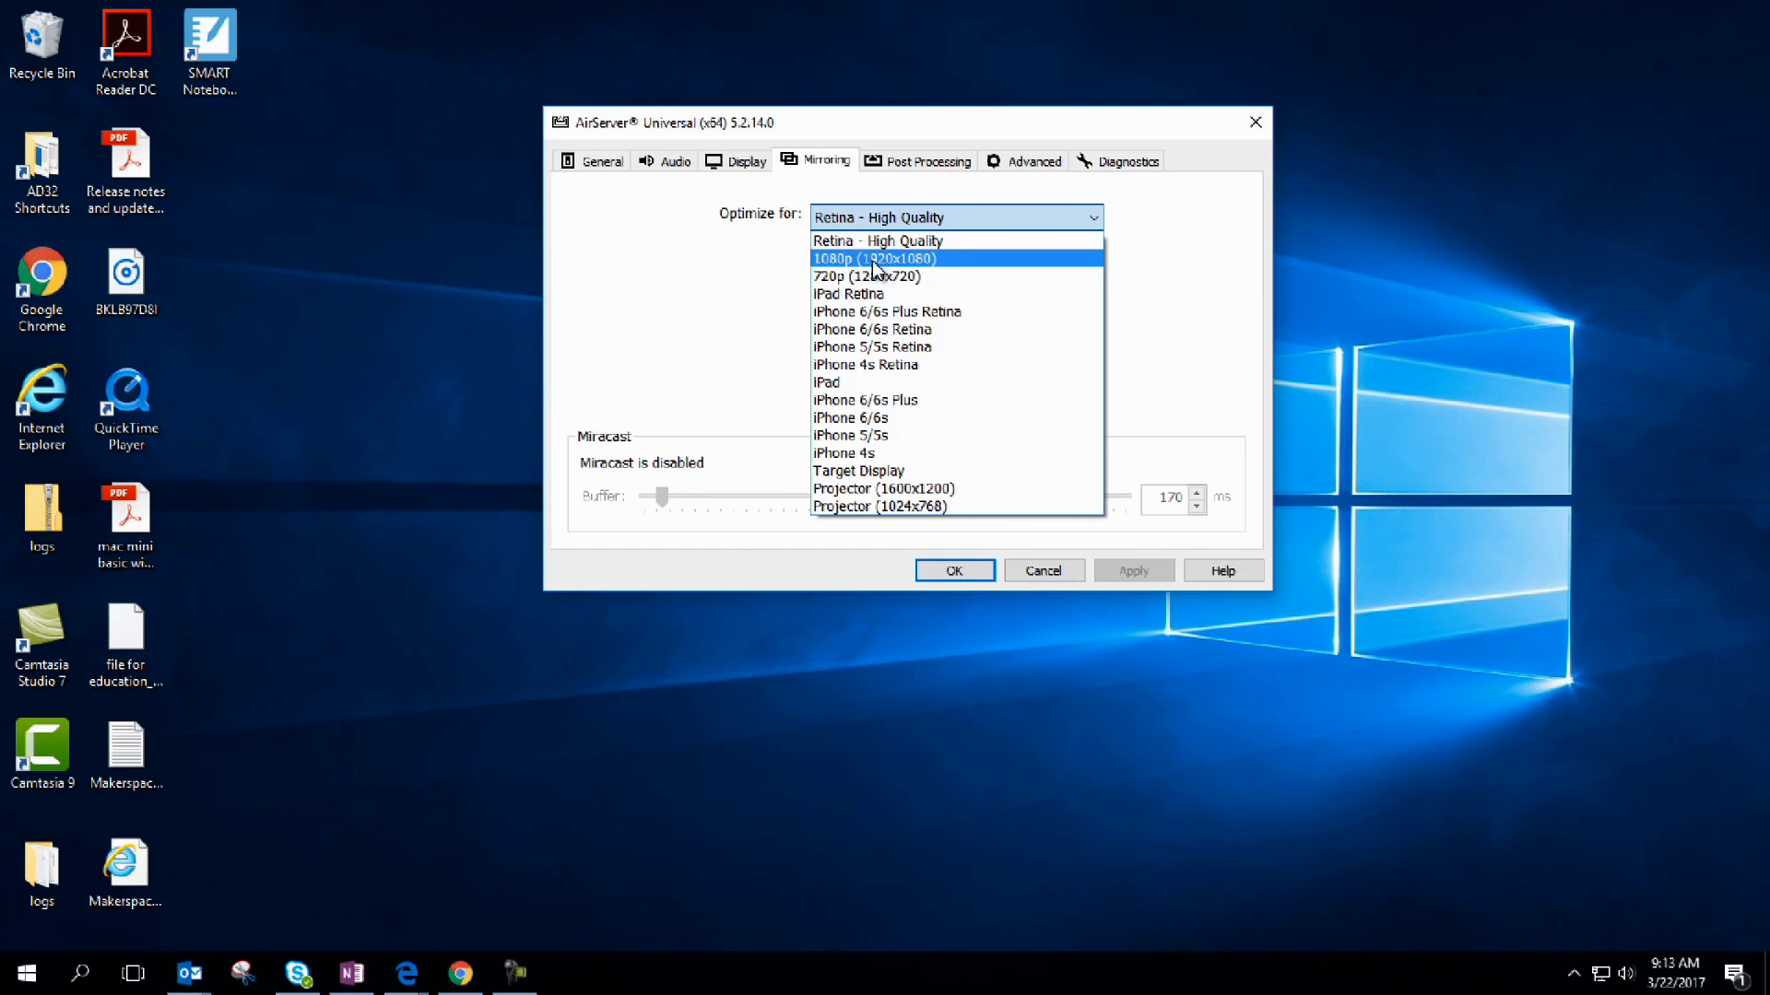
{"action": "left_click", "coordinate": [866, 258]}
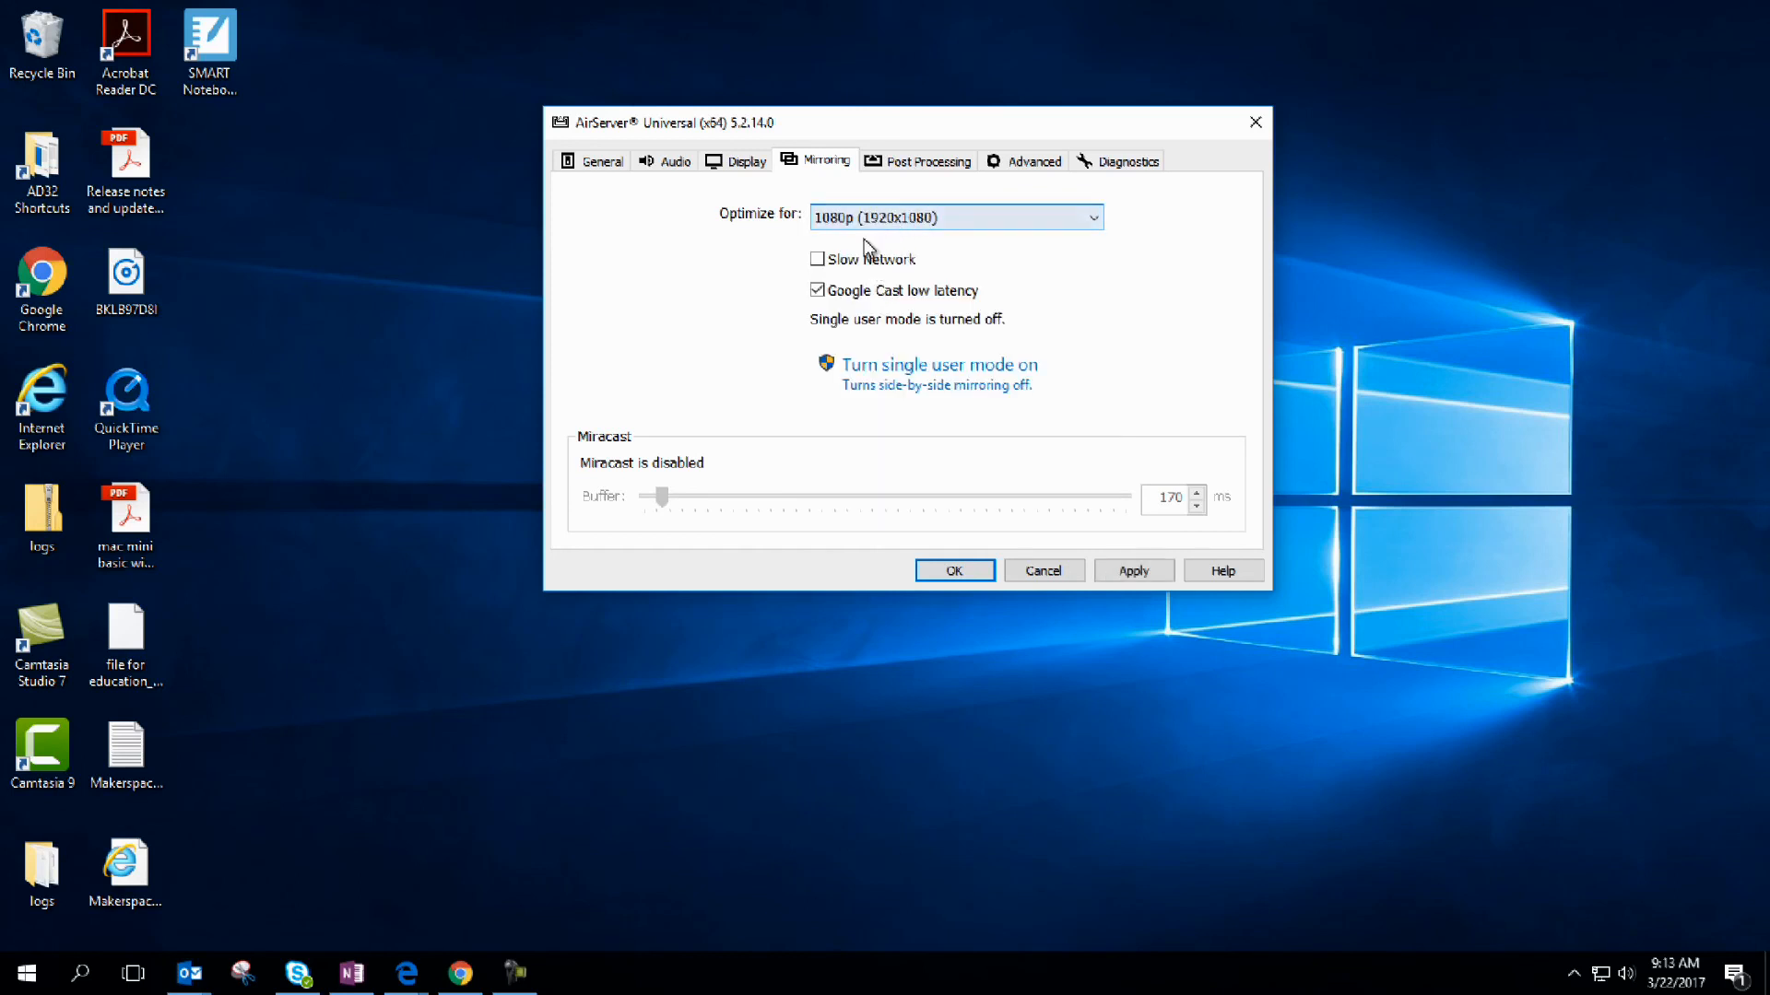
{"action": "left_click", "coordinate": [816, 260]}
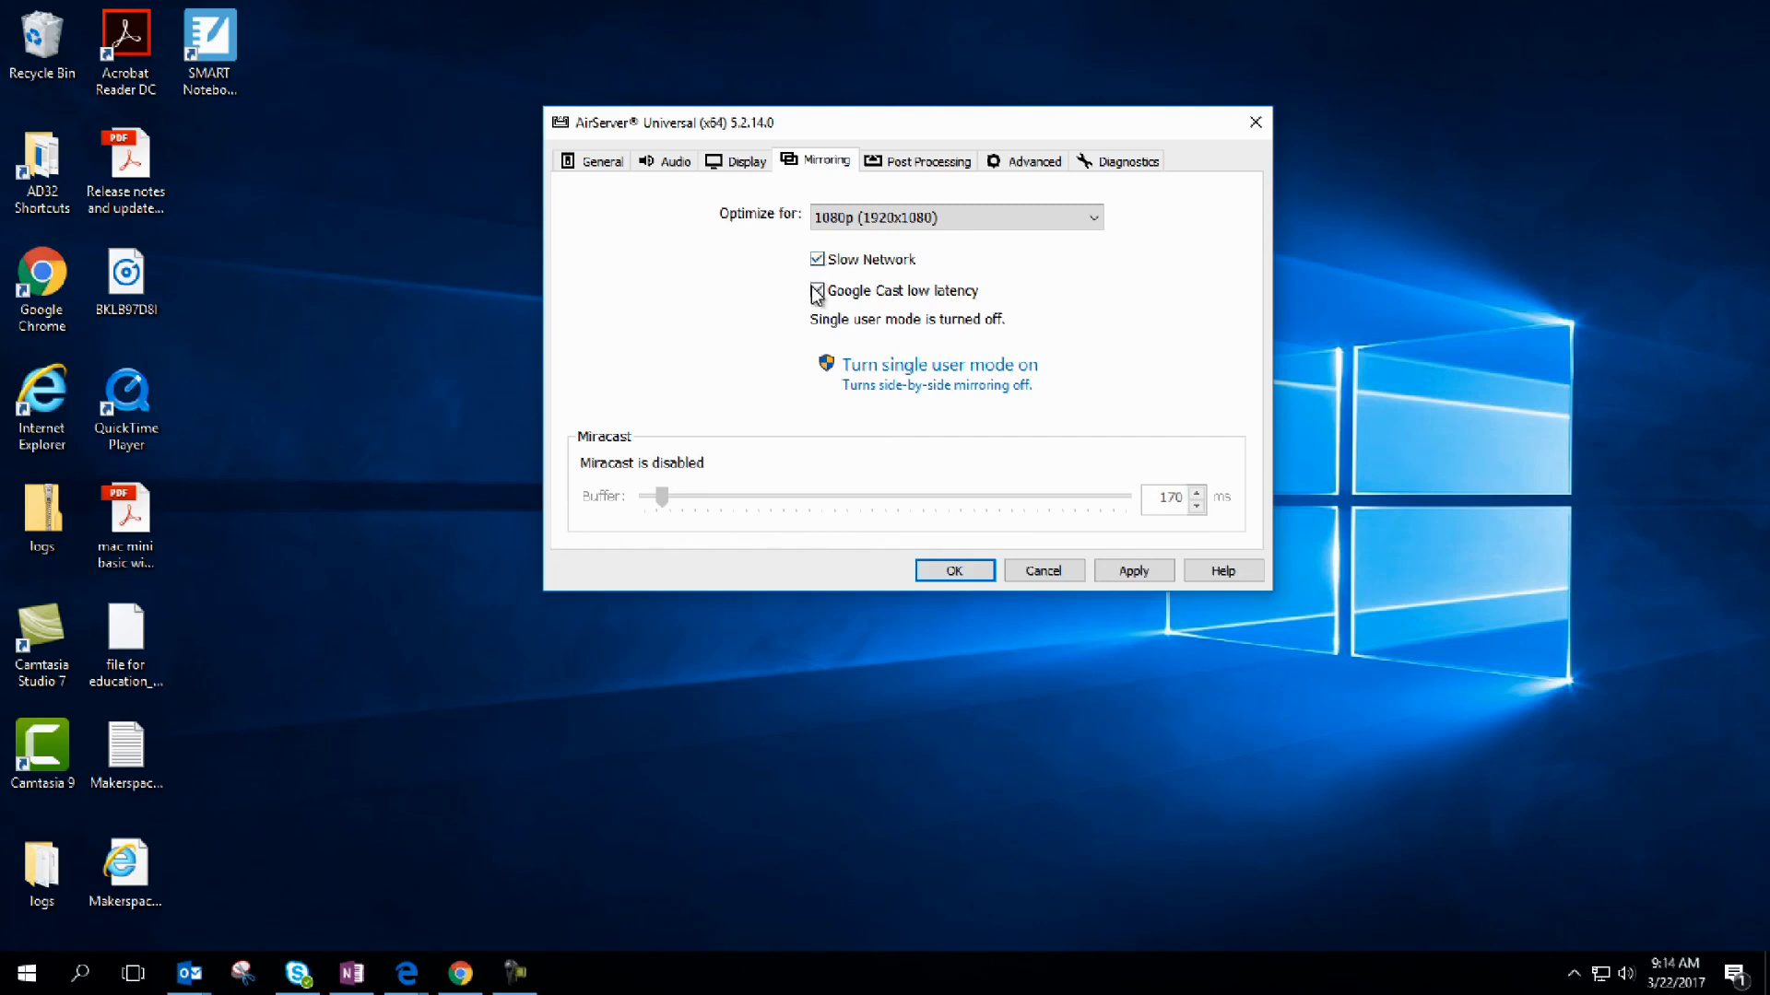
{"action": "left_click", "coordinate": [817, 290]}
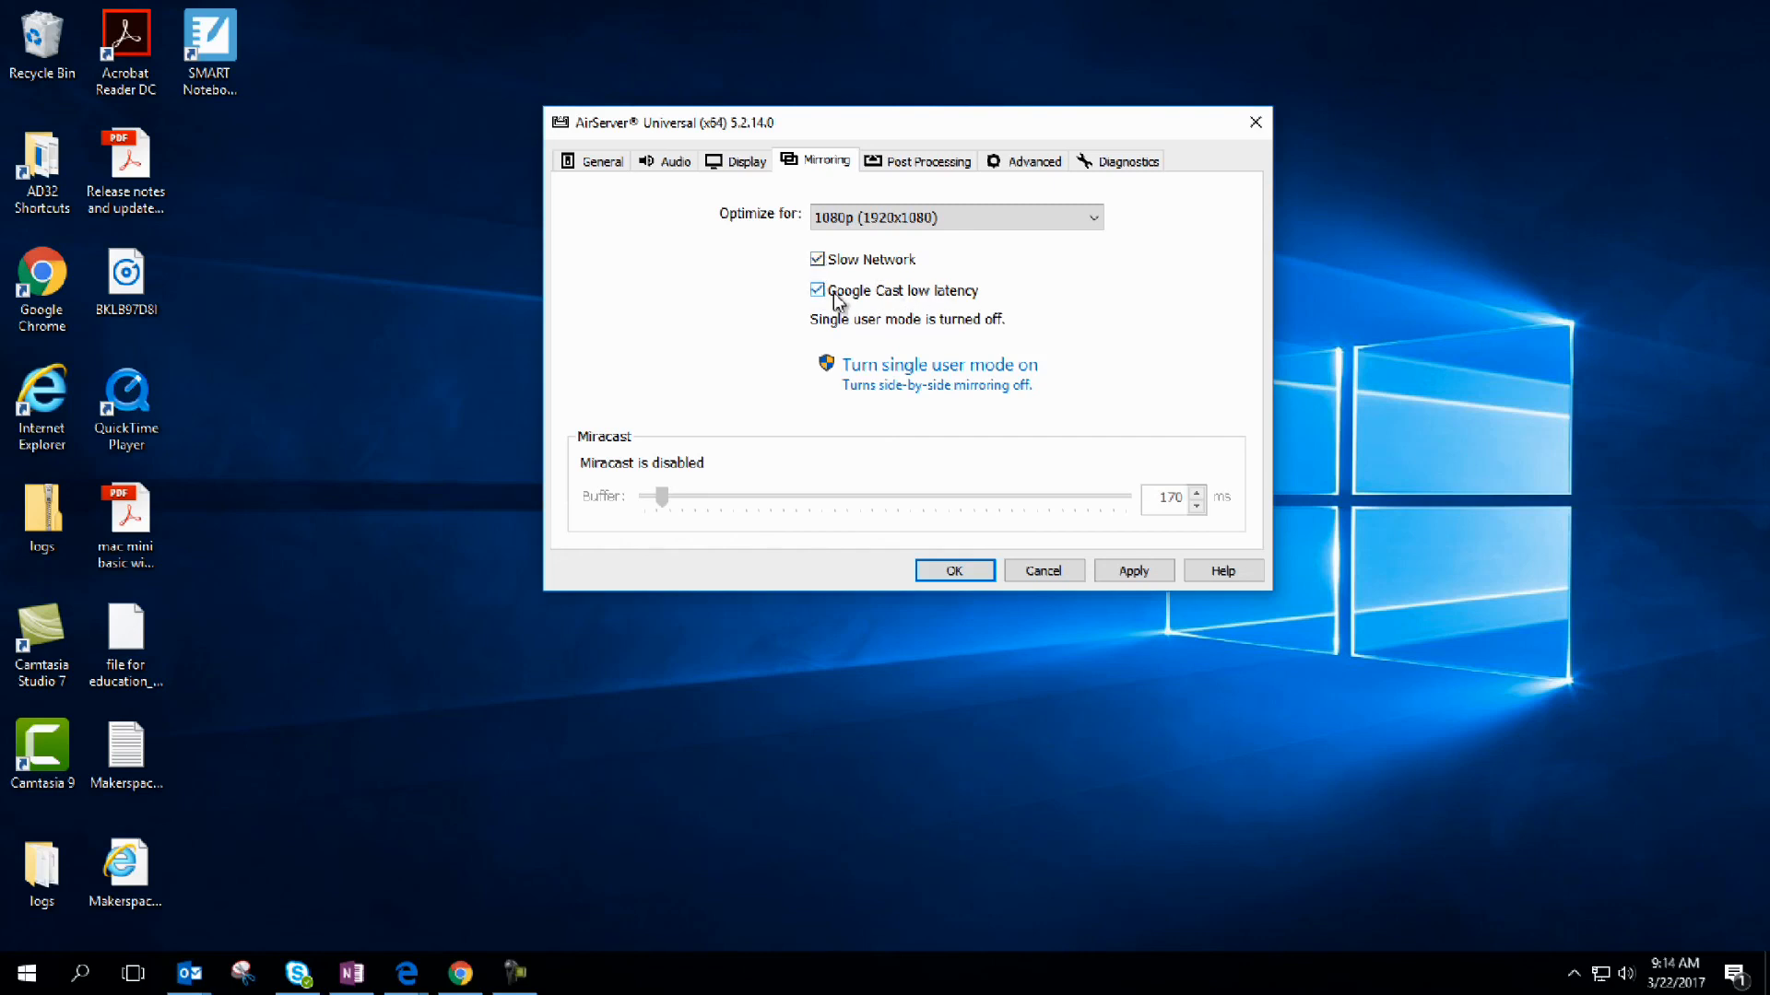
{"action": "mouse_move", "coordinate": [878, 308]}
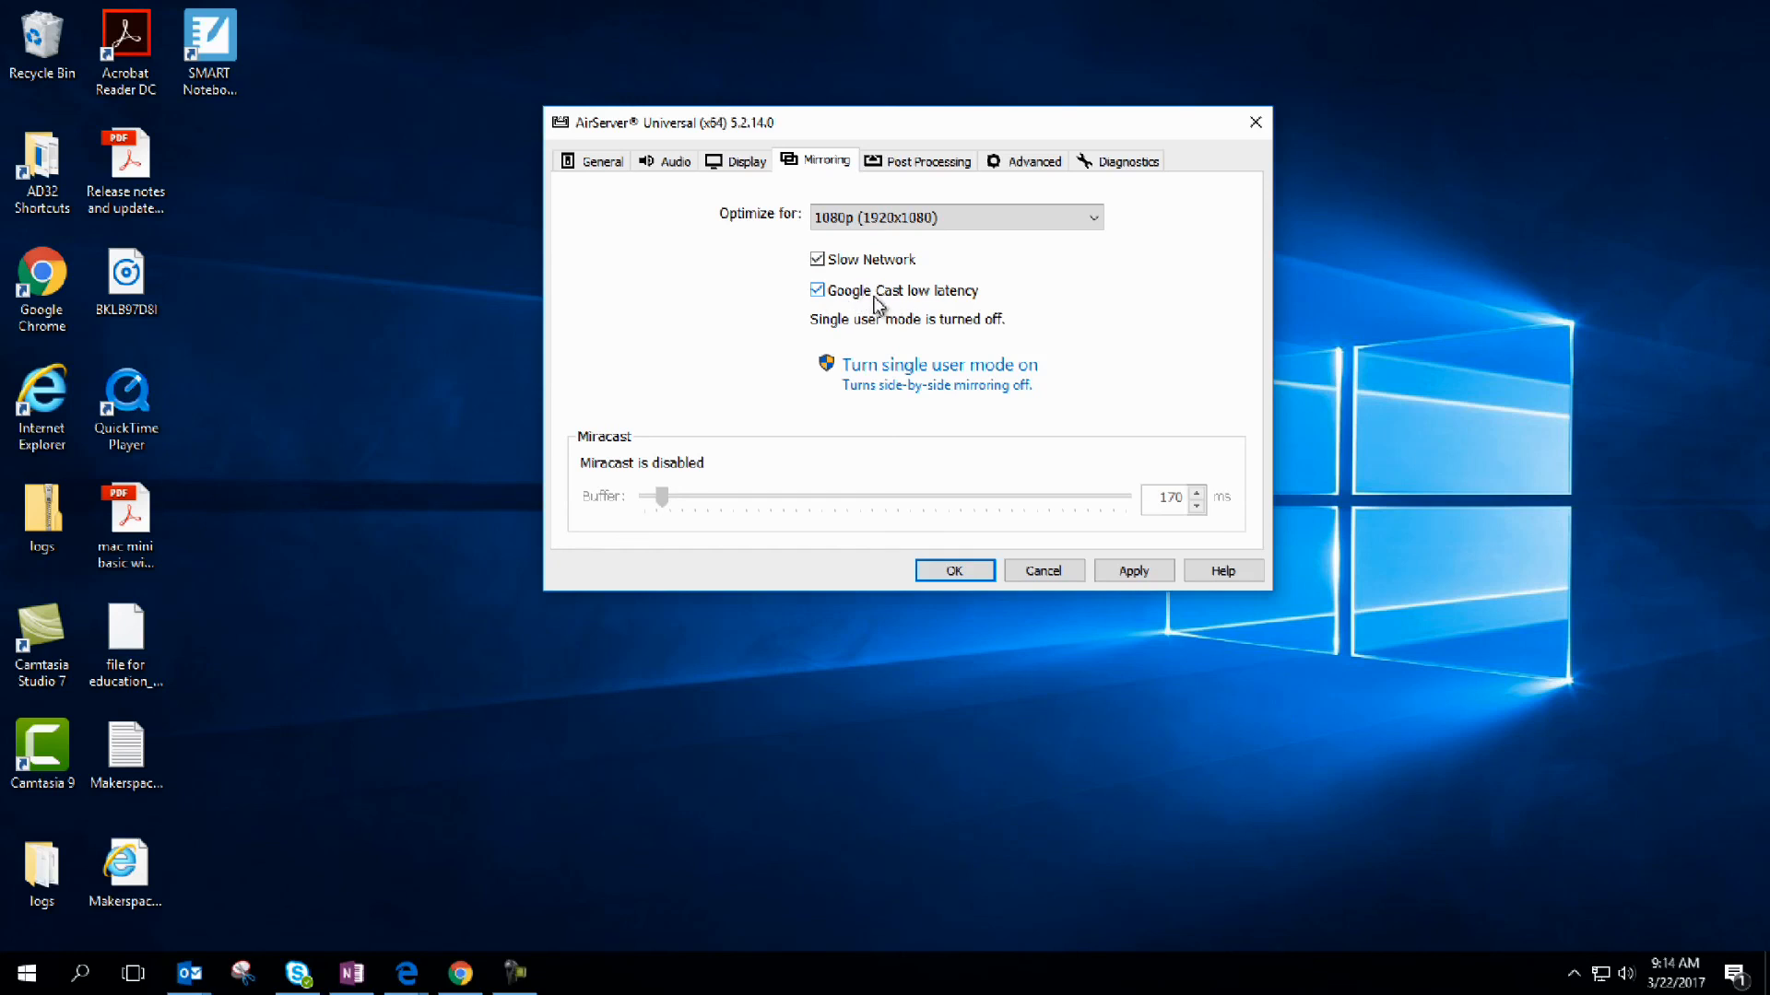
{"action": "left_click", "coordinate": [928, 161]}
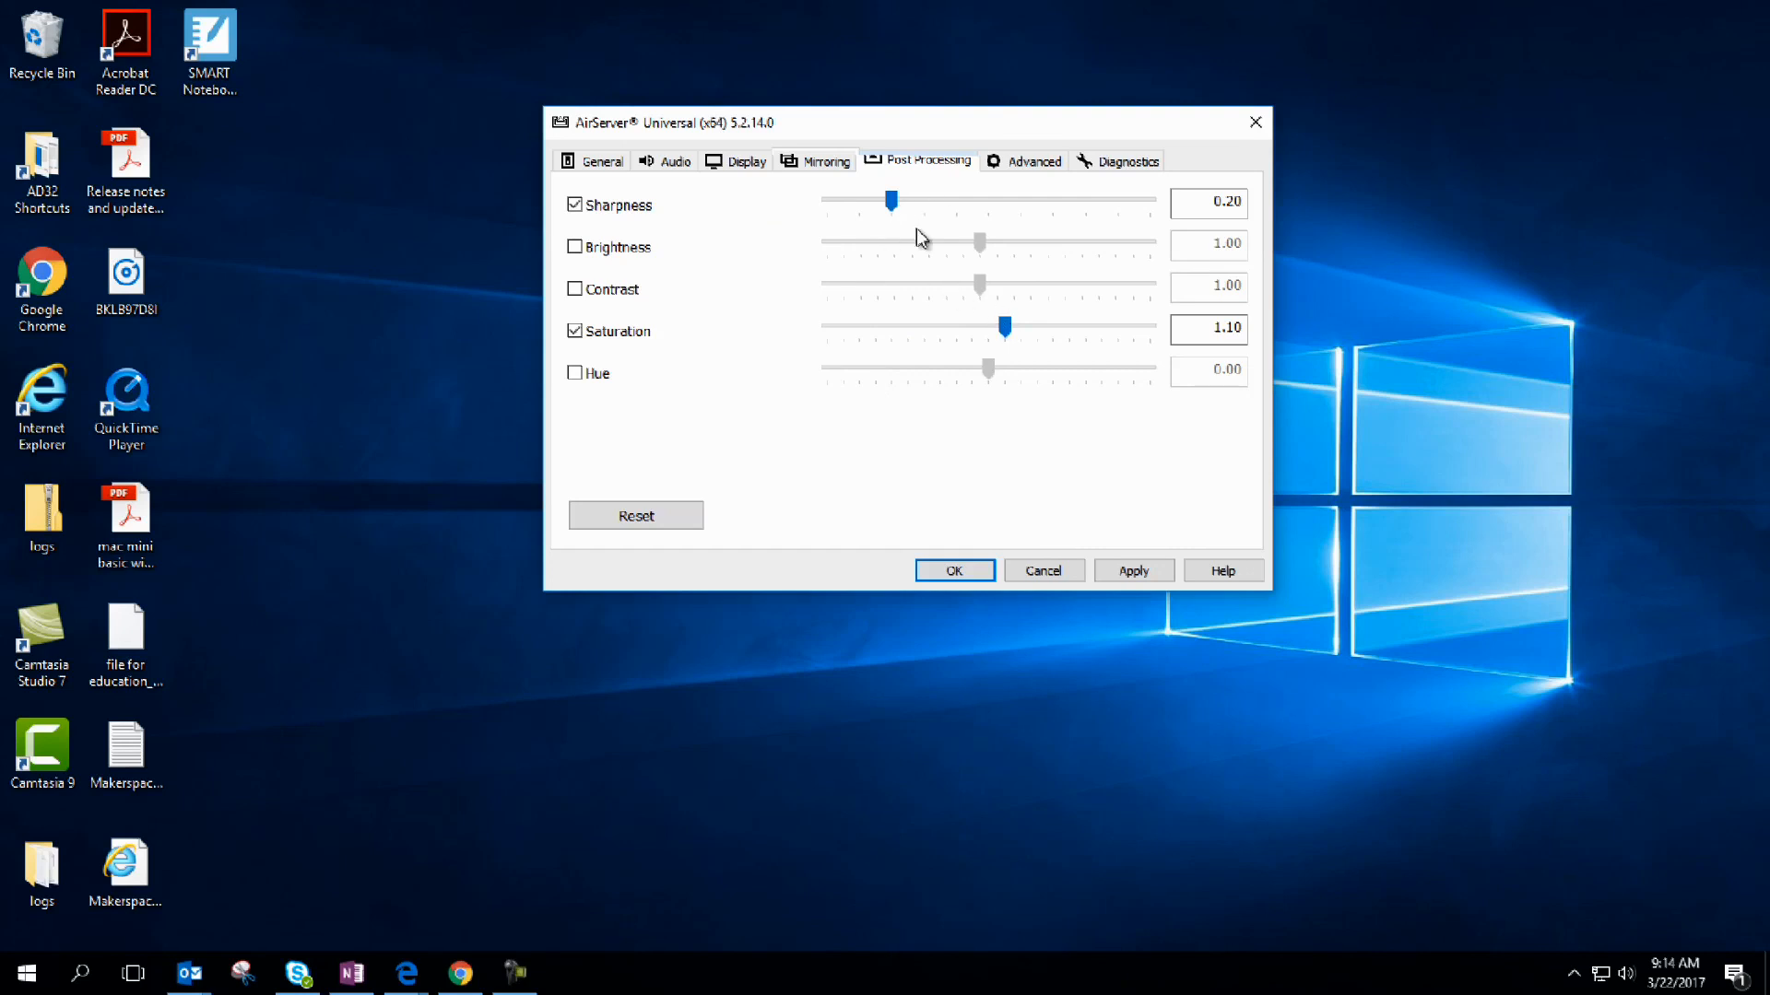
Review the Advanced and Diagnostics settings, then return to General.
{"action": "left_click", "coordinate": [1028, 160]}
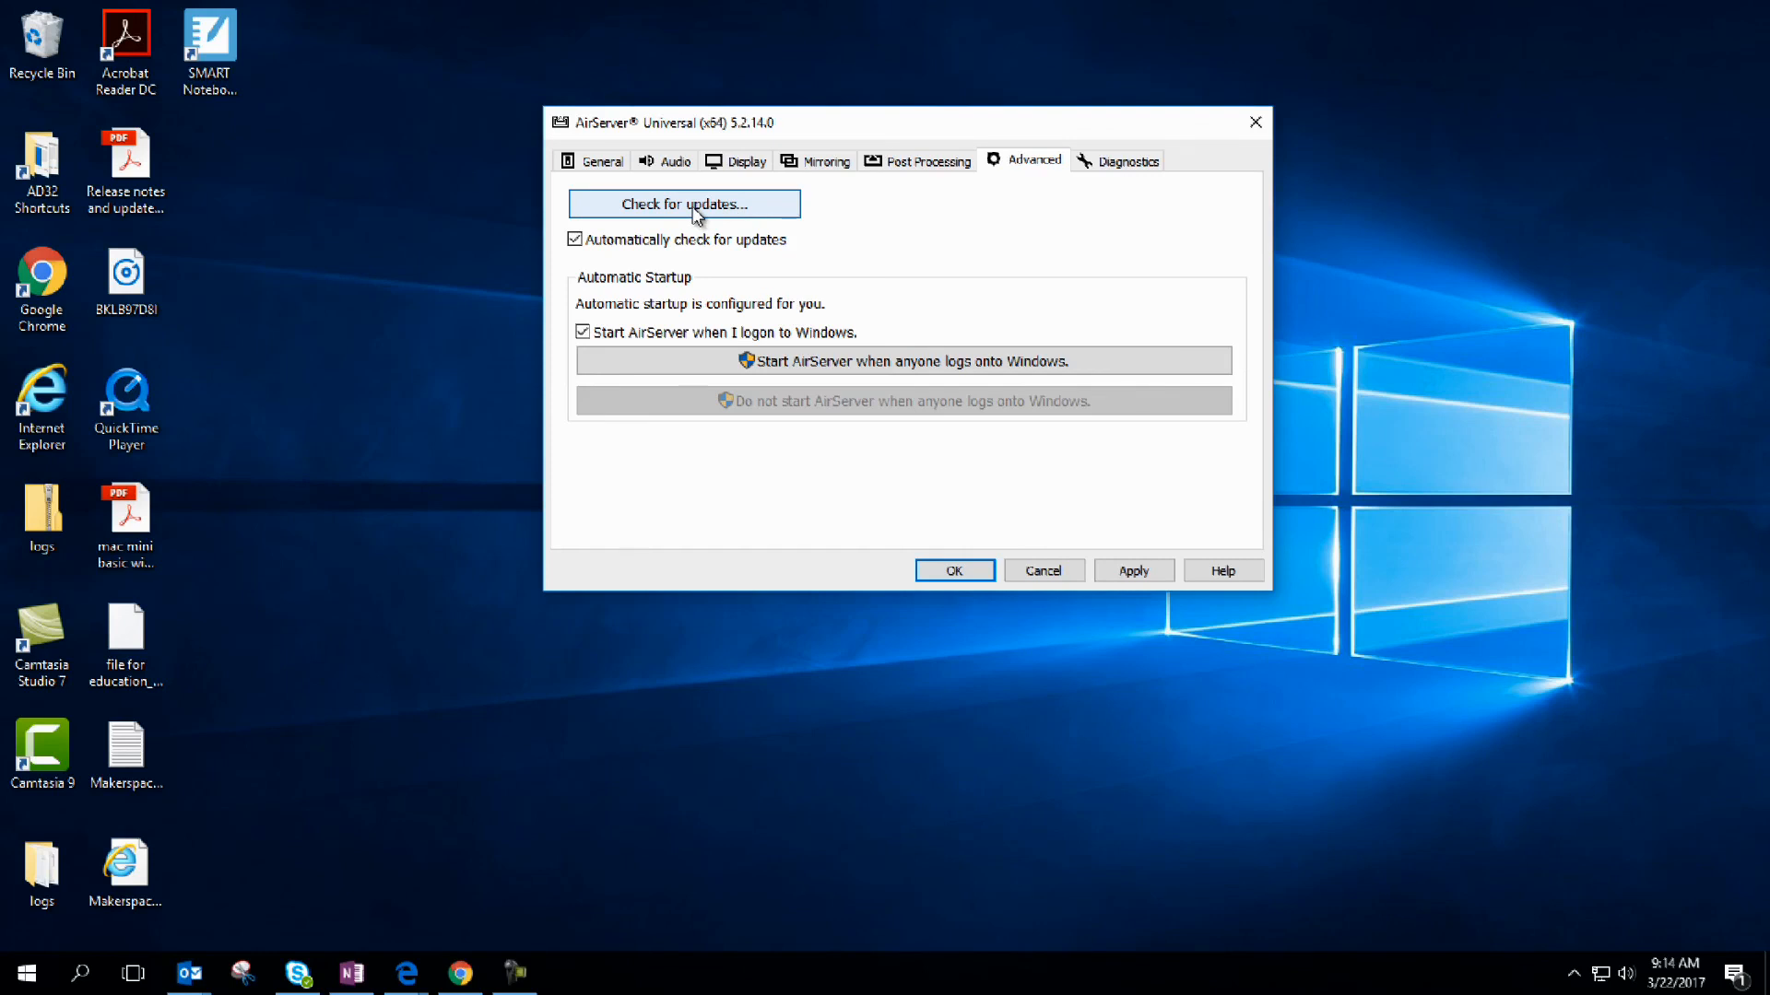
{"action": "left_click", "coordinate": [1124, 160]}
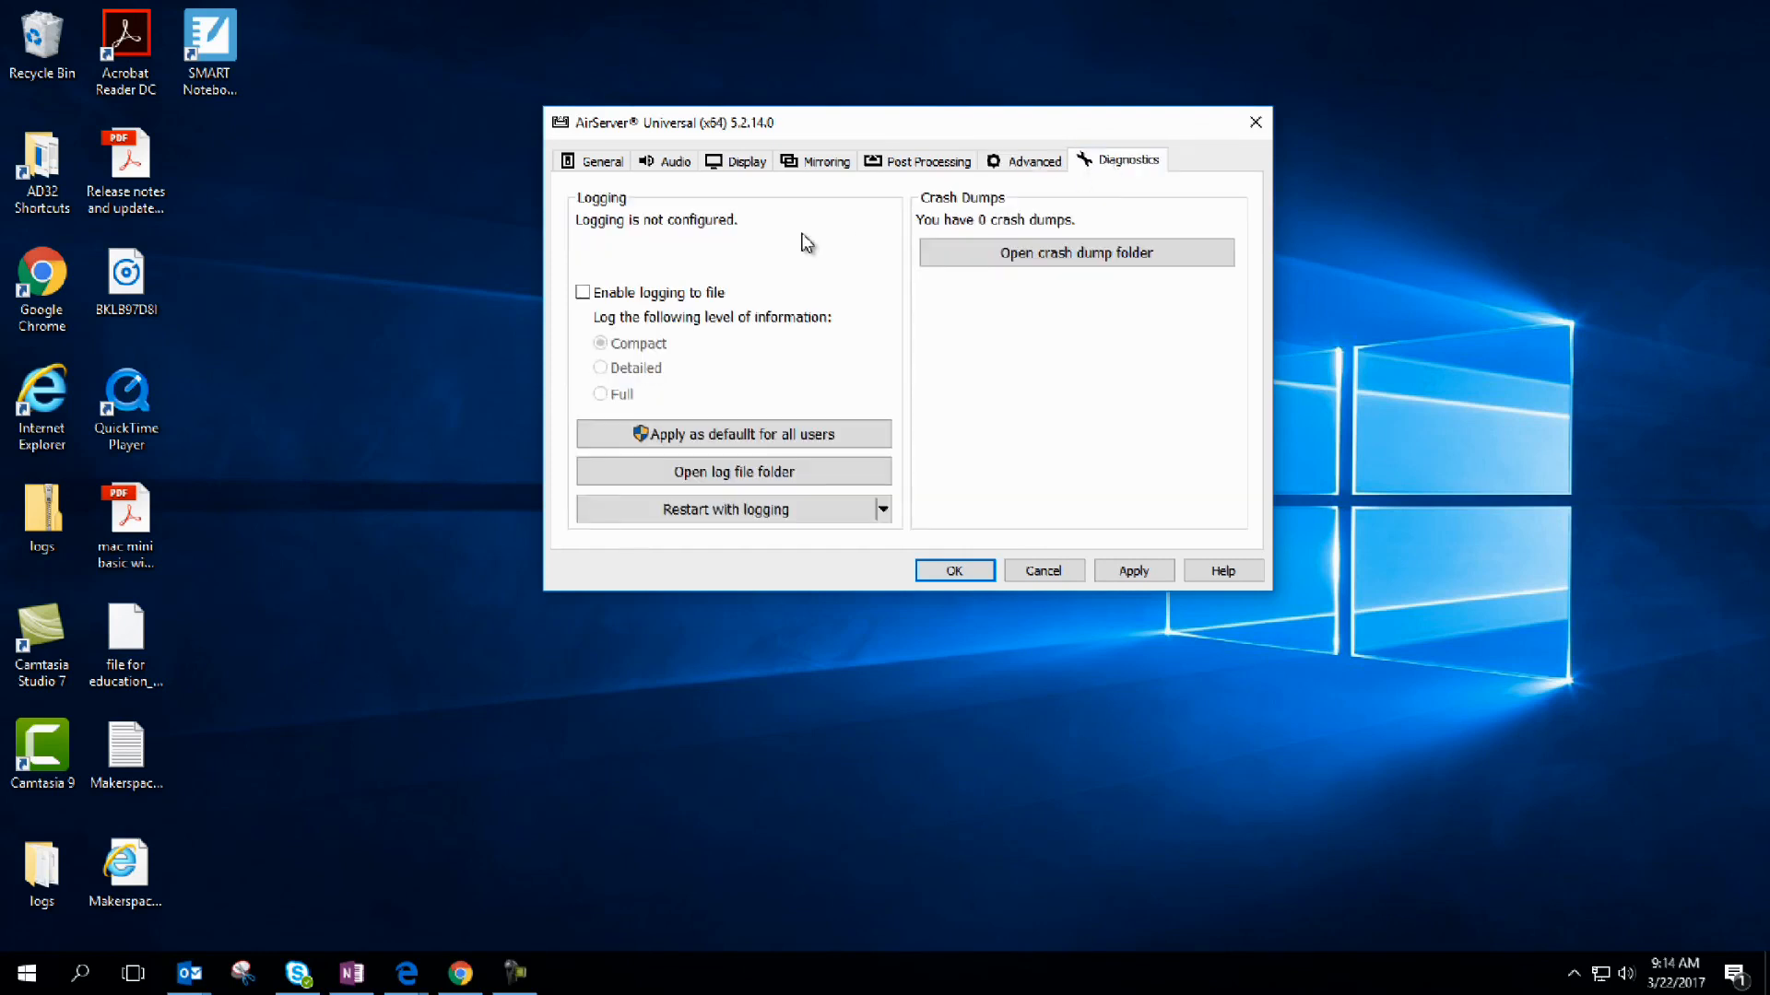
{"action": "mouse_move", "coordinate": [697, 291]}
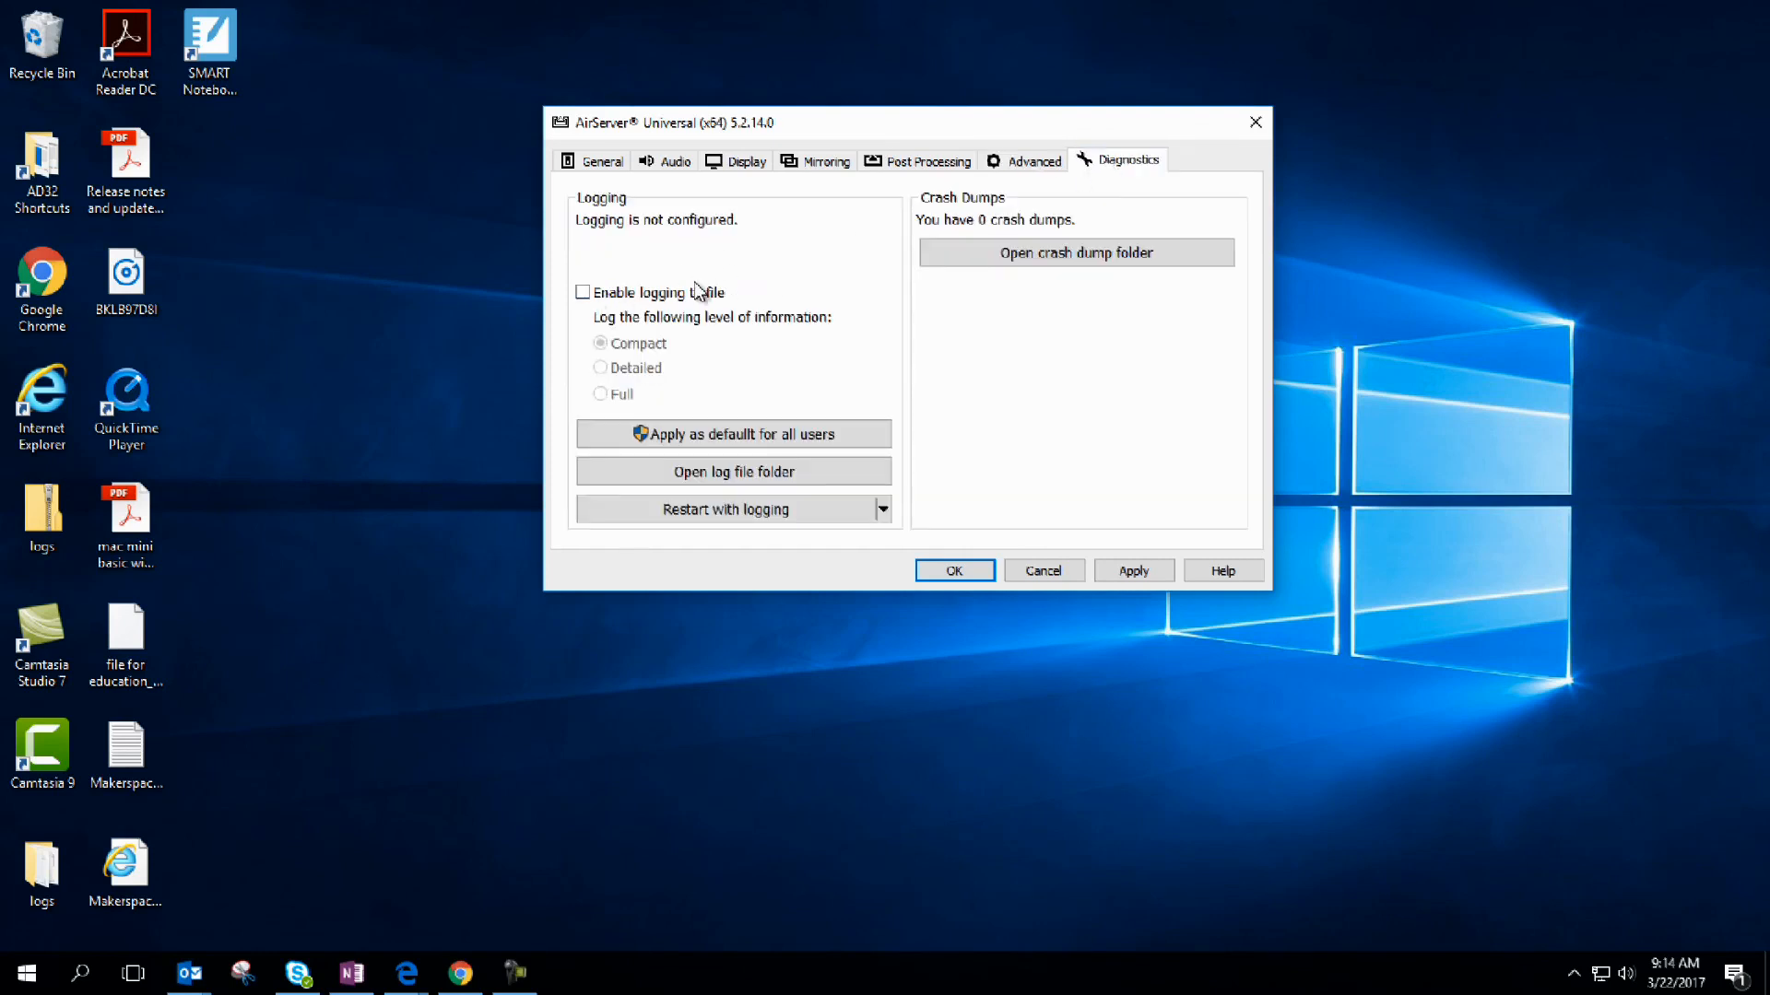
{"action": "left_click", "coordinate": [601, 161]}
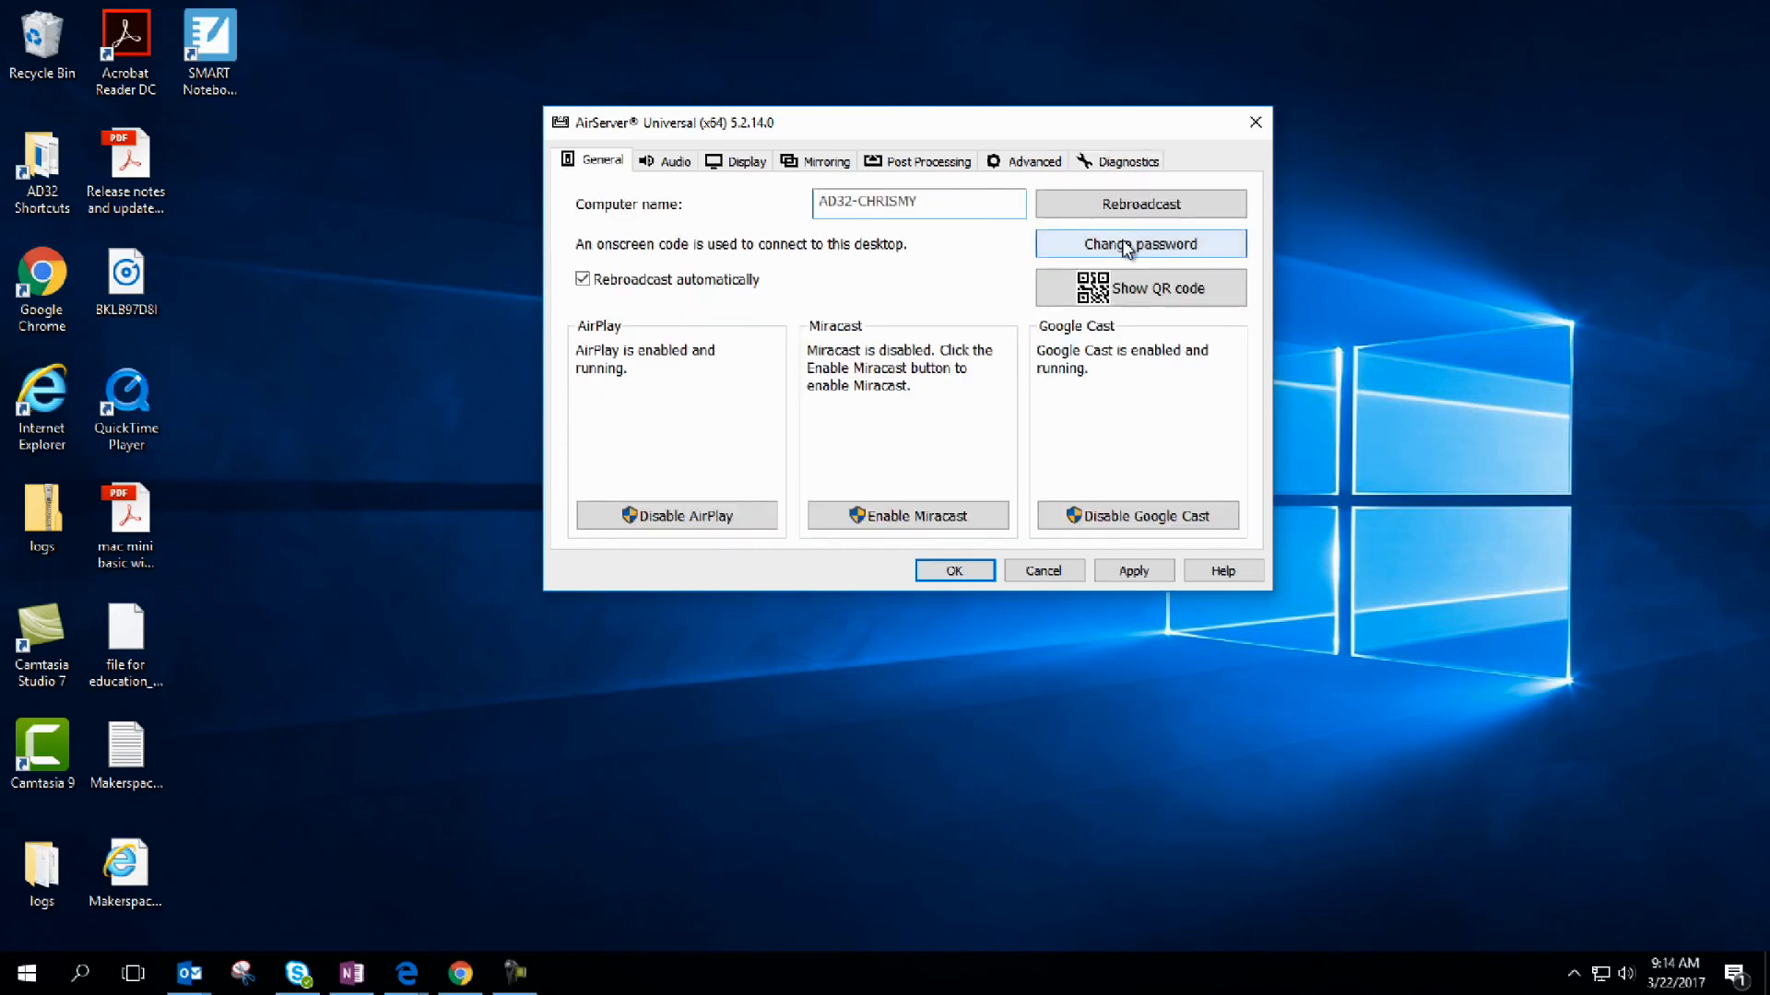
{"action": "left_click", "coordinate": [1139, 244]}
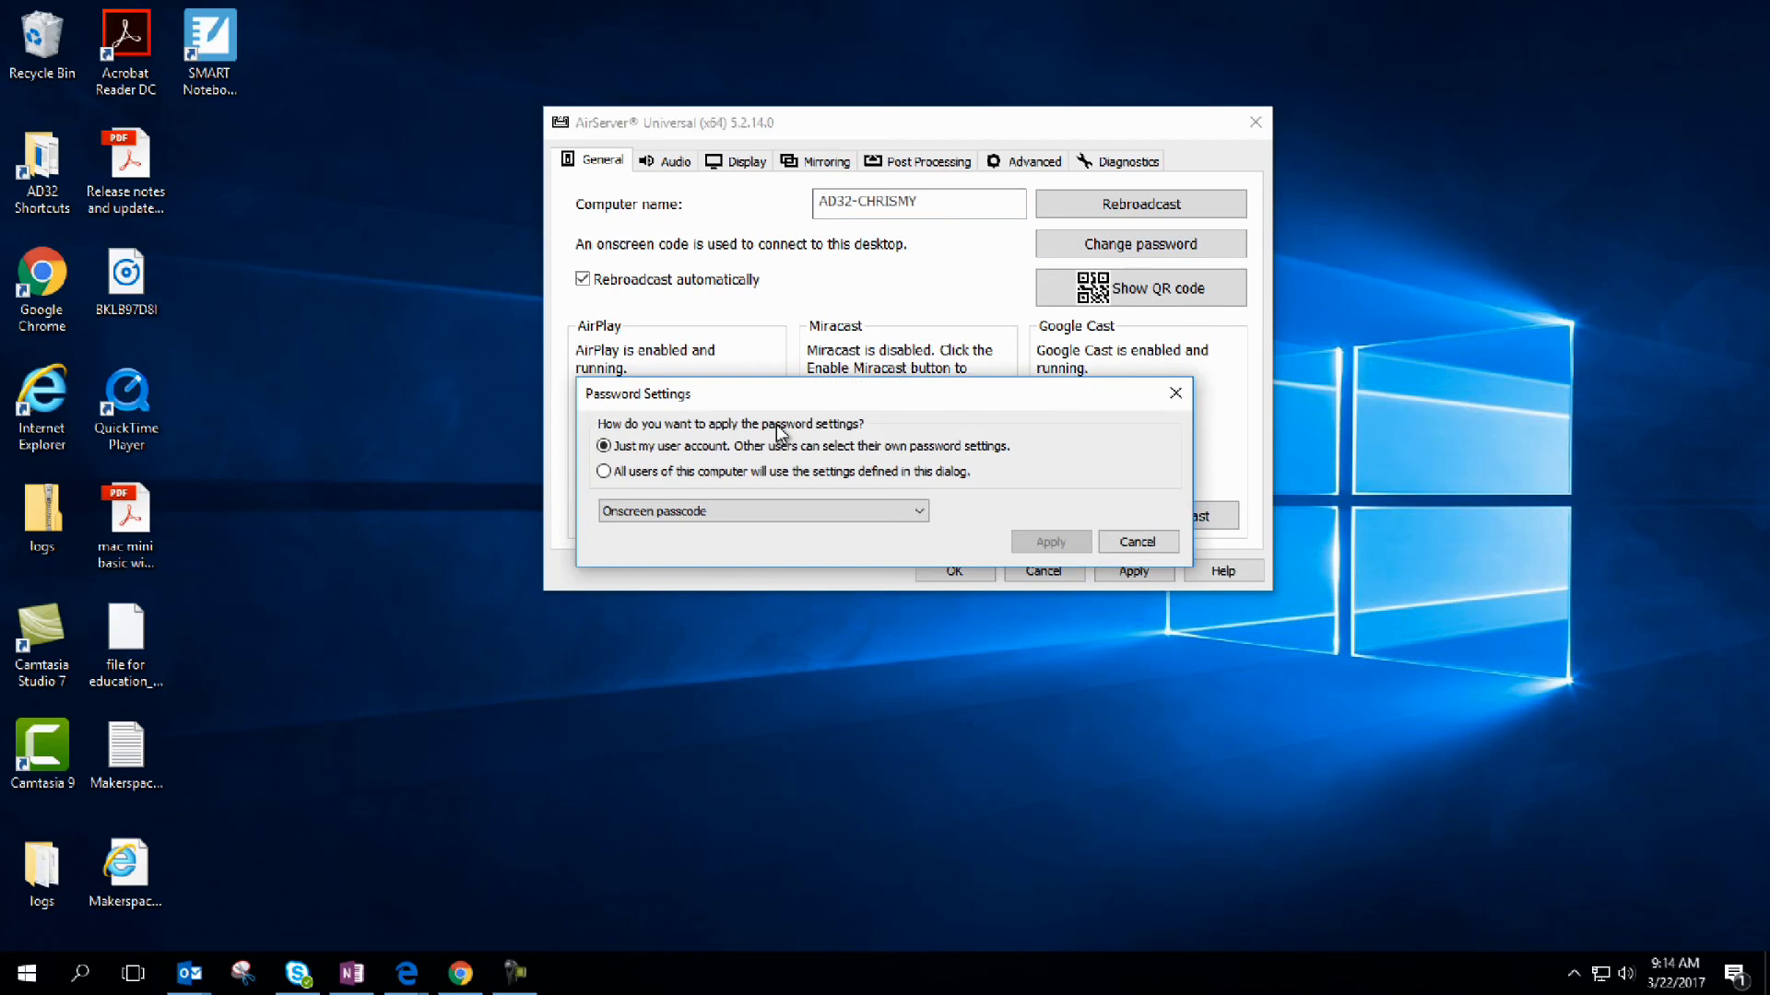
{"action": "left_click", "coordinate": [1137, 542]}
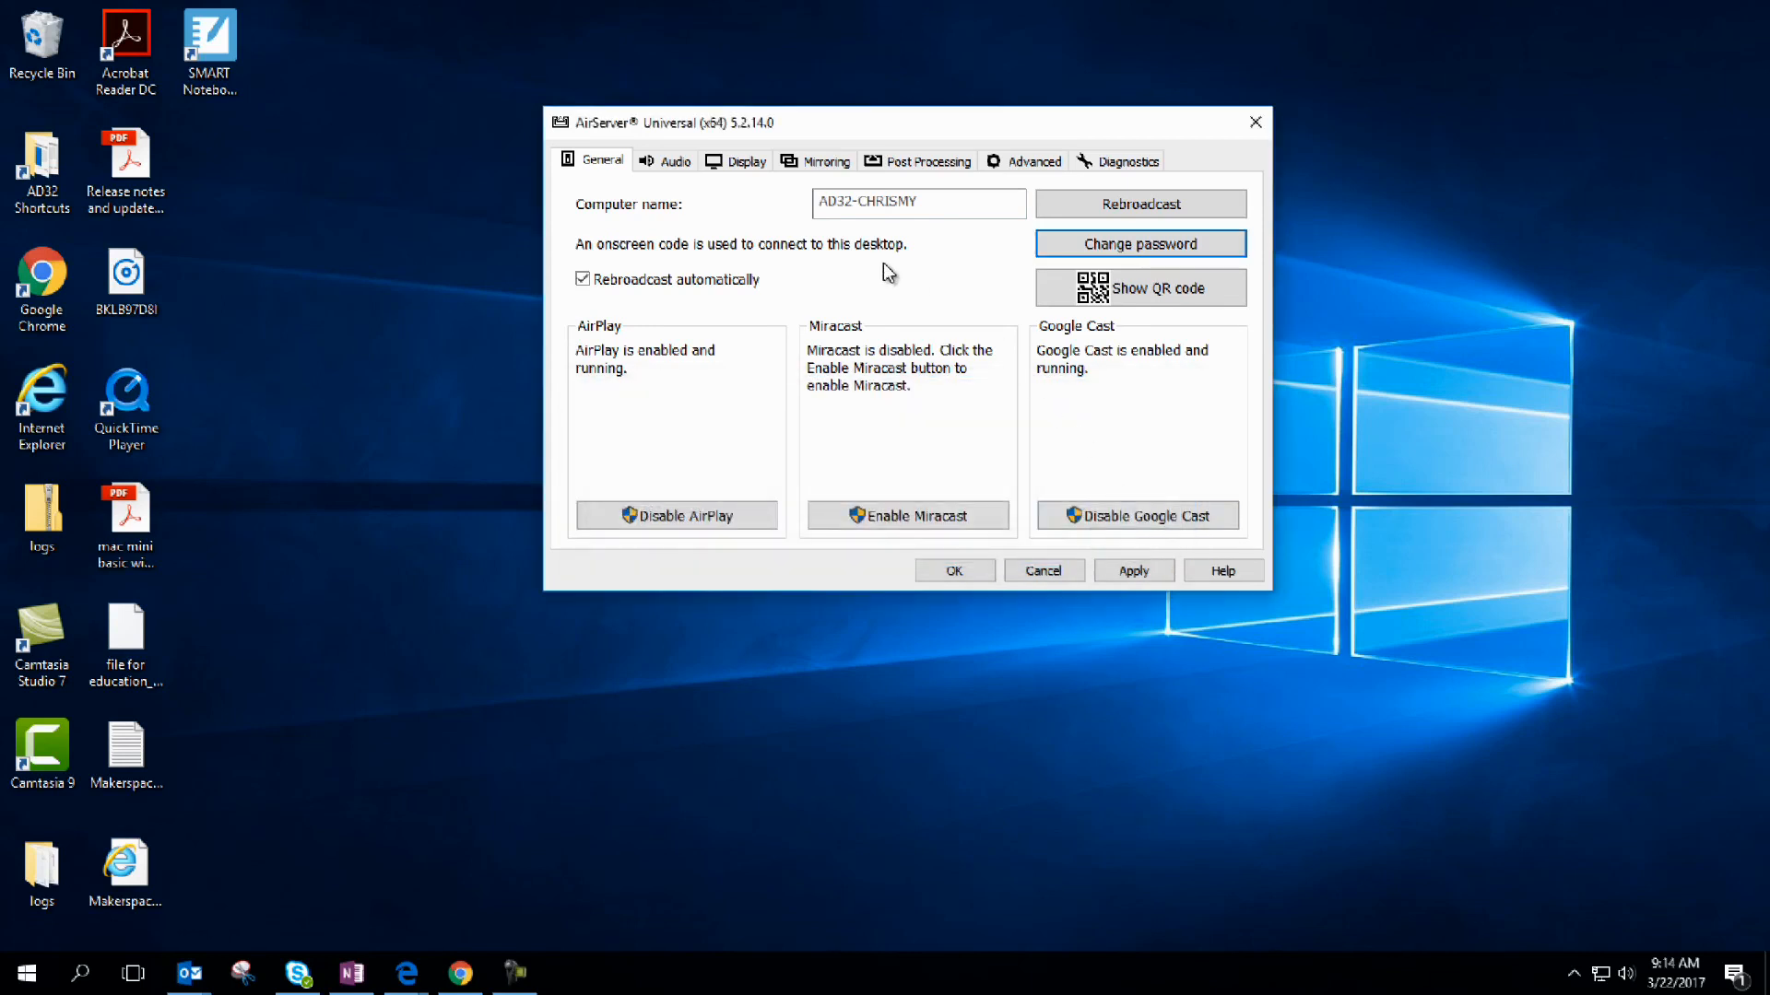
{"action": "mouse_move", "coordinate": [892, 129]}
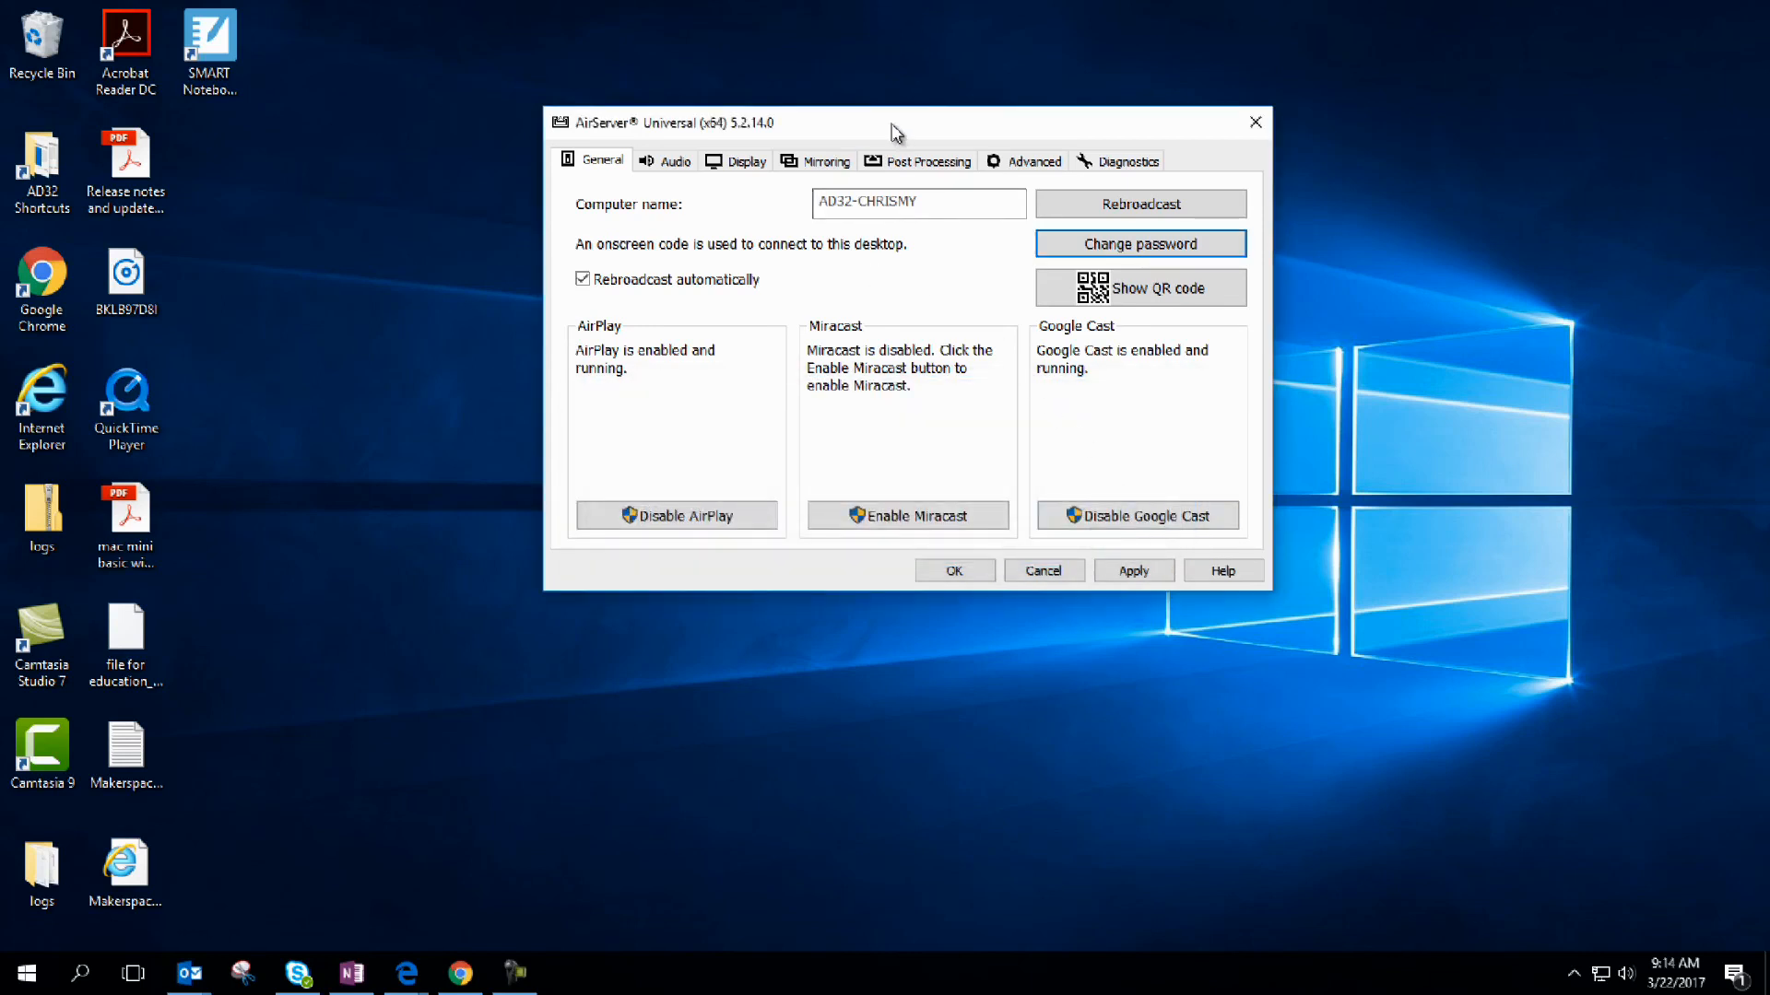